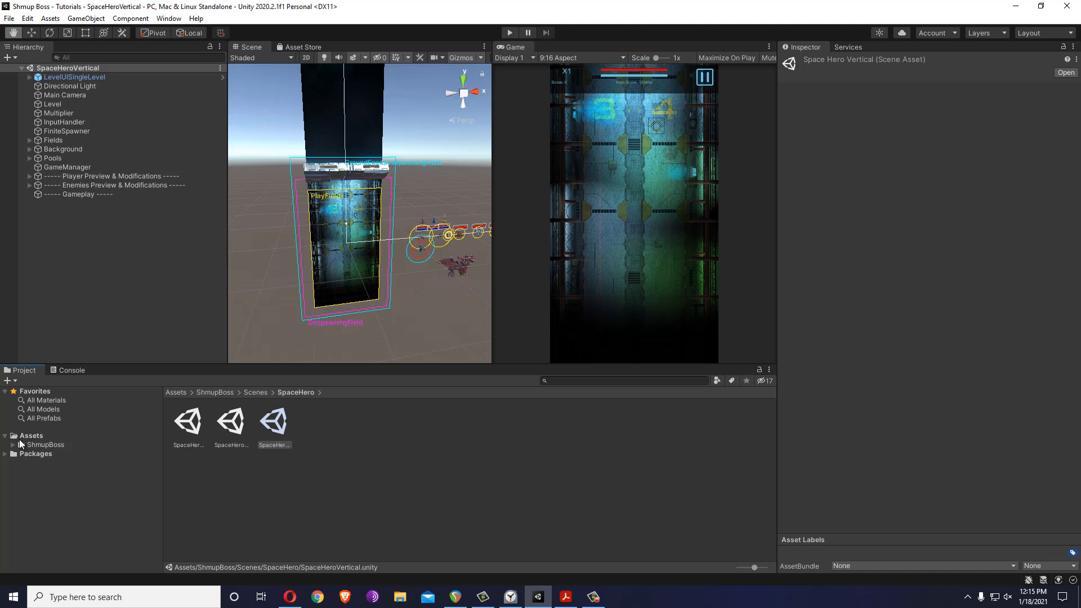
{"action": "mouse_move", "coordinate": [27, 440]}
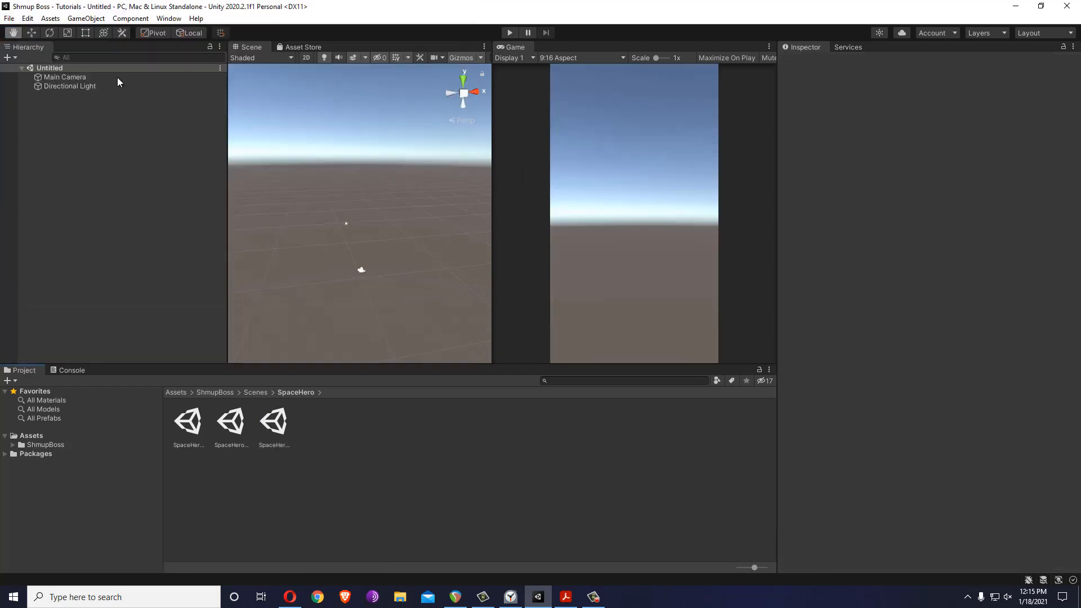
- Save the new empty scene as Tutorial1 in a new Tutorials folder under Scenes
{"action": "left_click", "coordinate": [9, 19]}
{"action": "type", "text": "tutorials"}
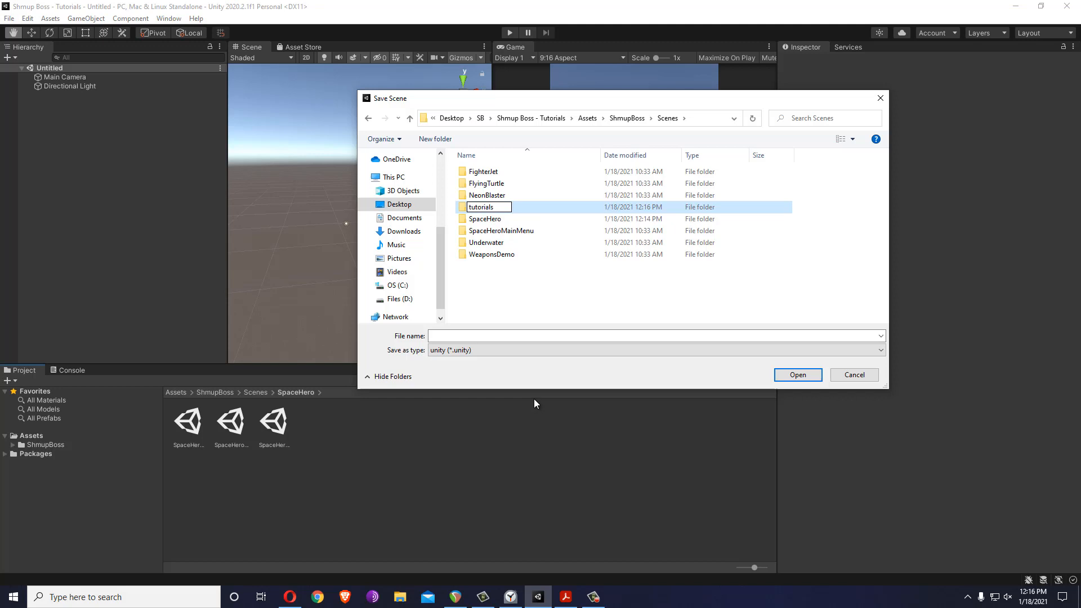
{"action": "type", "text": "Tuto"}
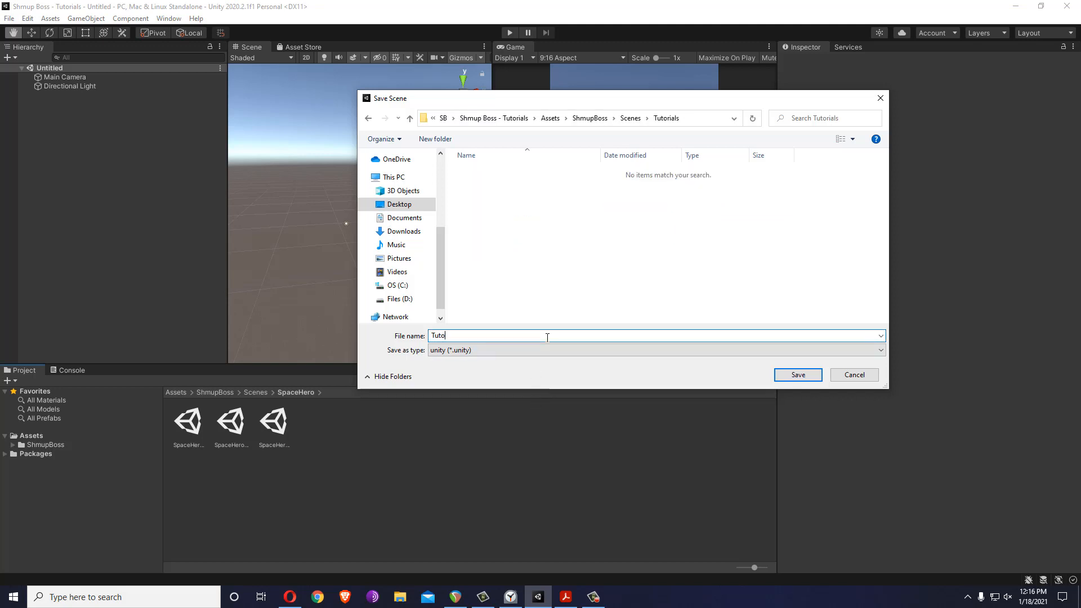
{"action": "left_click", "coordinate": [797, 374]}
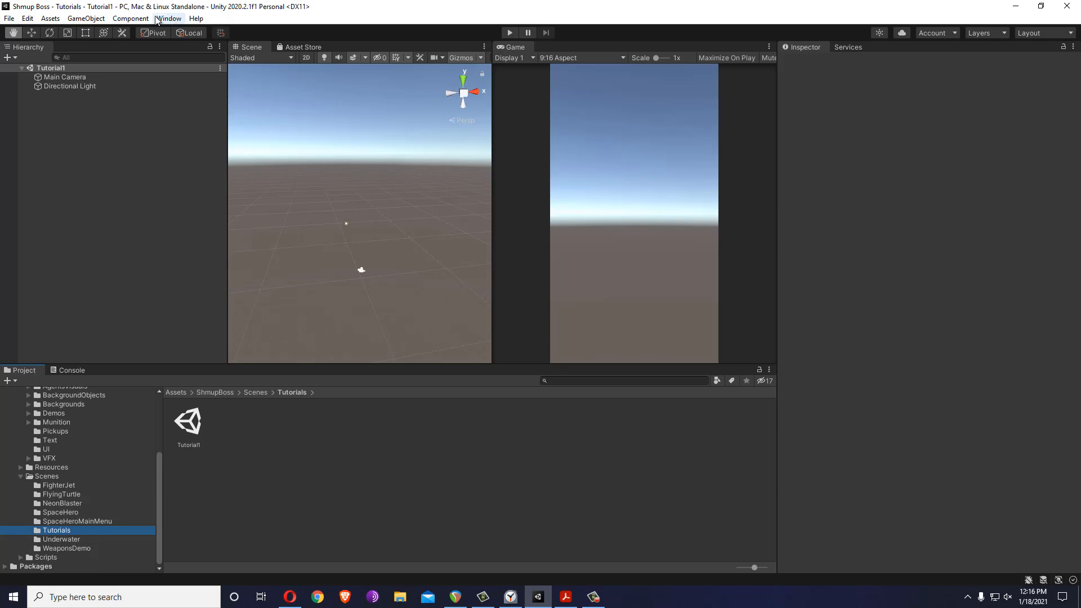
- Create a New Lighting Settings asset from the Lighting window and deselect it
{"action": "left_click", "coordinate": [168, 18]}
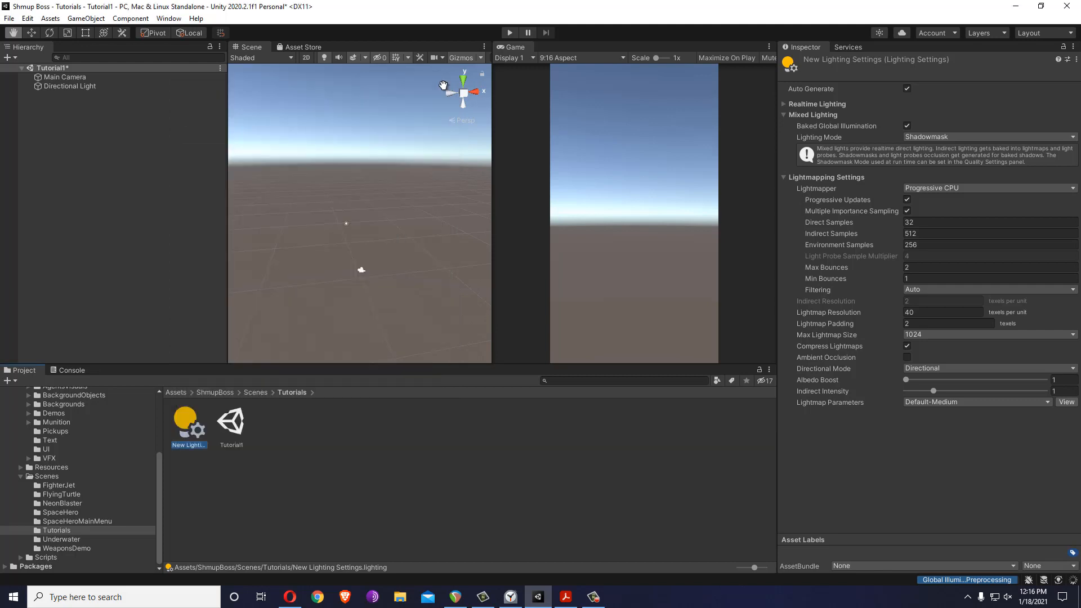
{"action": "mouse_move", "coordinate": [442, 211]}
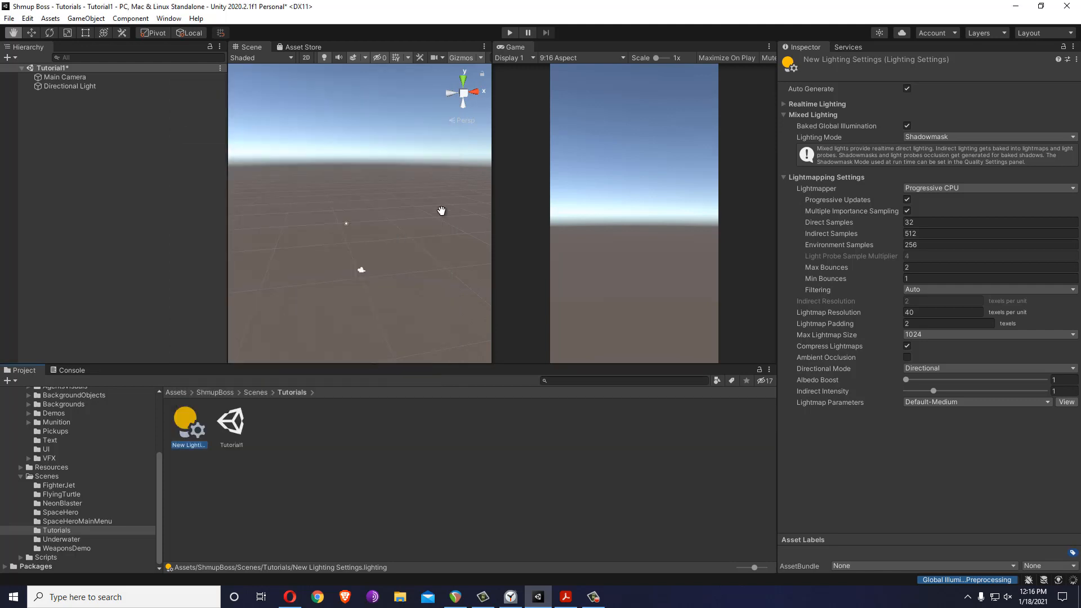
{"action": "left_click", "coordinate": [307, 480]}
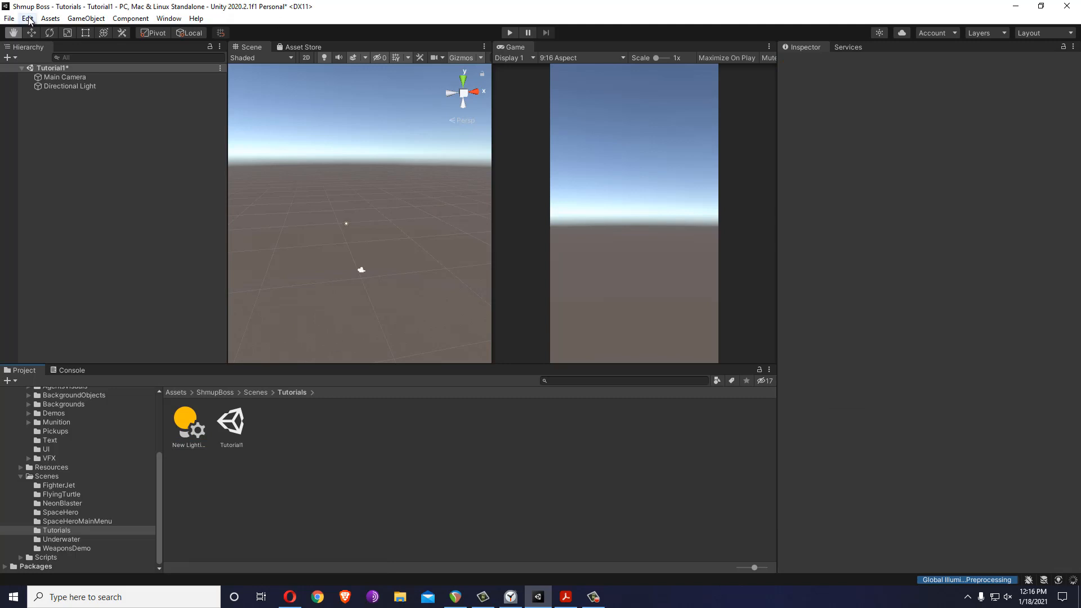
- Create the Shmup Boss finite level components and bring the LevelUI prefab into the Hierarchy
{"action": "left_click", "coordinate": [27, 18]}
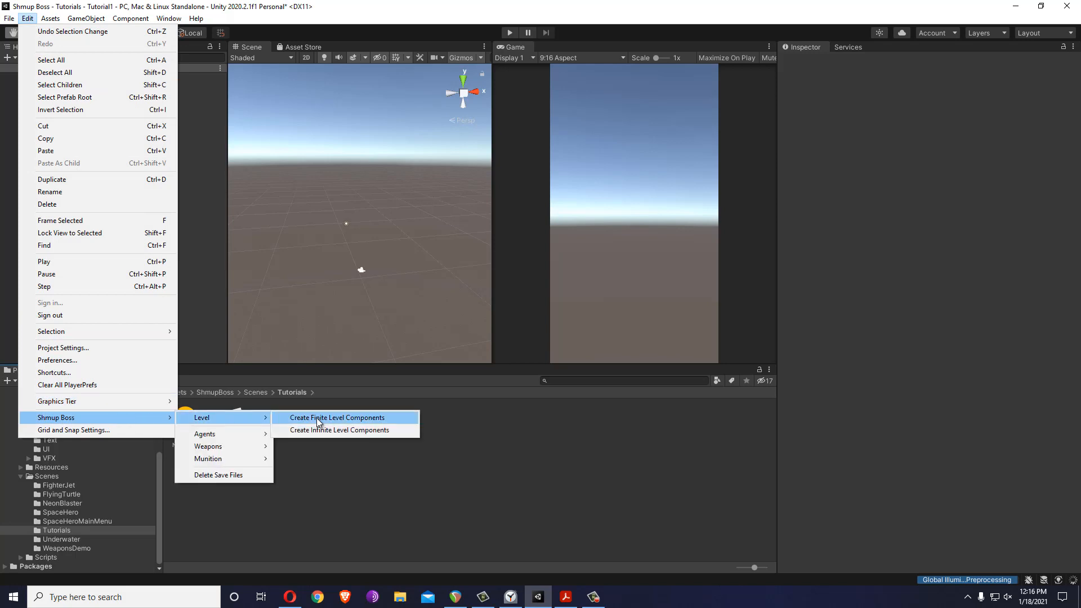
{"action": "mouse_move", "coordinate": [330, 423]}
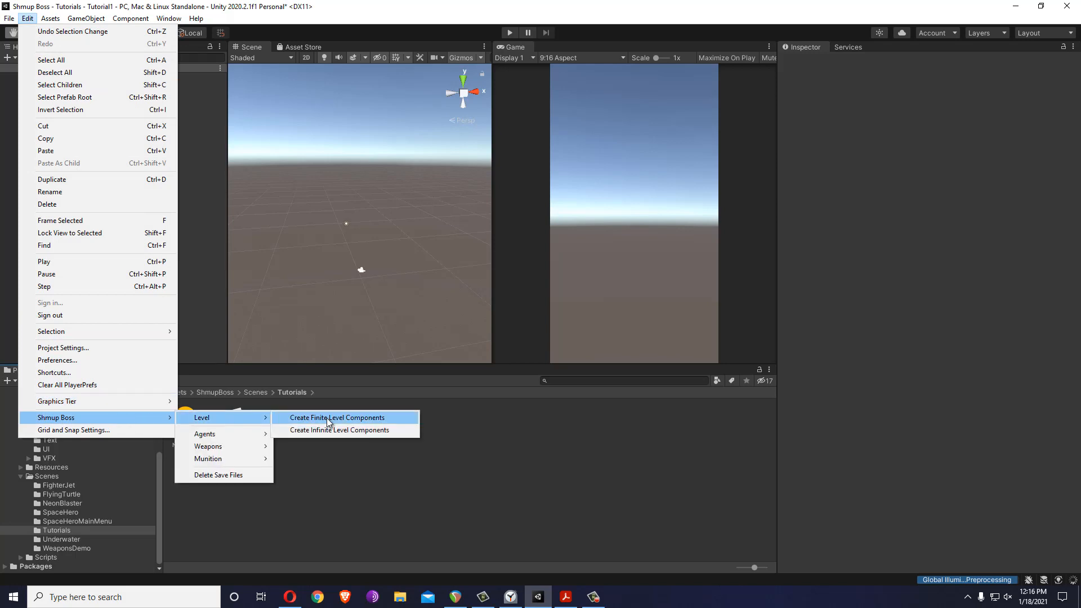
{"action": "left_click", "coordinate": [337, 417]}
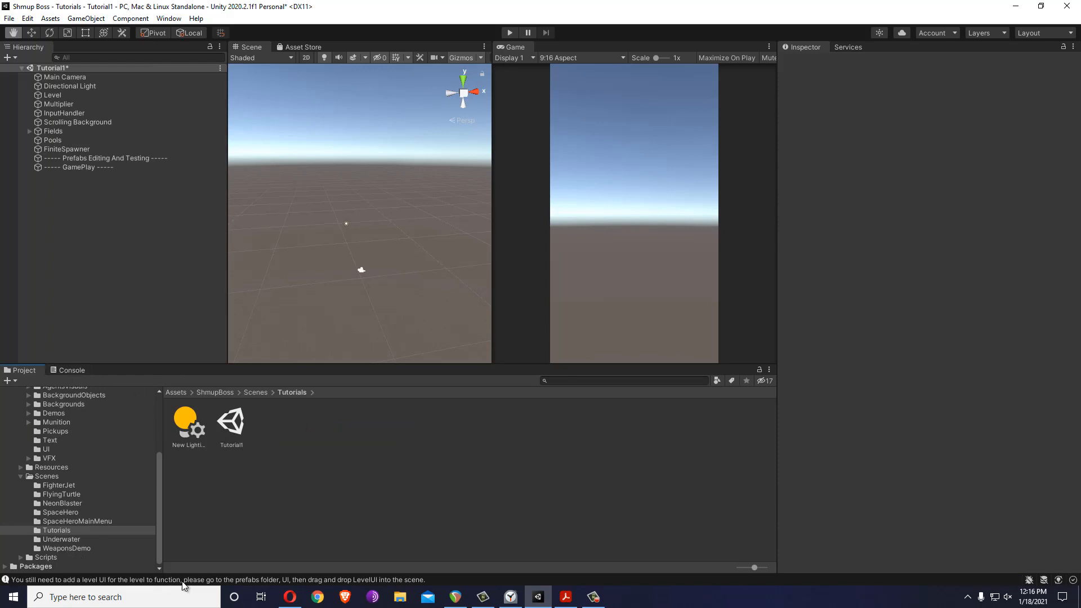
{"action": "mouse_move", "coordinate": [113, 489]}
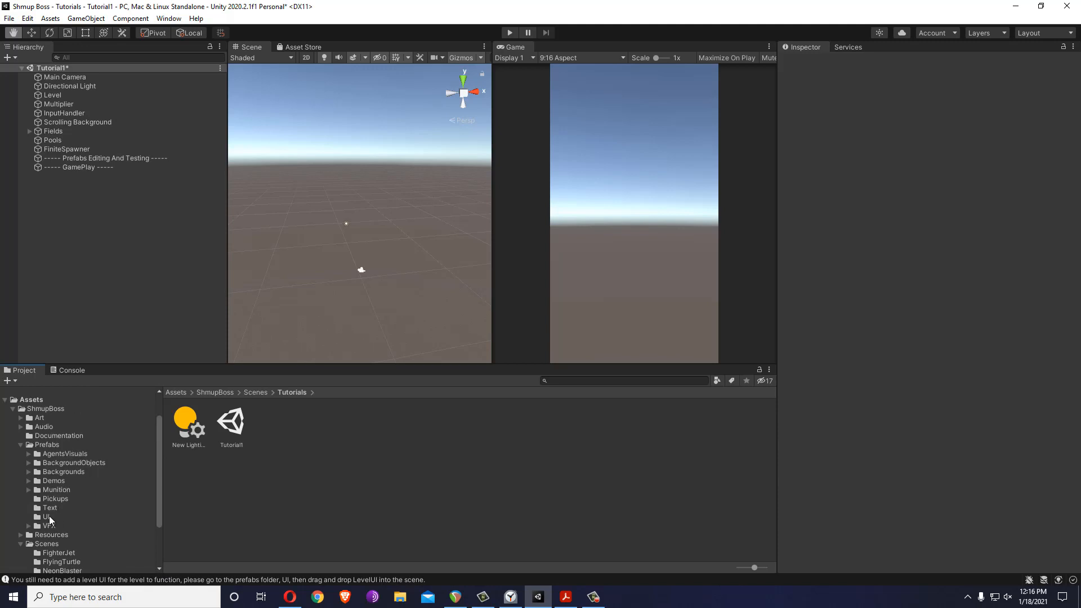
{"action": "left_click", "coordinate": [45, 517]}
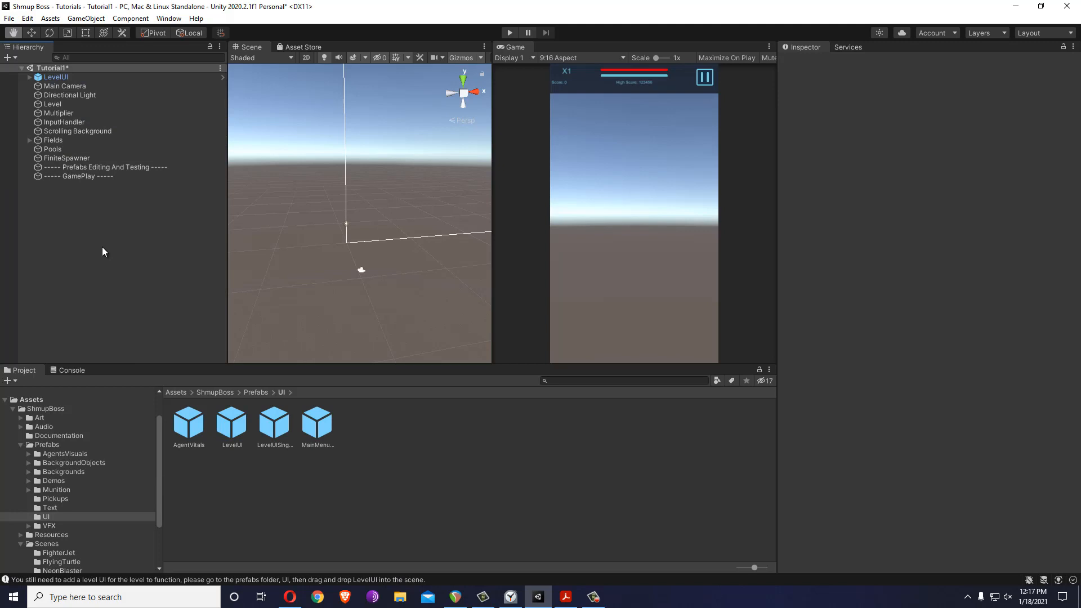
{"action": "mouse_move", "coordinate": [293, 510]}
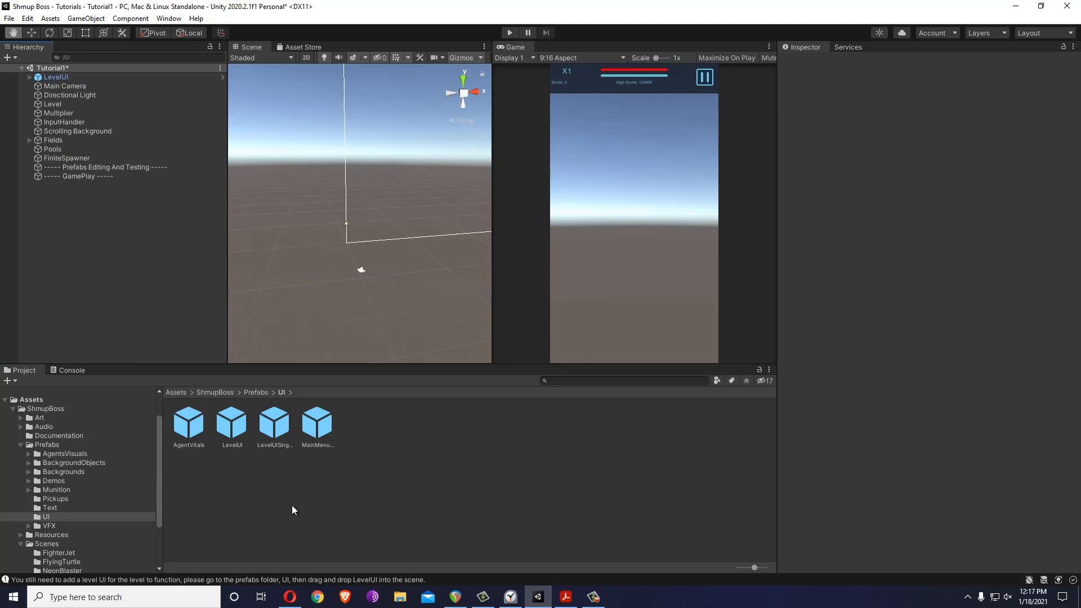
{"action": "left_click", "coordinate": [290, 596]}
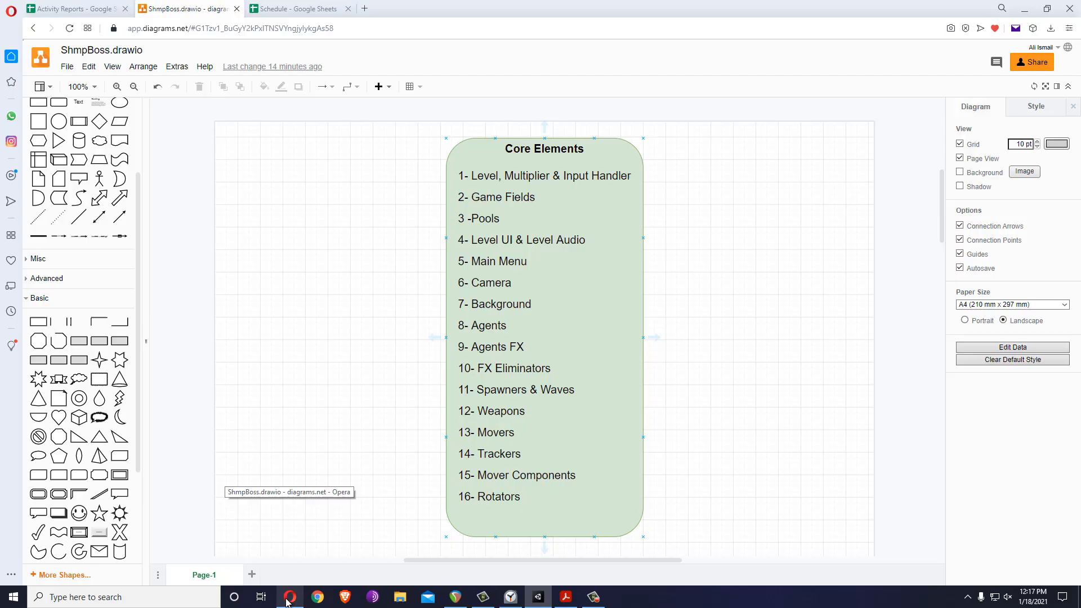
{"action": "mouse_move", "coordinate": [524, 213]}
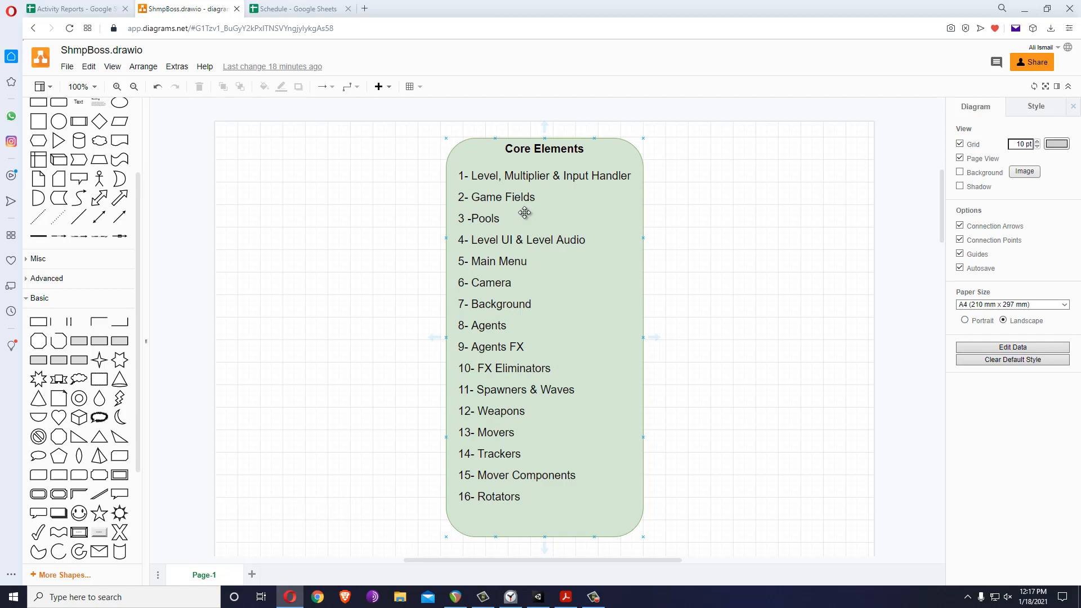
{"action": "mouse_move", "coordinate": [563, 260]}
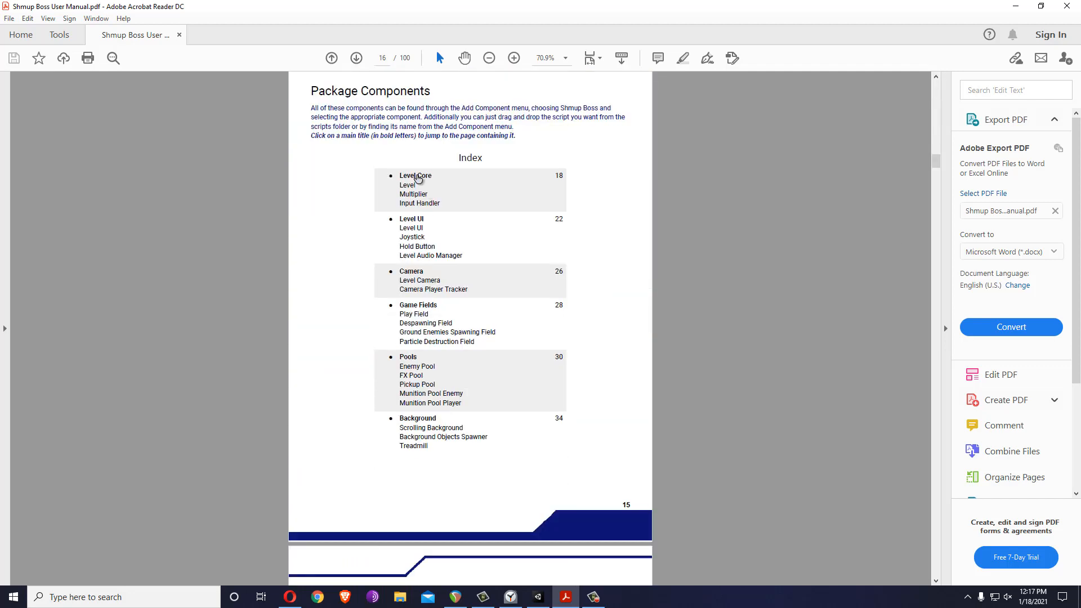
{"action": "double_click", "coordinate": [416, 175]}
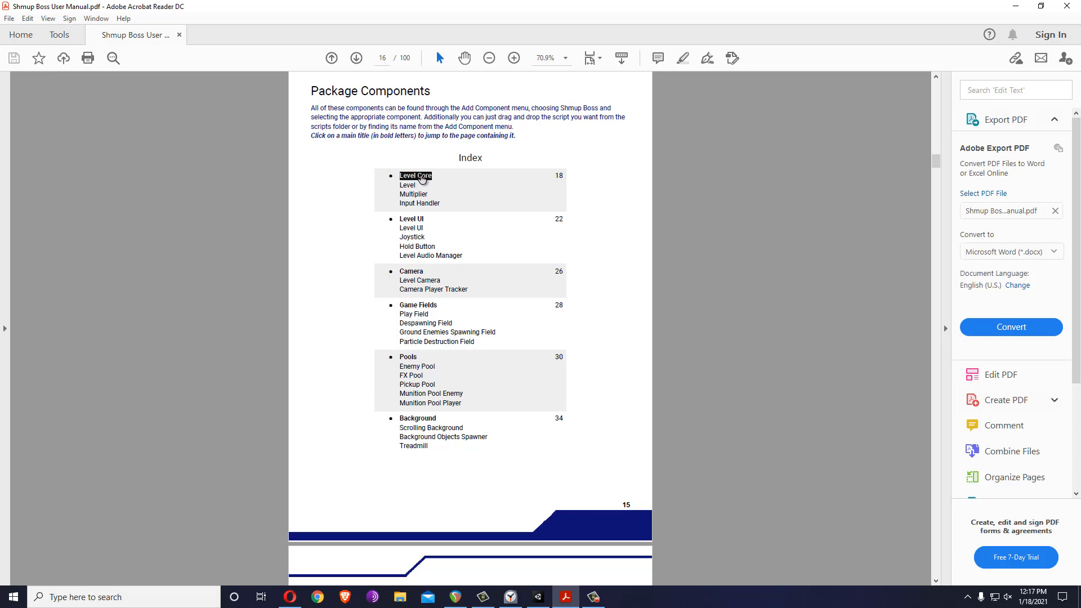
{"action": "left_click", "coordinate": [415, 177]}
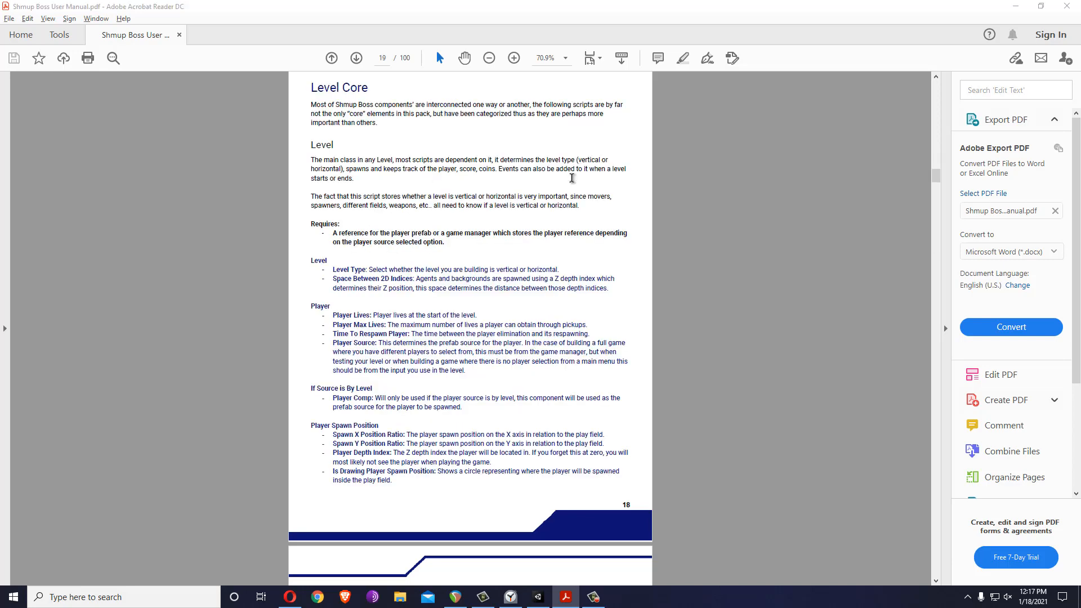
{"action": "left_click", "coordinate": [537, 597]}
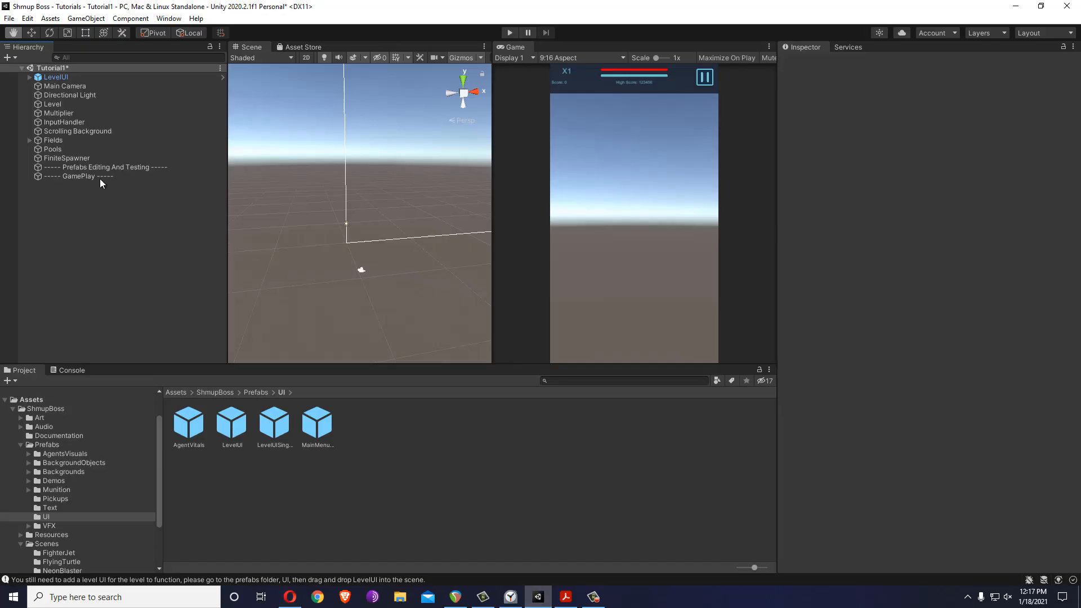
- Review the Level object's settings, then the Main Camera's Camera and Level Camera components
{"action": "left_click", "coordinate": [53, 104]}
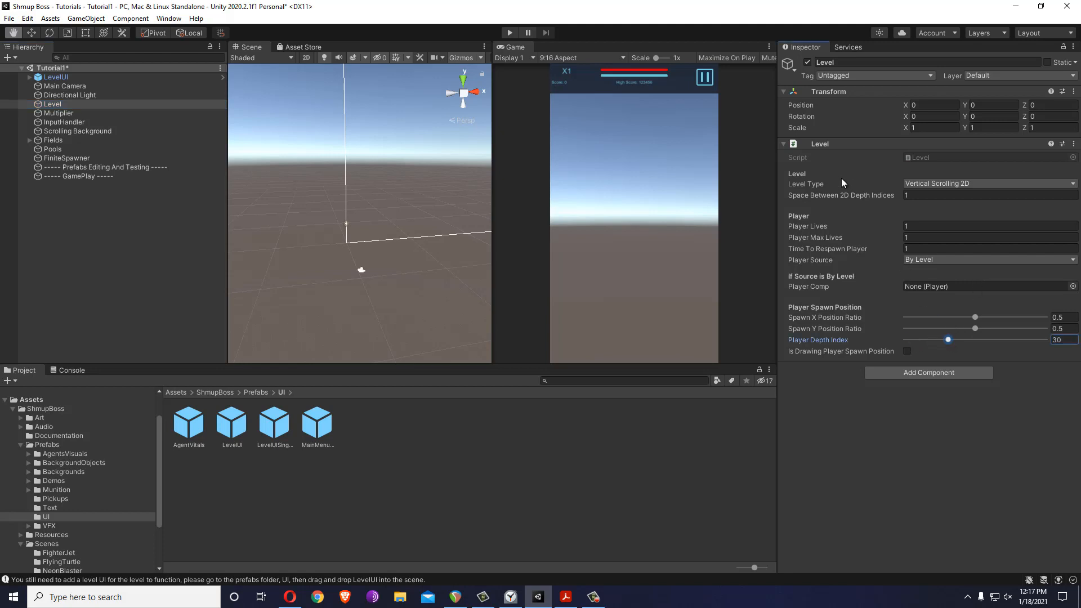
{"action": "mouse_move", "coordinate": [978, 295]}
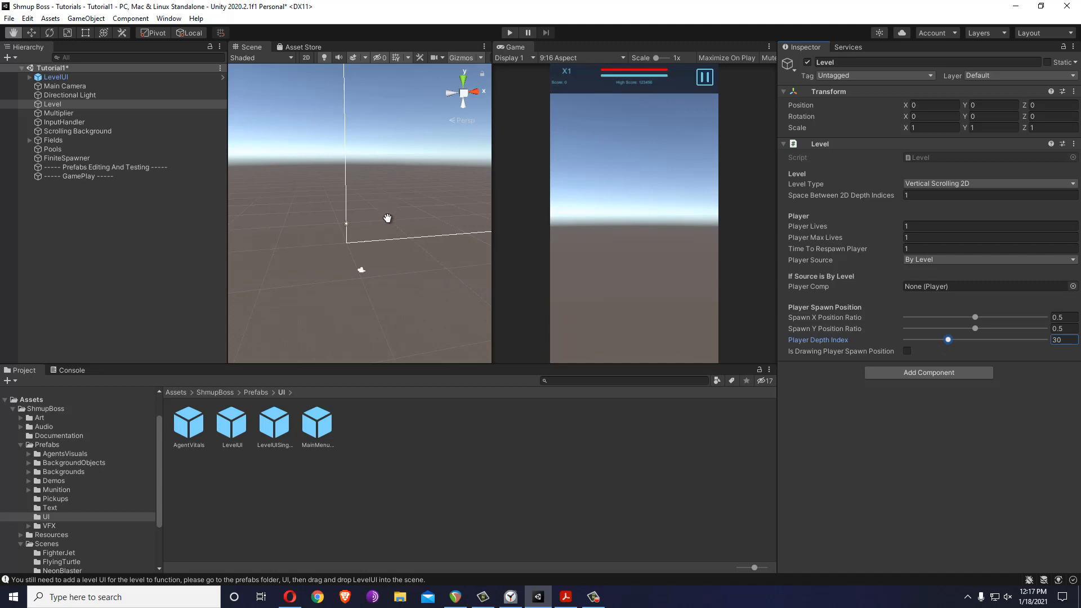
{"action": "mouse_move", "coordinate": [354, 232]}
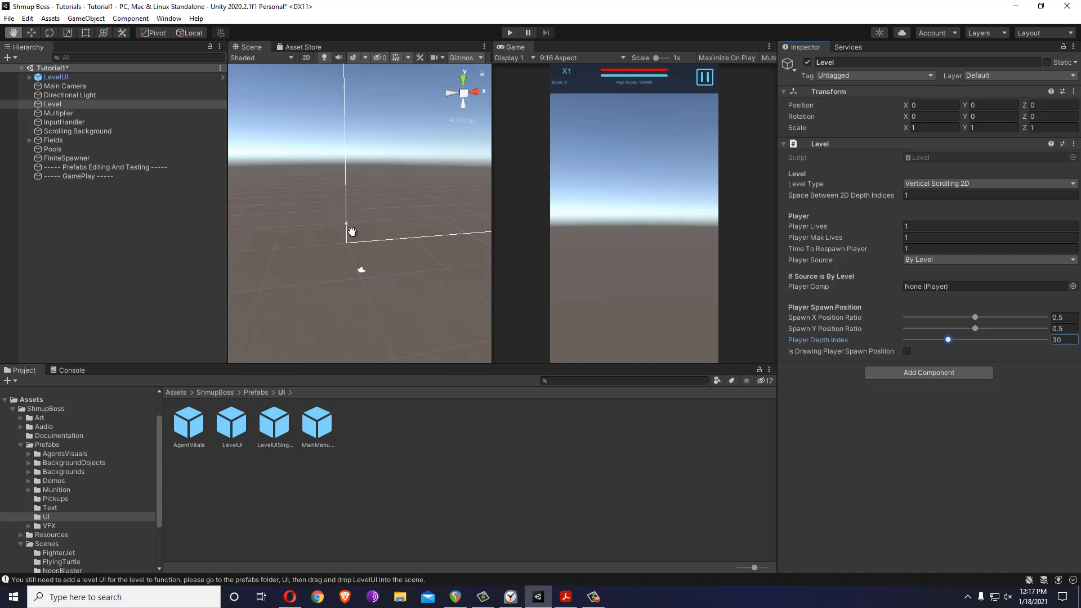
{"action": "left_click", "coordinate": [66, 86]}
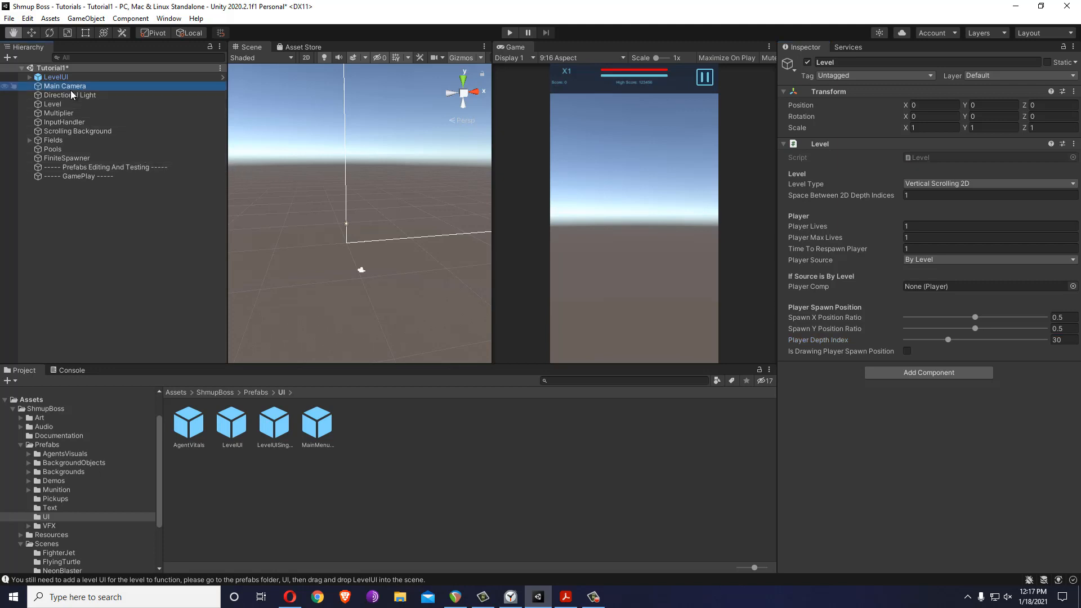
{"action": "left_click", "coordinate": [65, 86]}
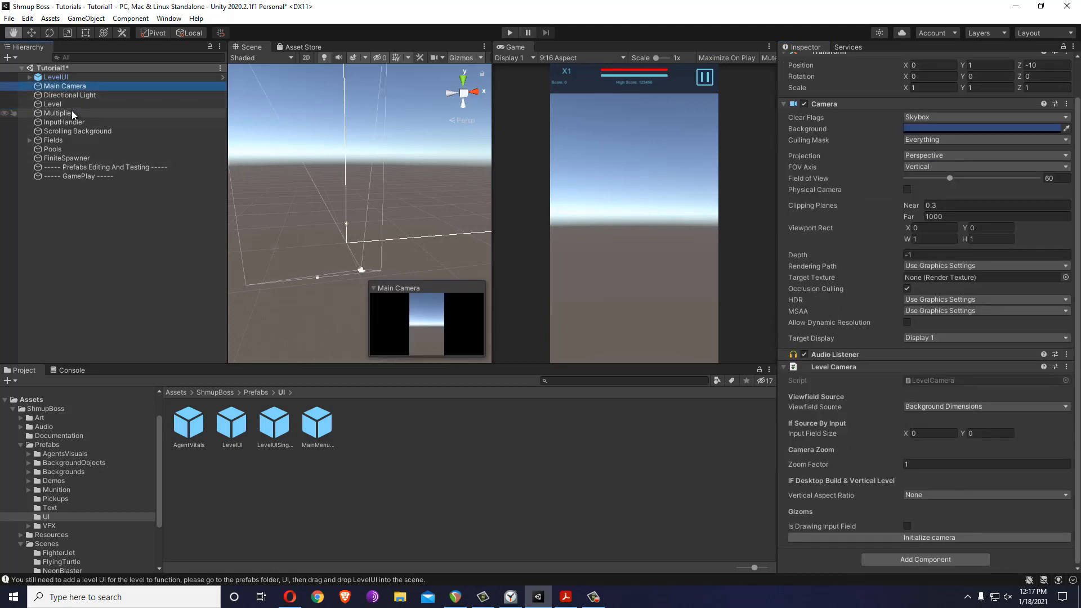
- Review Multiplier, briefly setting Difficulty Level to 0 and back to 1, then show InputHandler's settings
{"action": "left_click", "coordinate": [57, 112]}
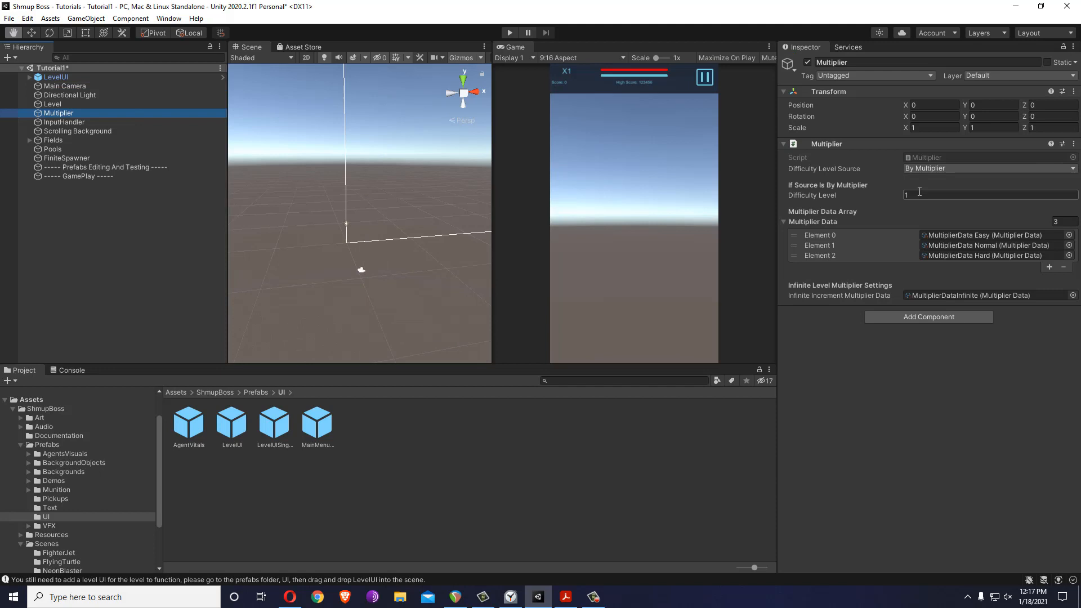
{"action": "left_click", "coordinate": [990, 195]}
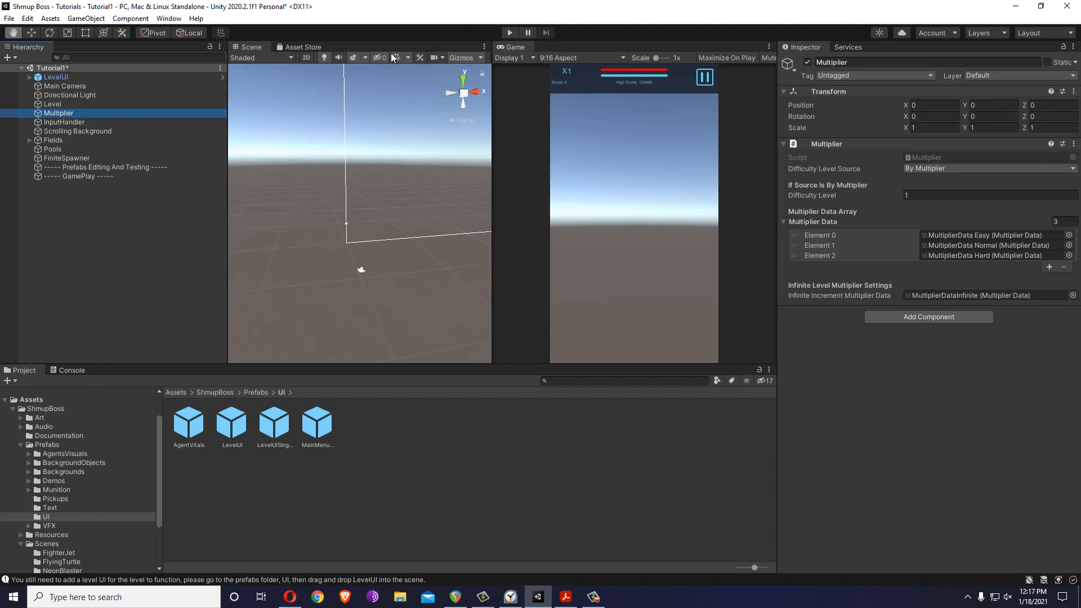
{"action": "left_click", "coordinate": [990, 195]}
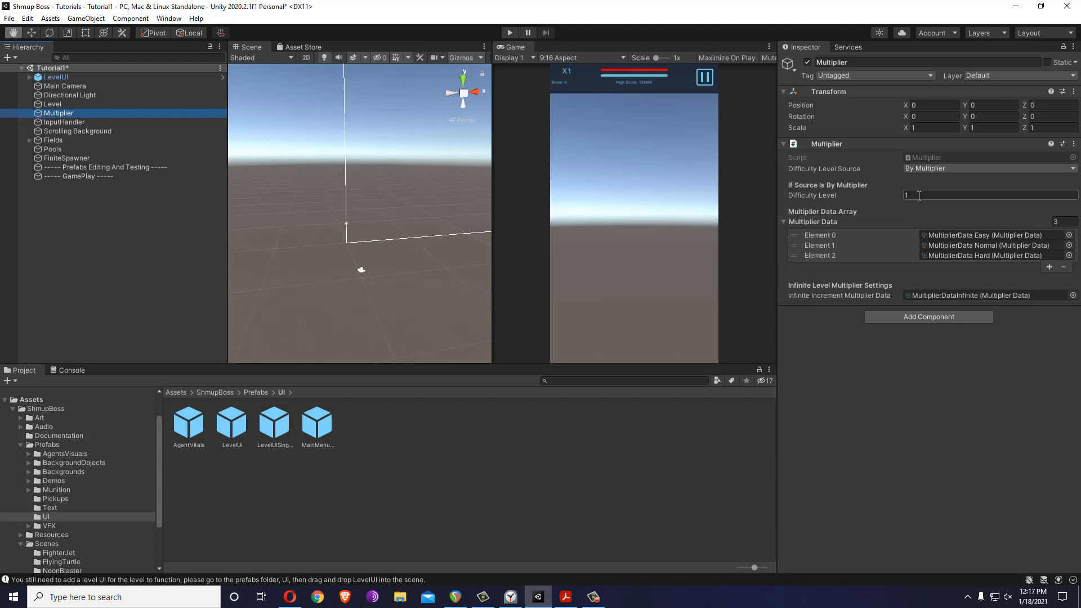
{"action": "left_click", "coordinate": [990, 195]}
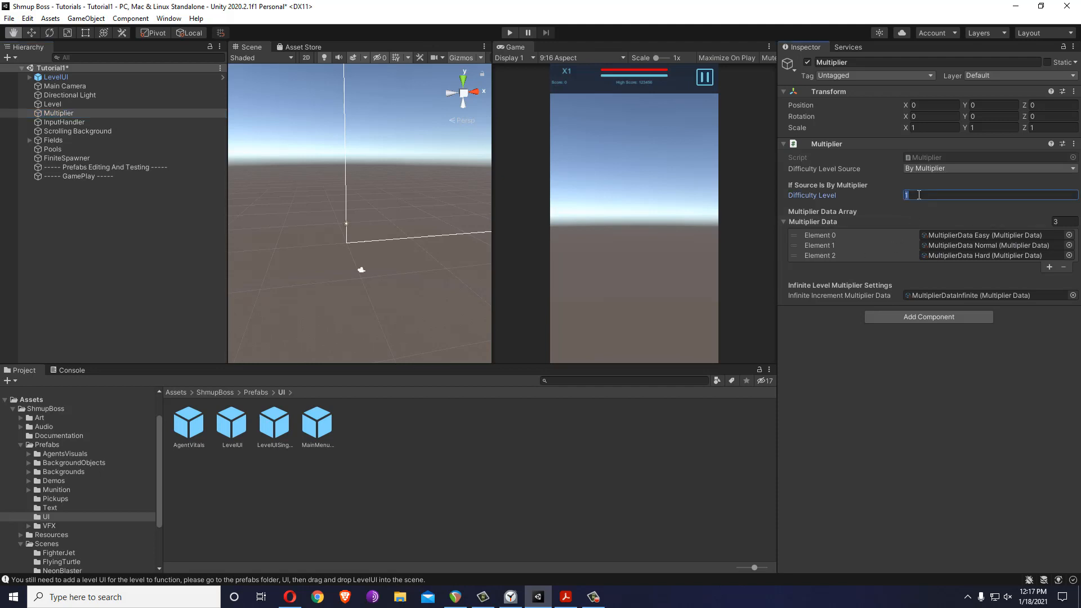
{"action": "type", "text": "0"}
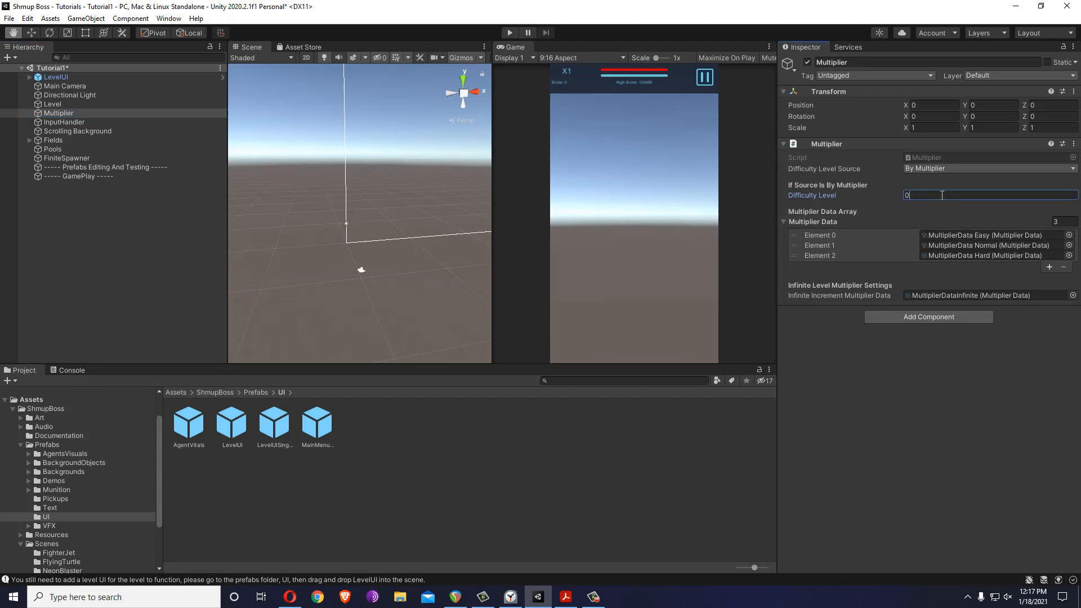
{"action": "type", "text": "1"}
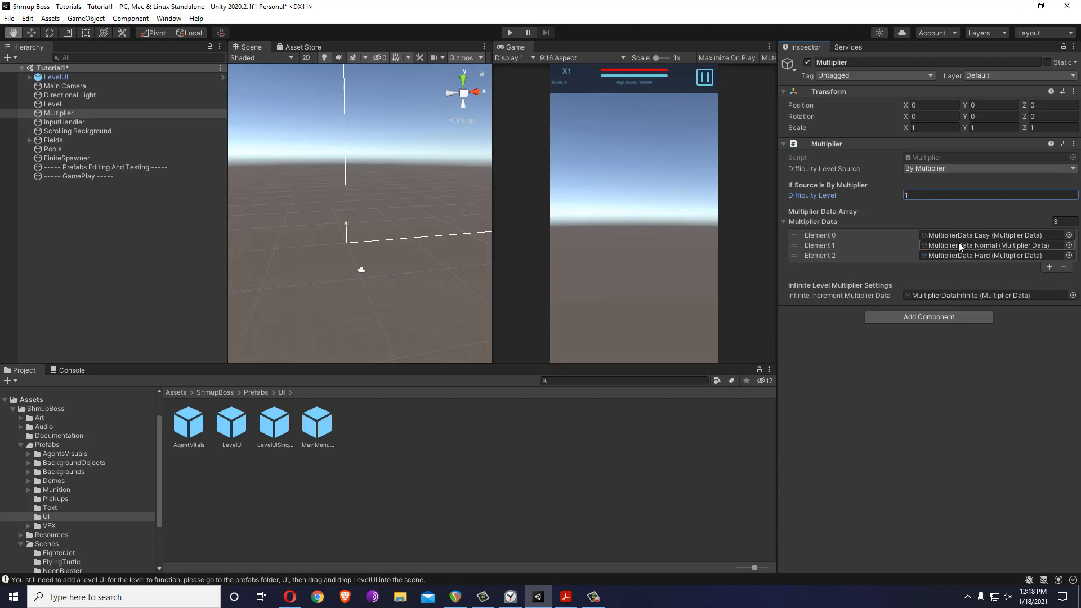
{"action": "left_click", "coordinate": [64, 121]}
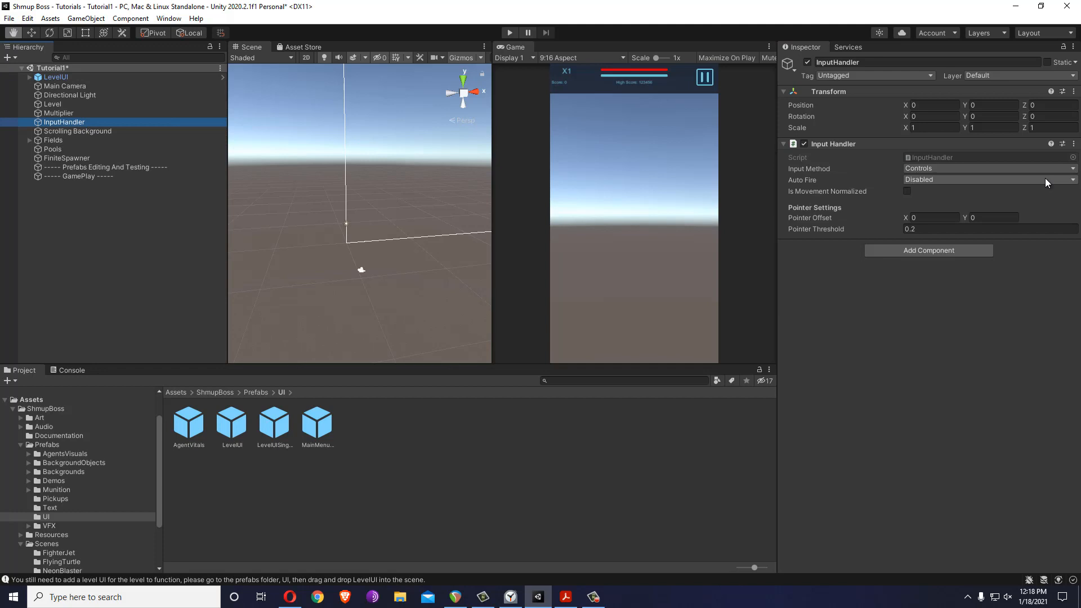
- Give Scrolling Background one layer, Main Background, holding SpaceBG_Vertical_1 with count 3 and speed 2
{"action": "left_click", "coordinate": [78, 130]}
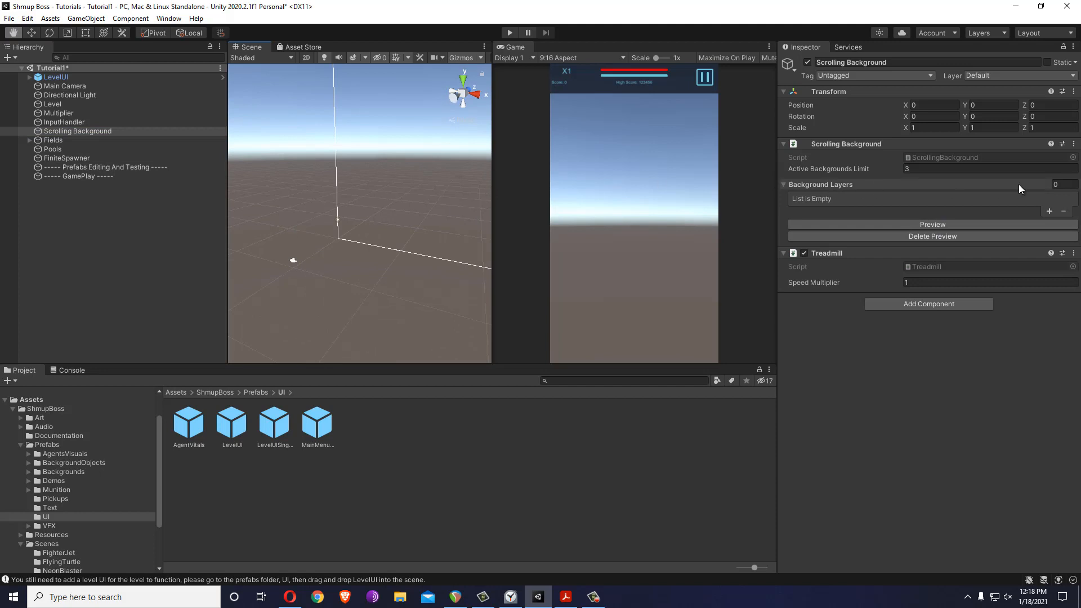
{"action": "left_click", "coordinate": [784, 184]}
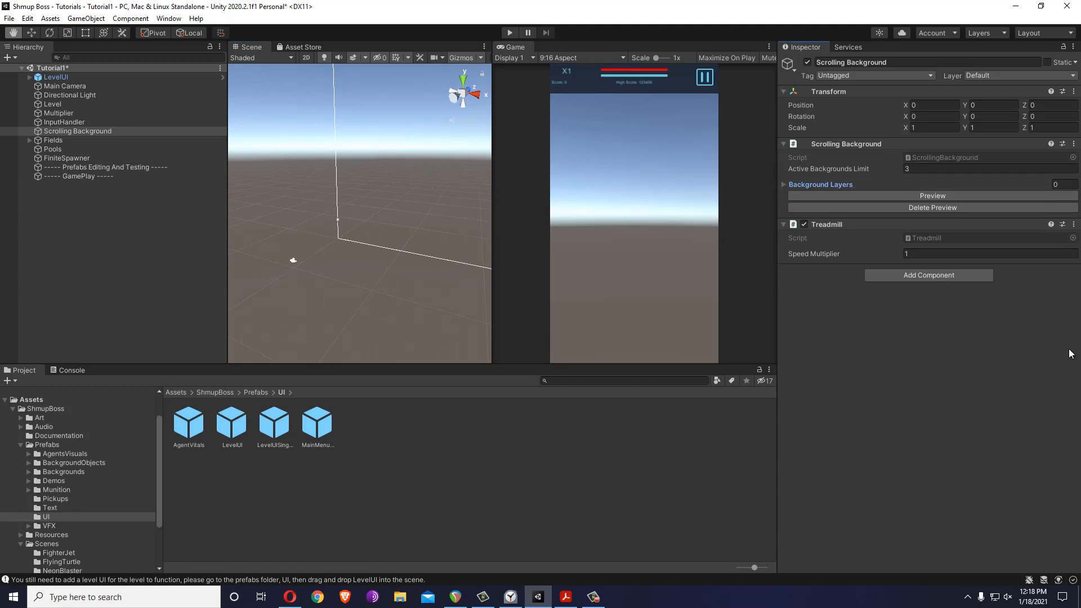
{"action": "left_click", "coordinate": [1058, 184]}
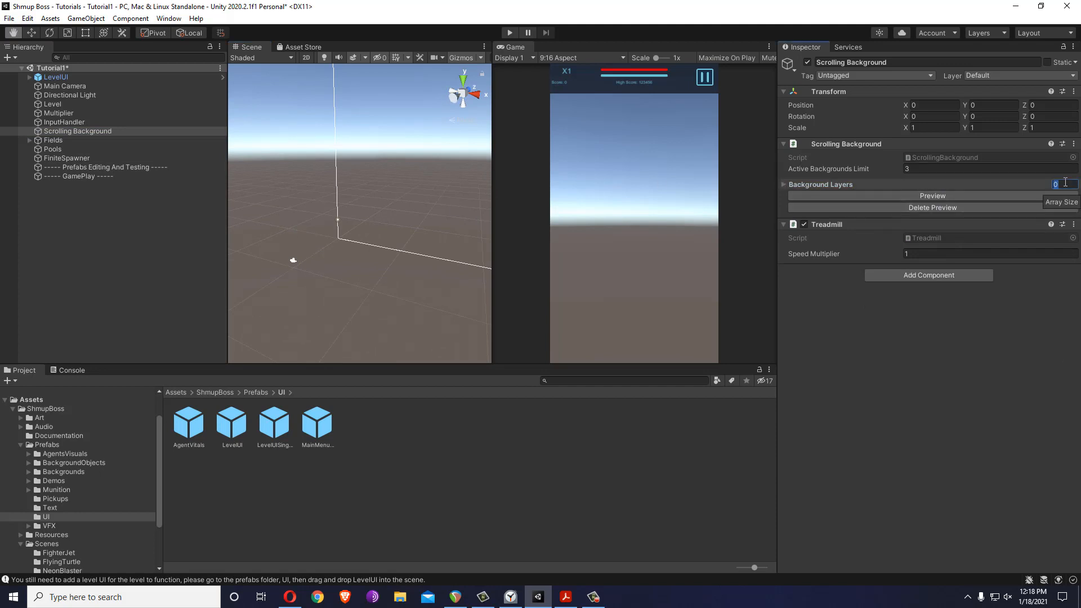
{"action": "type", "text": "1"}
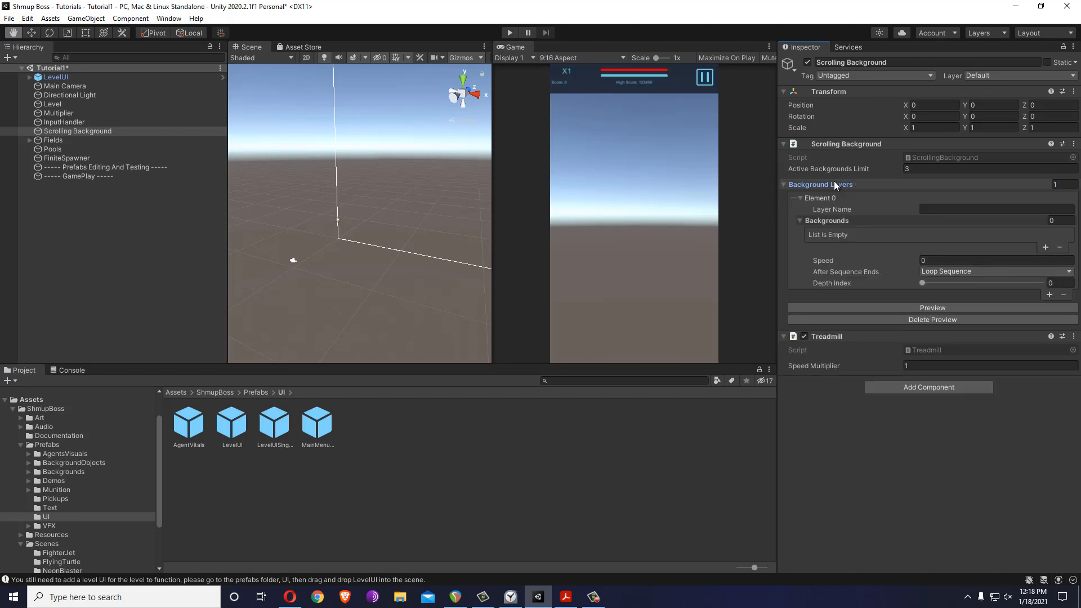
{"action": "type", "text": "Main Background"}
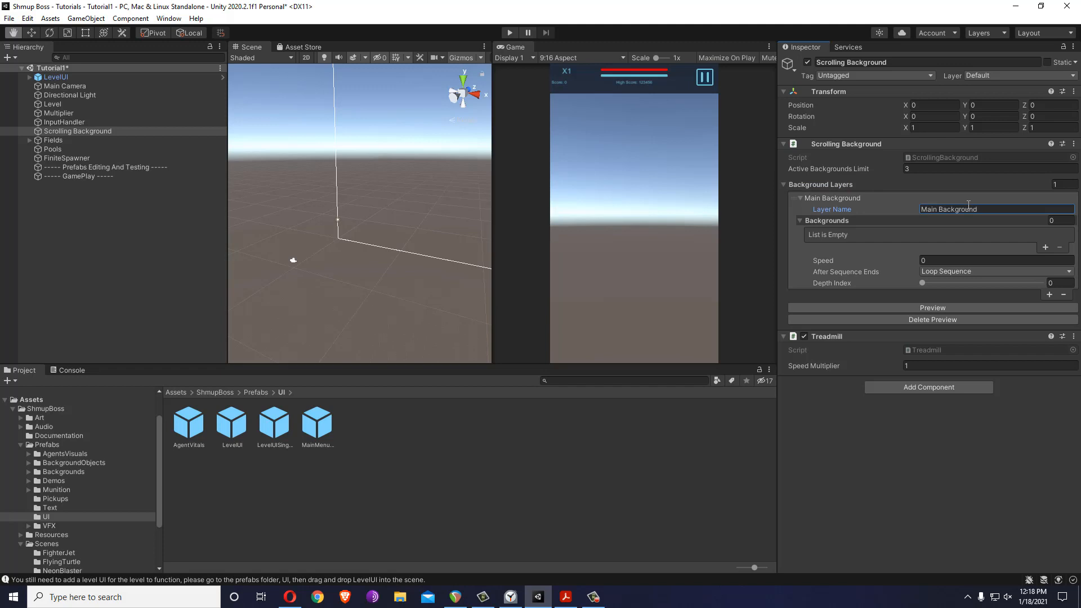
{"action": "left_click", "coordinate": [1053, 220]}
{"action": "type", "text": "1"}
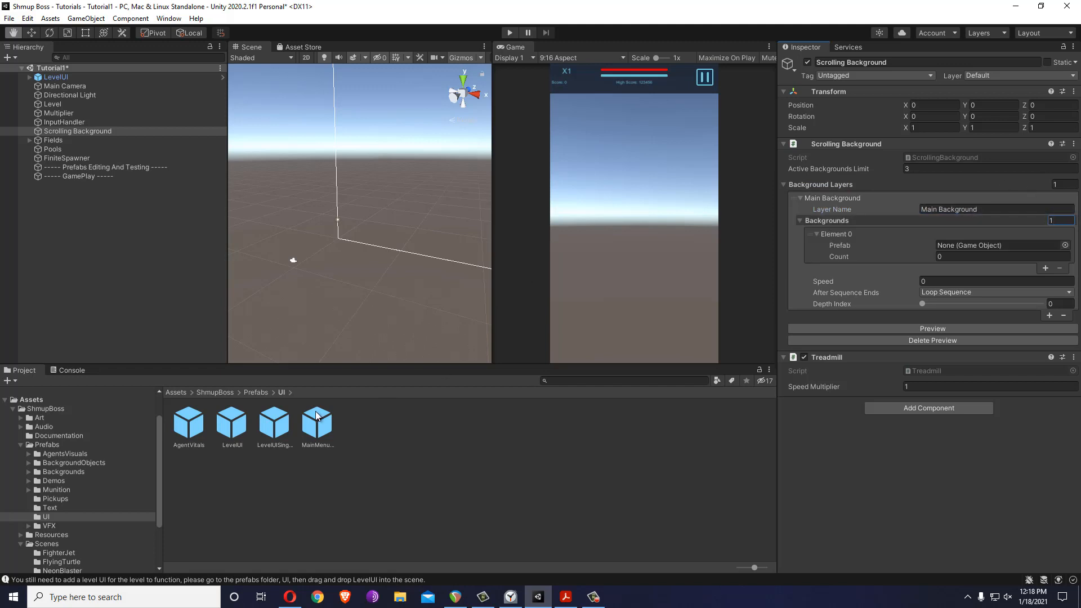
{"action": "mouse_move", "coordinate": [81, 478]}
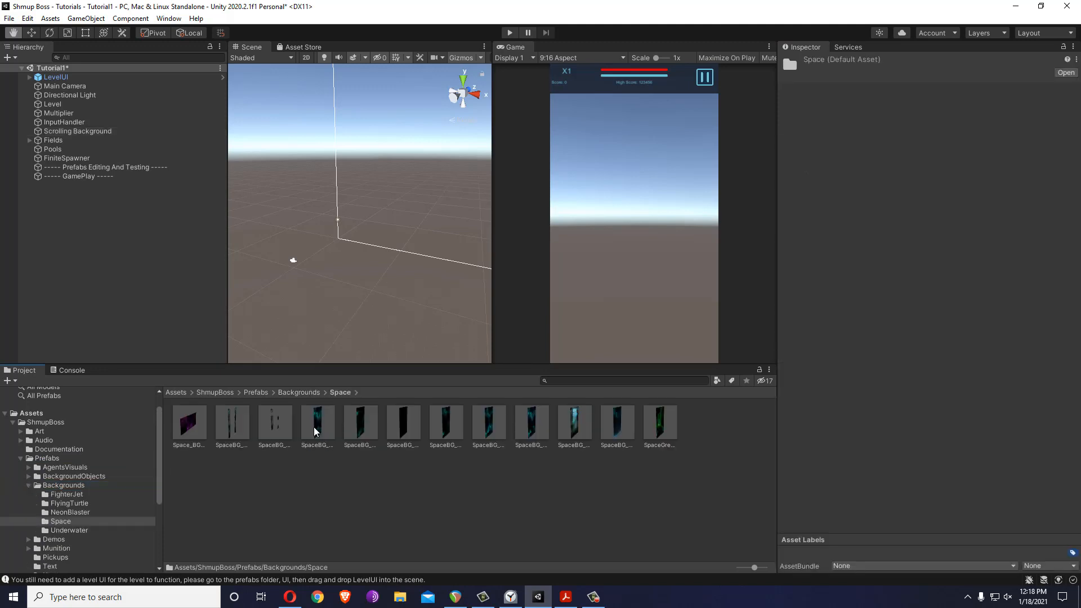
{"action": "left_click", "coordinate": [77, 131]}
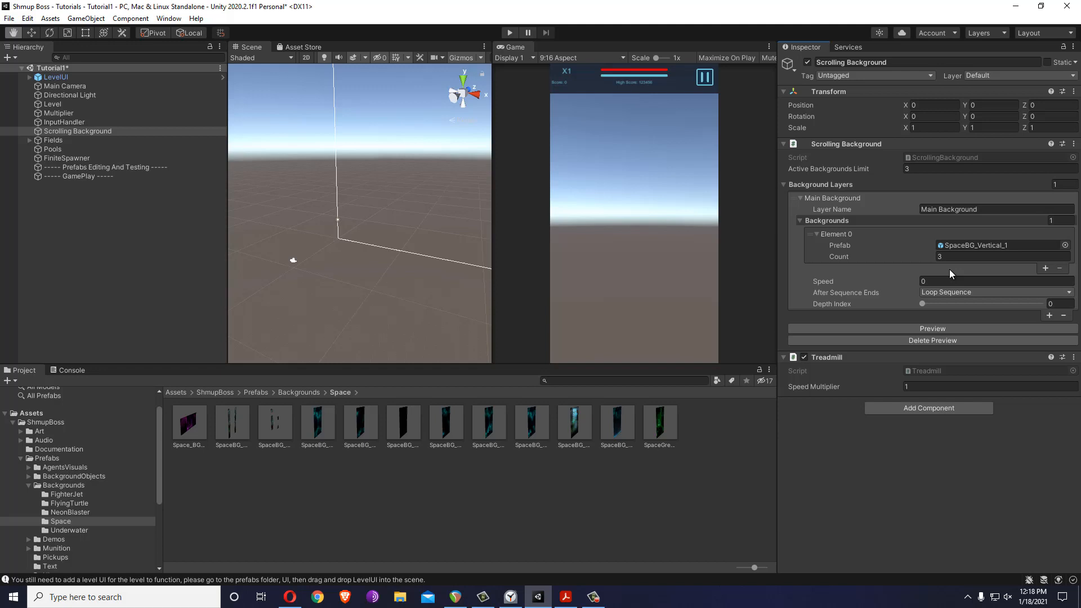
{"action": "left_click", "coordinate": [993, 282]}
{"action": "type", "text": "2"}
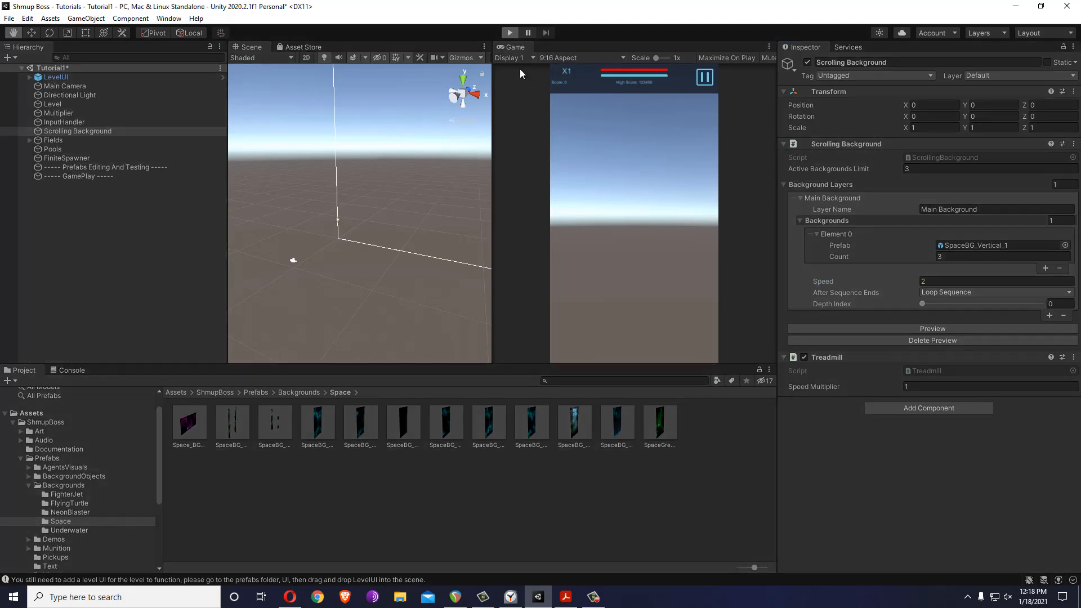
- Test-play the level, inspect the SpaceBG_Vertical_1 prefab's trigger collider, then show Level's settings
{"action": "left_click", "coordinate": [509, 33]}
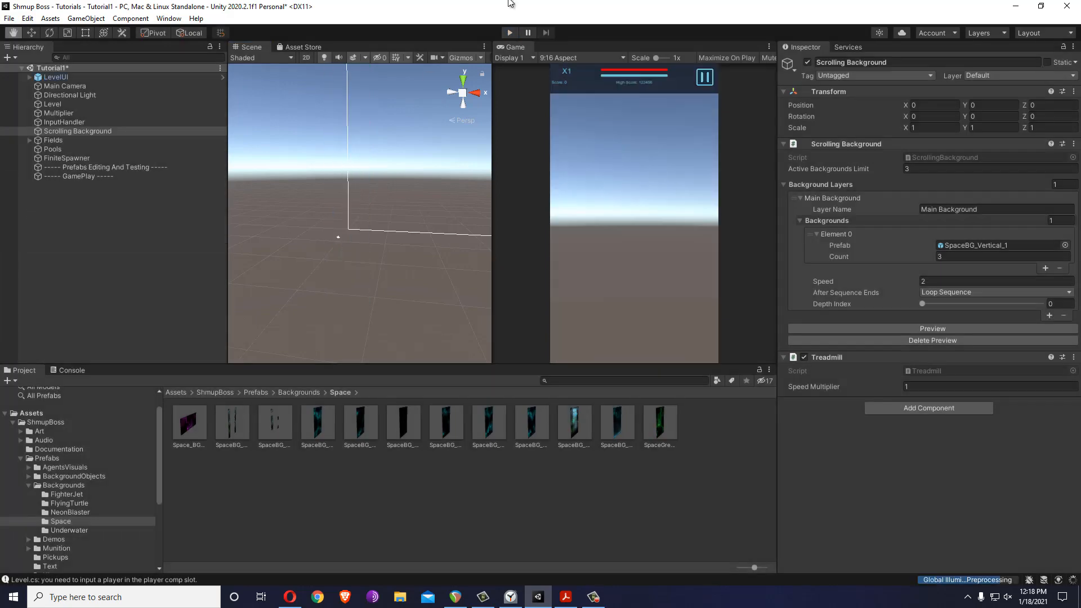
{"action": "left_click", "coordinate": [318, 422]}
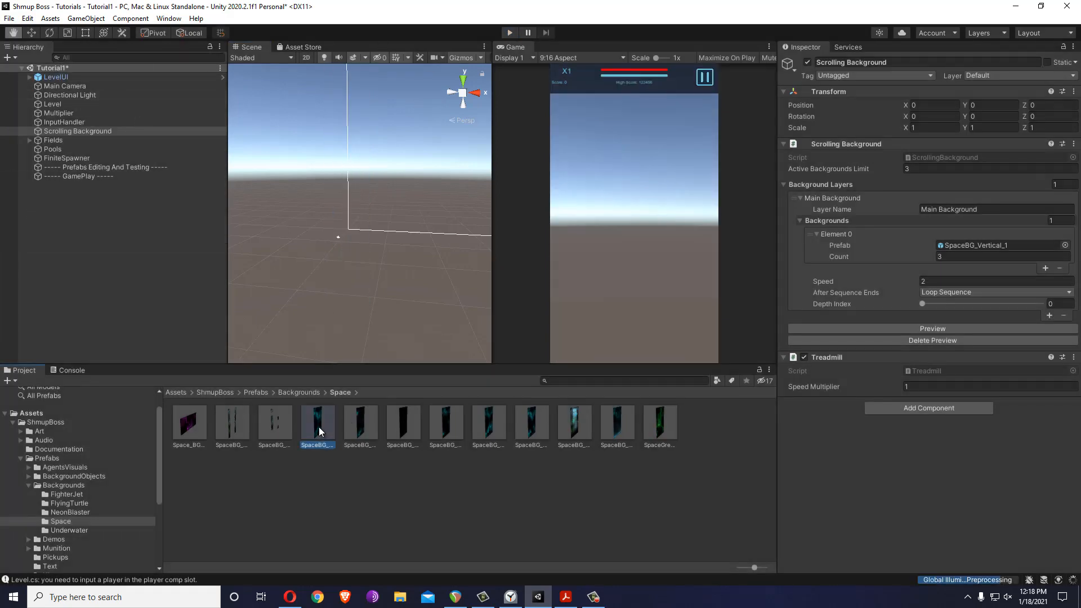
{"action": "left_click", "coordinate": [318, 420]}
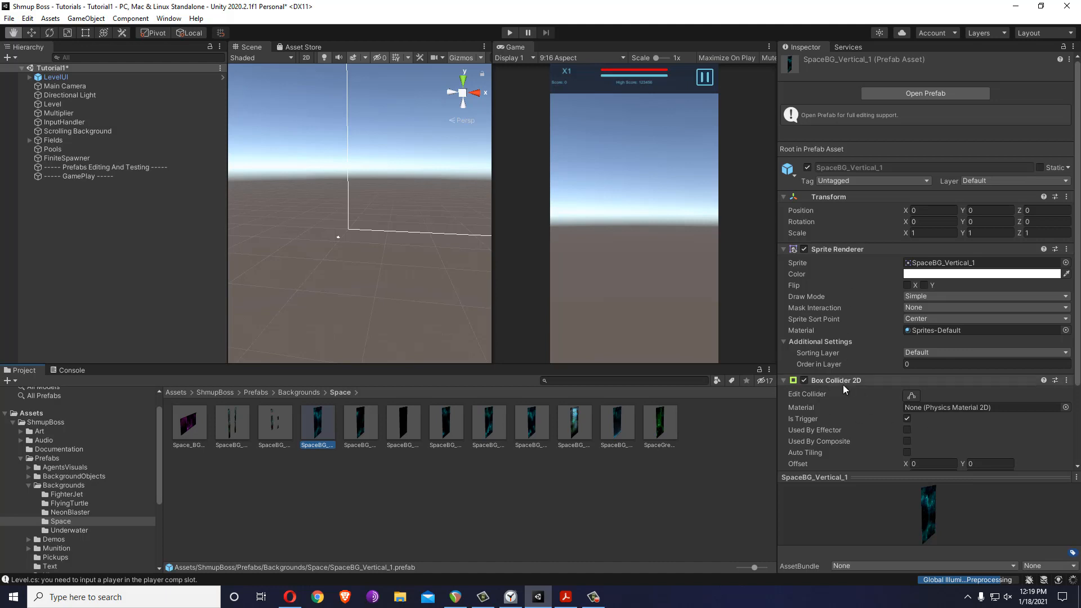
{"action": "left_click", "coordinate": [908, 419]}
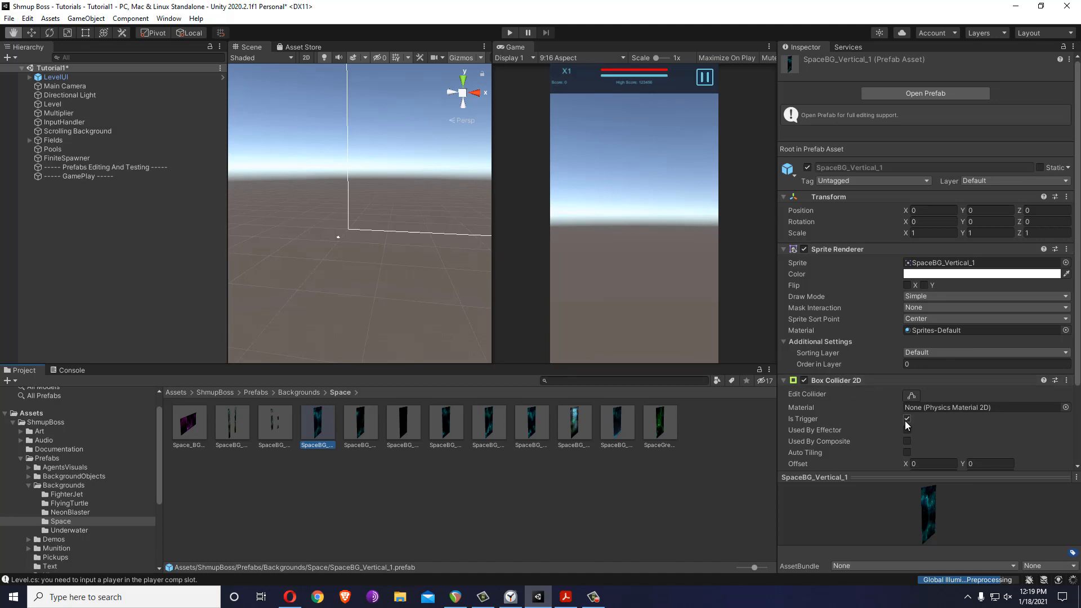
{"action": "left_click", "coordinate": [908, 419]}
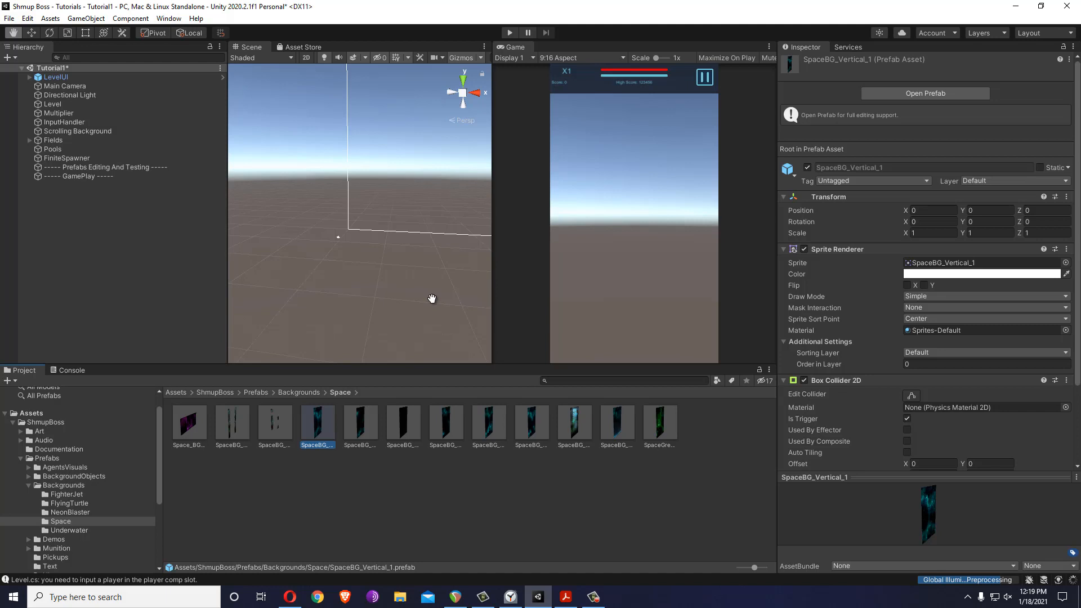
{"action": "left_click", "coordinate": [52, 104]}
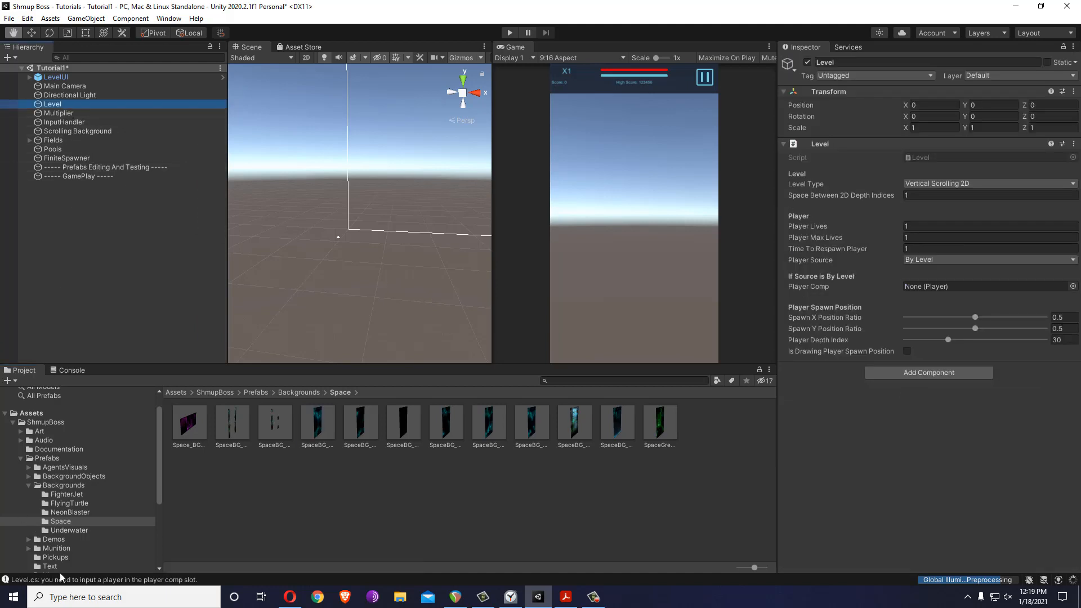
{"action": "mouse_move", "coordinate": [537, 559]}
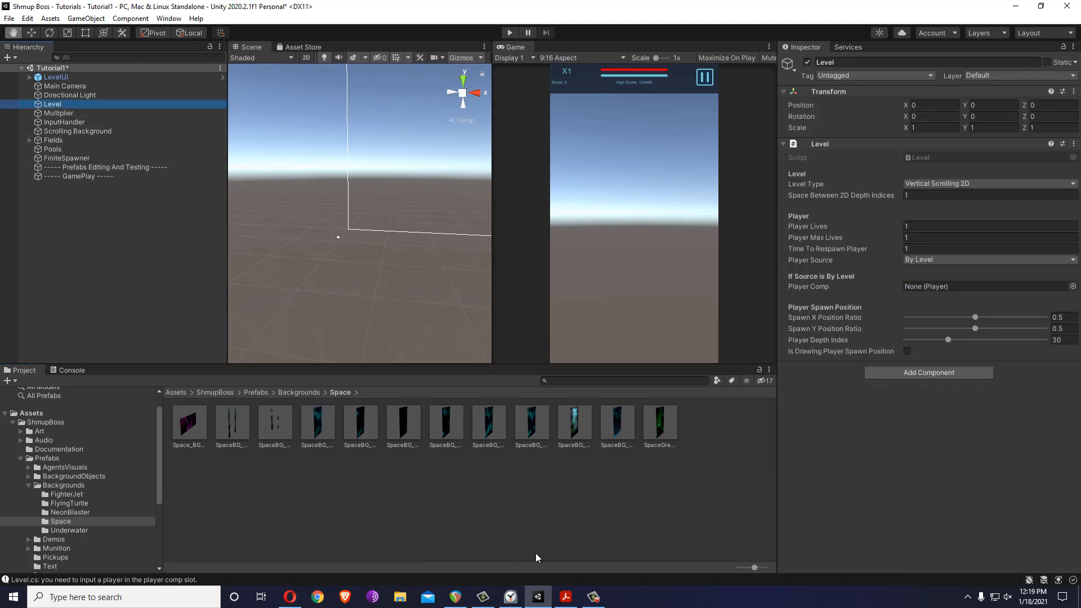
- Create a Player object from the Shmup Boss player template and select it
{"action": "left_click", "coordinate": [27, 19]}
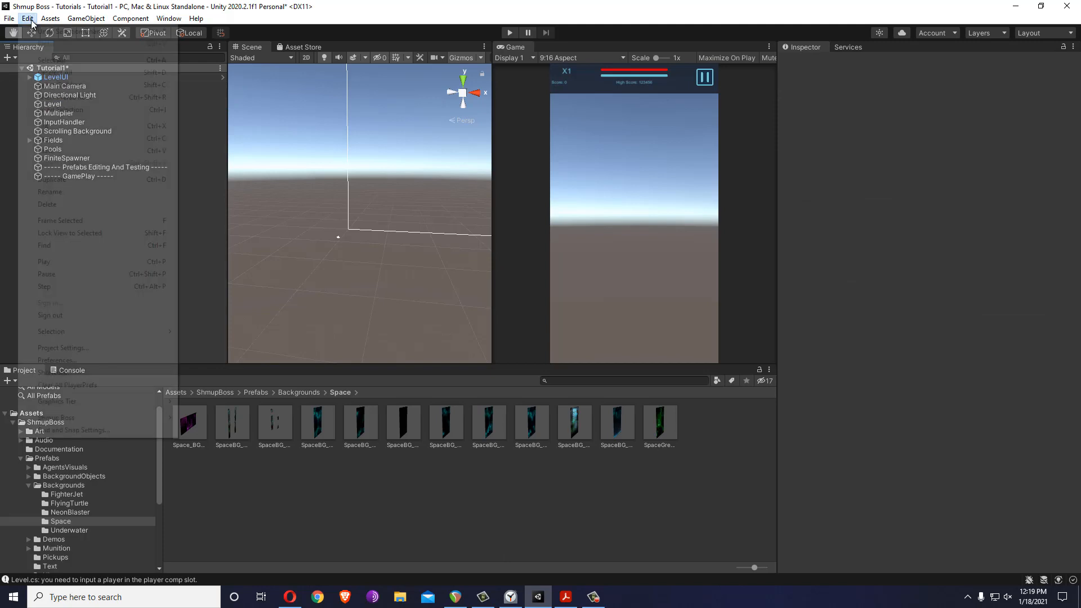
{"action": "mouse_move", "coordinate": [55, 417]}
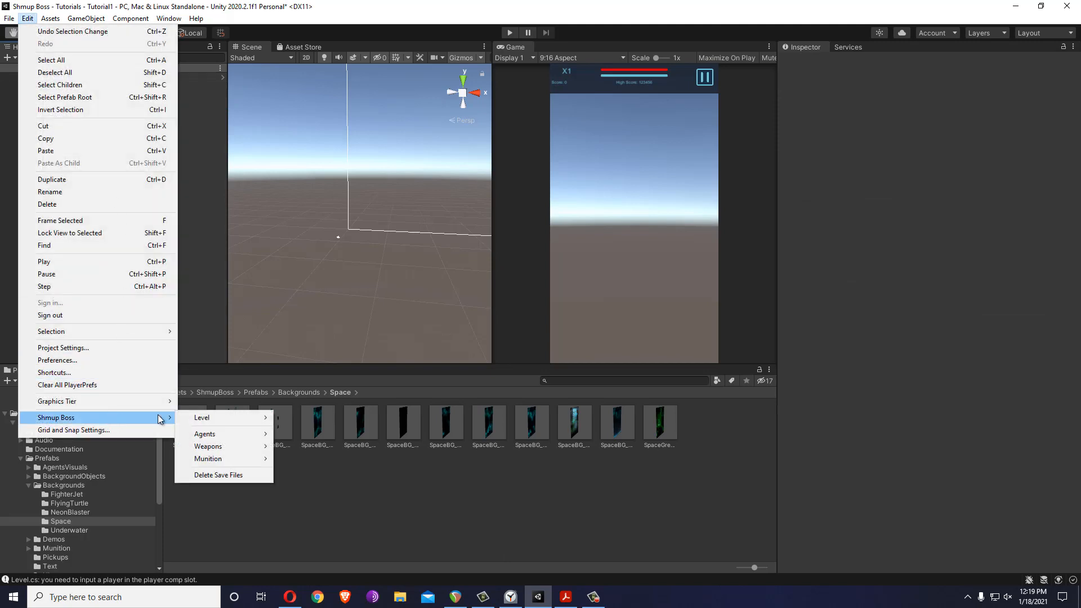
{"action": "mouse_move", "coordinate": [204, 434]}
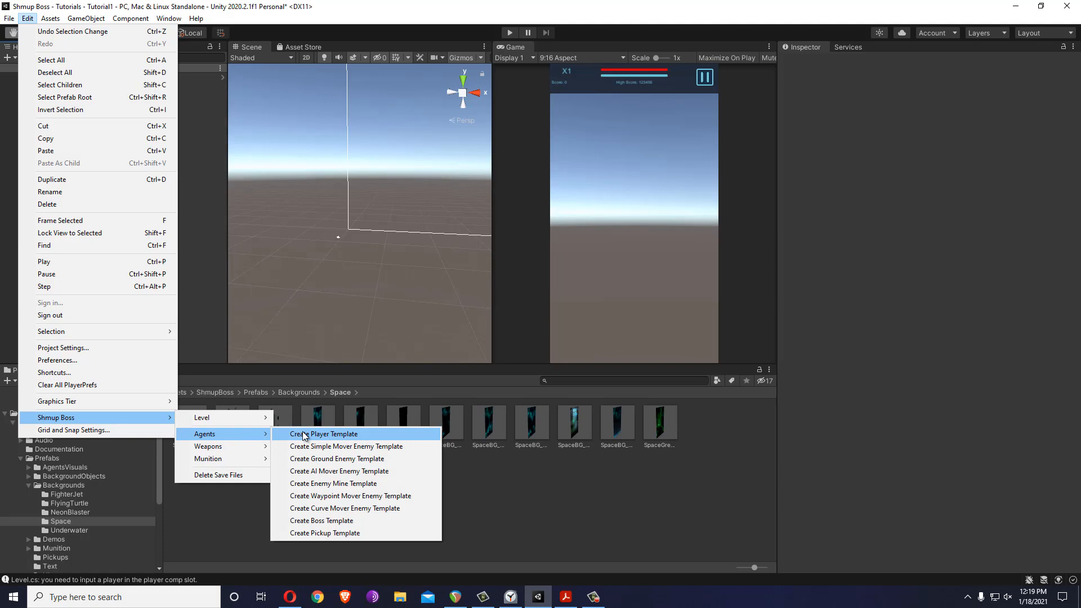
{"action": "left_click", "coordinate": [325, 434]}
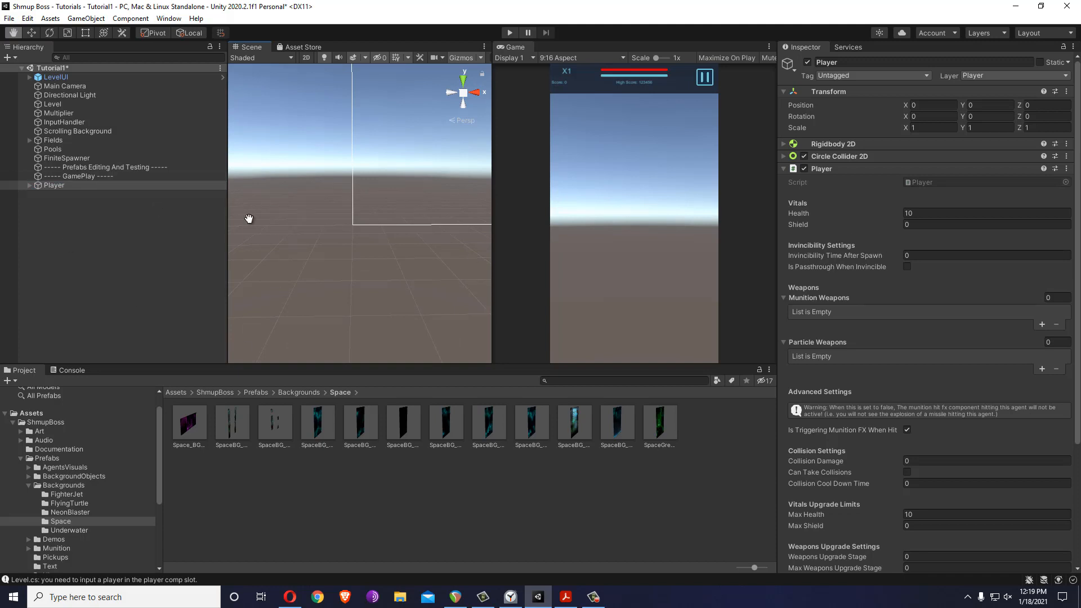
{"action": "left_click", "coordinate": [54, 185]}
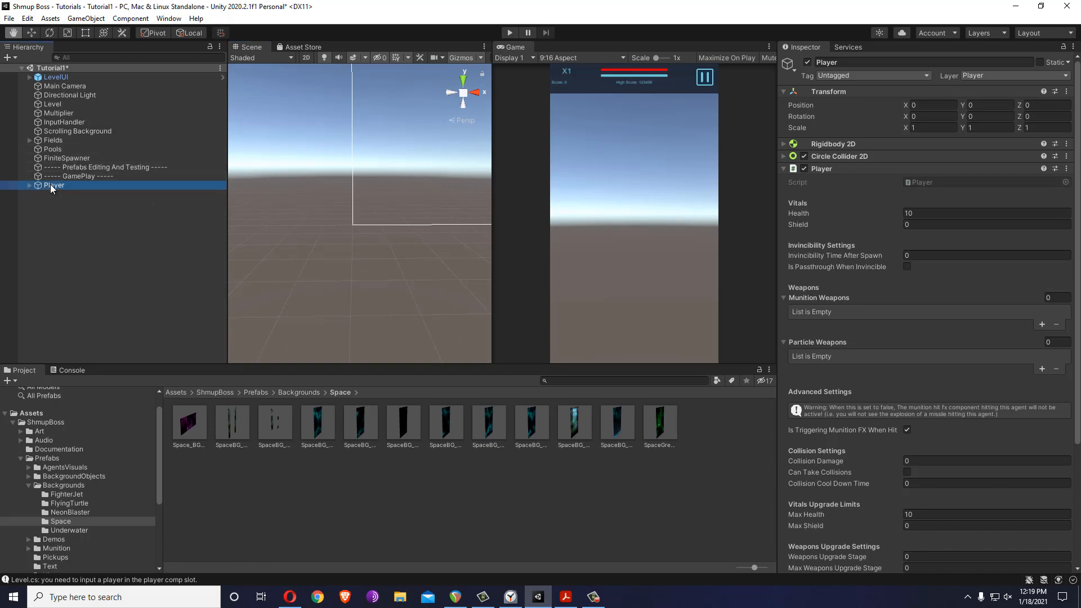
- Preview the scrolling space background in the scene, then reselect Player
{"action": "left_click", "coordinate": [78, 131]}
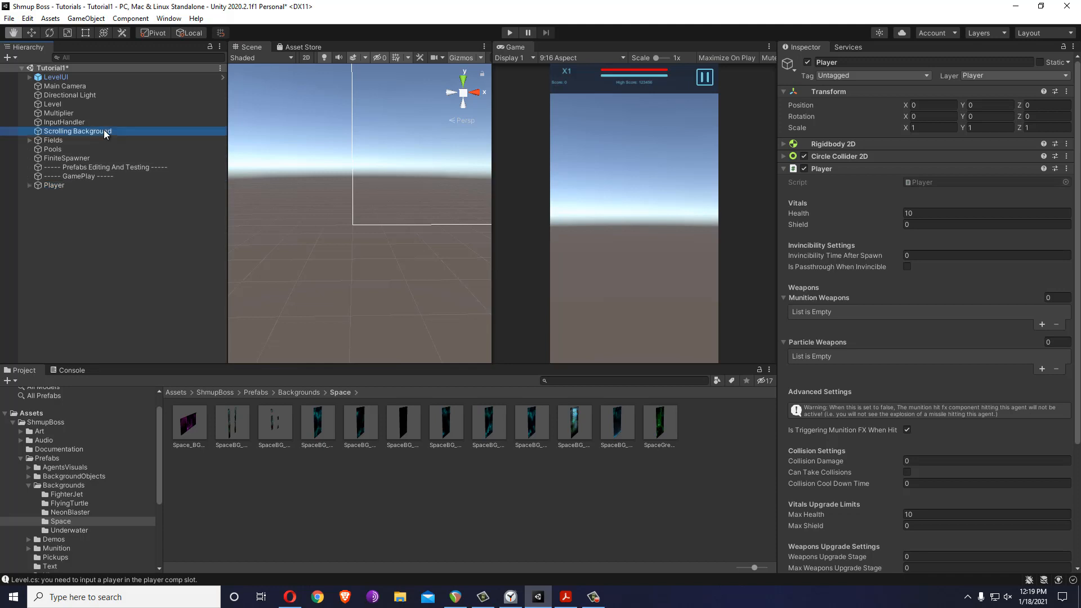
{"action": "left_click", "coordinate": [78, 131]}
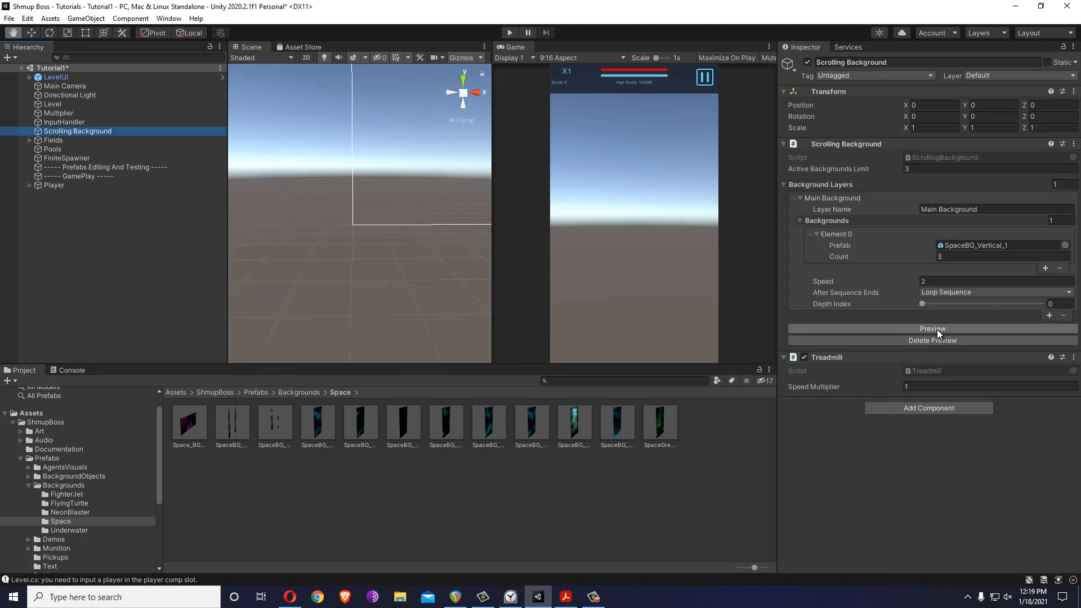
{"action": "left_click", "coordinate": [933, 327]}
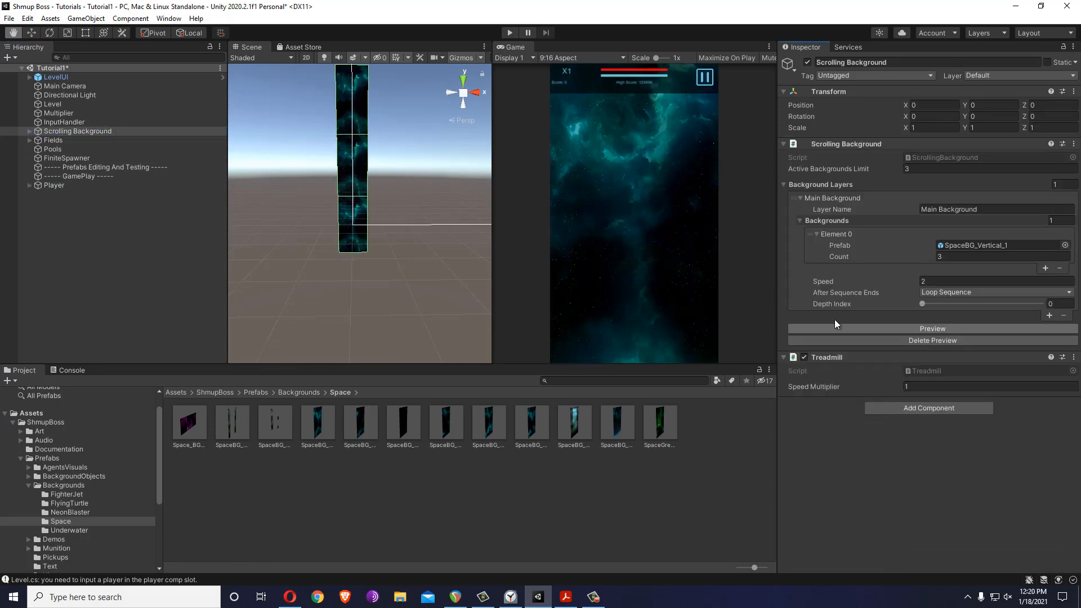
{"action": "left_click", "coordinate": [54, 185]}
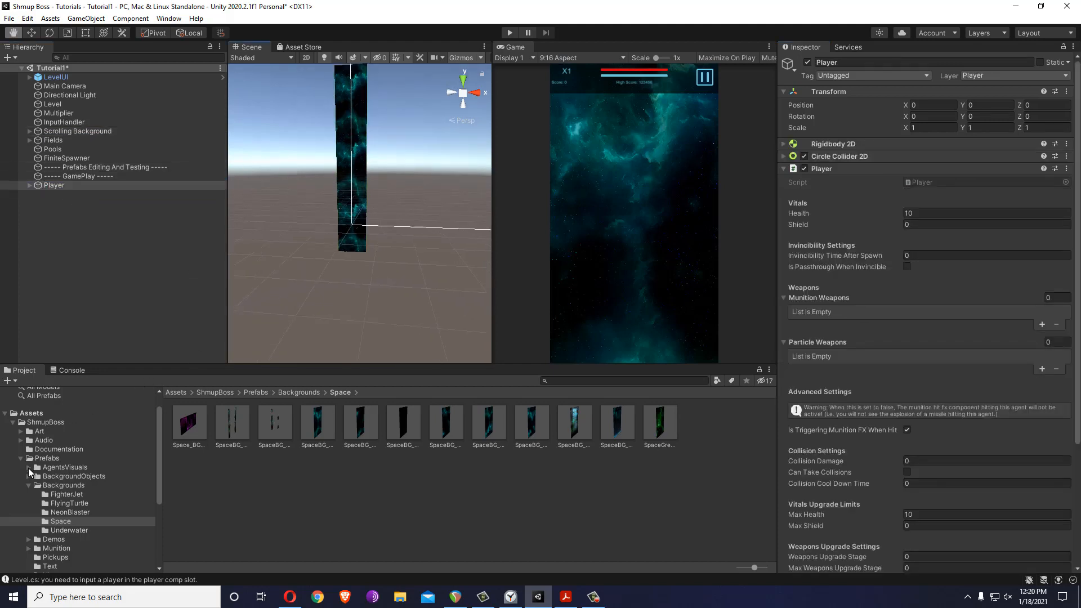
- Nest the StarSparrow1 ship model under the Player's Visuals object
{"action": "left_click", "coordinate": [69, 493]}
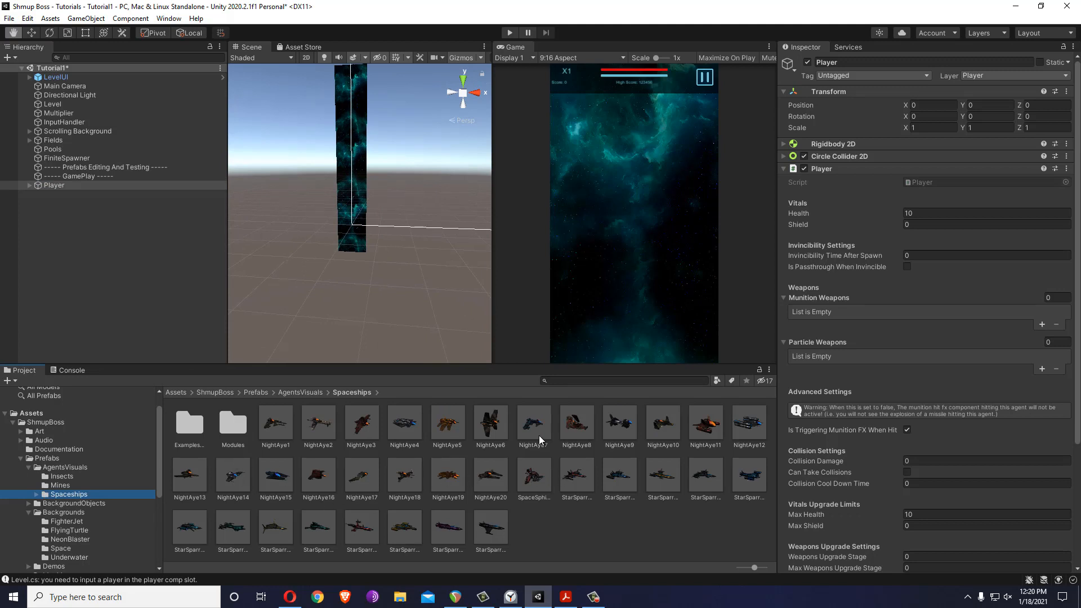
{"action": "left_click", "coordinate": [52, 185]}
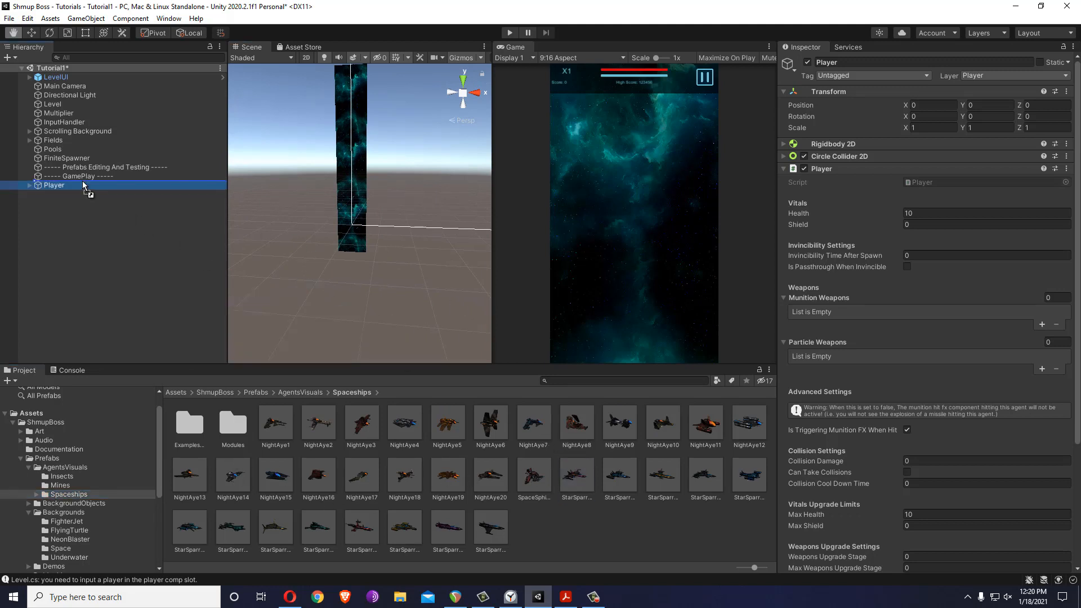
{"action": "left_click", "coordinate": [64, 195]}
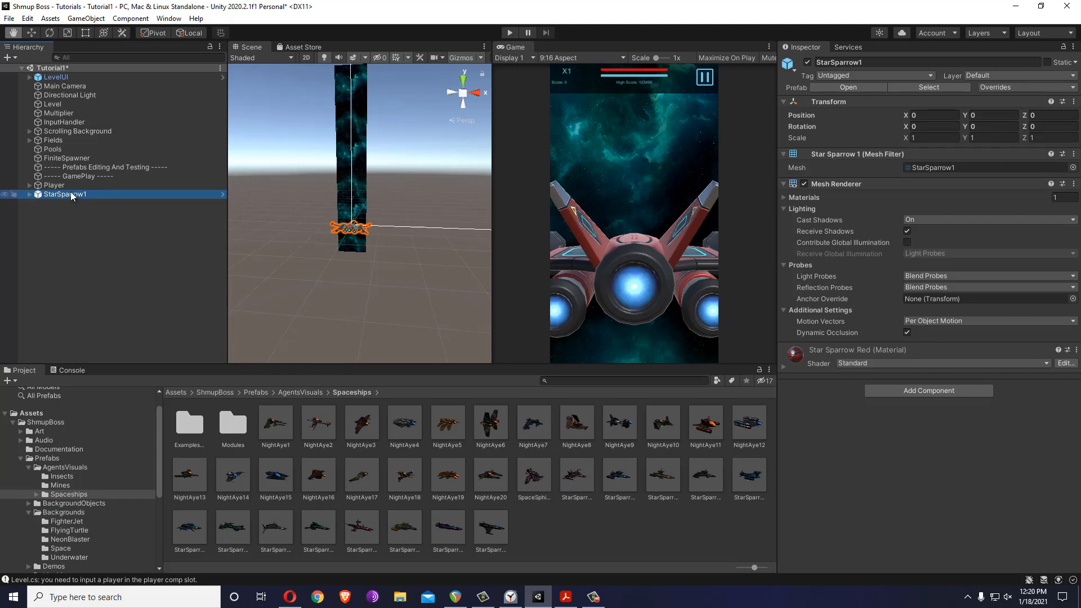
{"action": "right_click", "coordinate": [64, 195]}
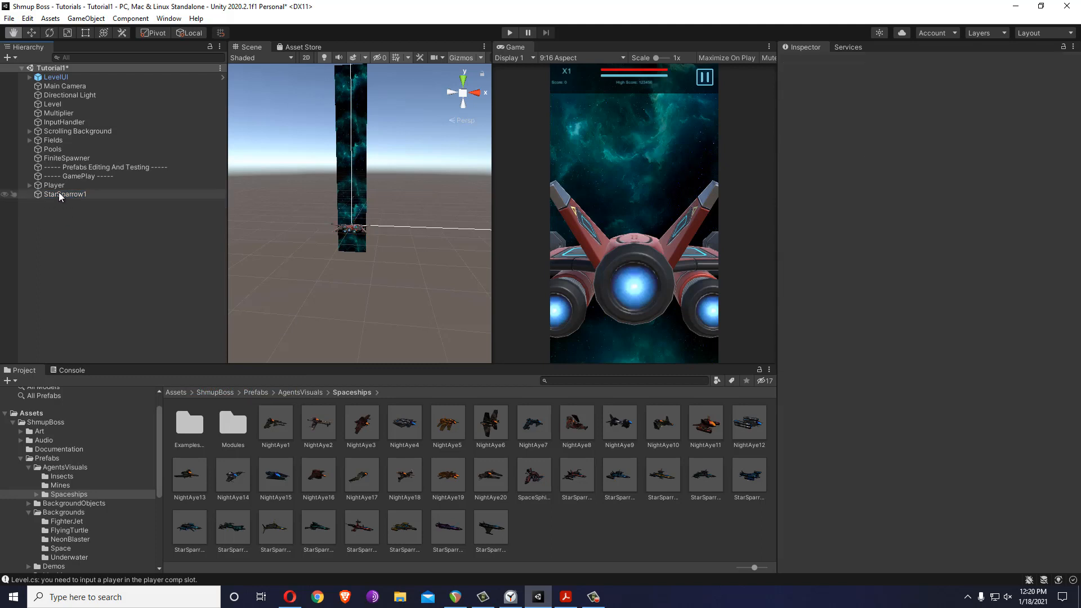
{"action": "left_click", "coordinate": [72, 212]}
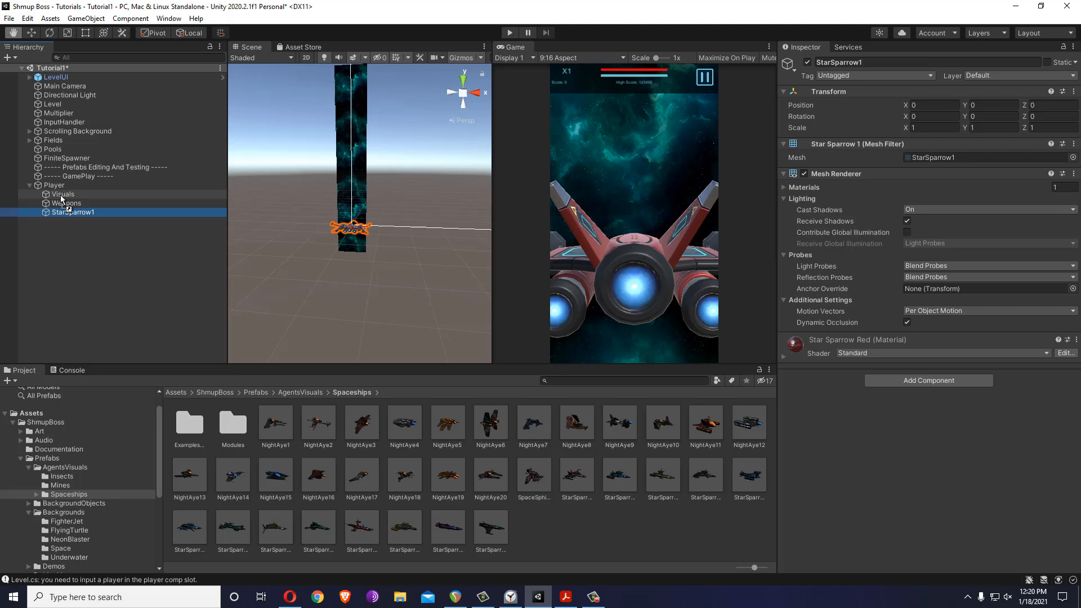
{"action": "left_click", "coordinate": [54, 185]}
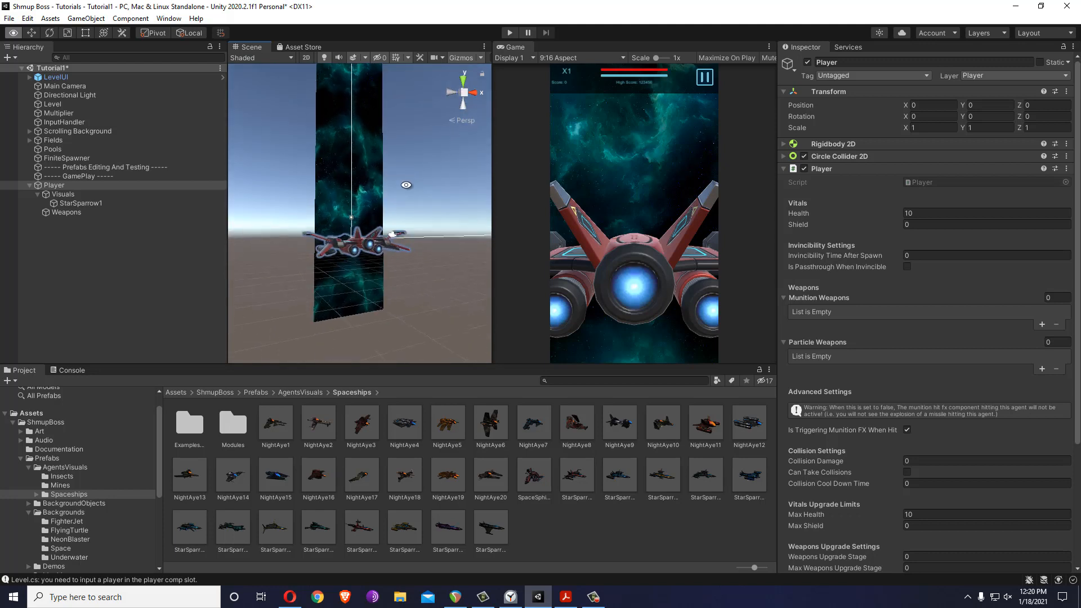
- Rotate StarSparrow1 -90 on X and scale it to 0.1
{"action": "left_click", "coordinate": [82, 202]}
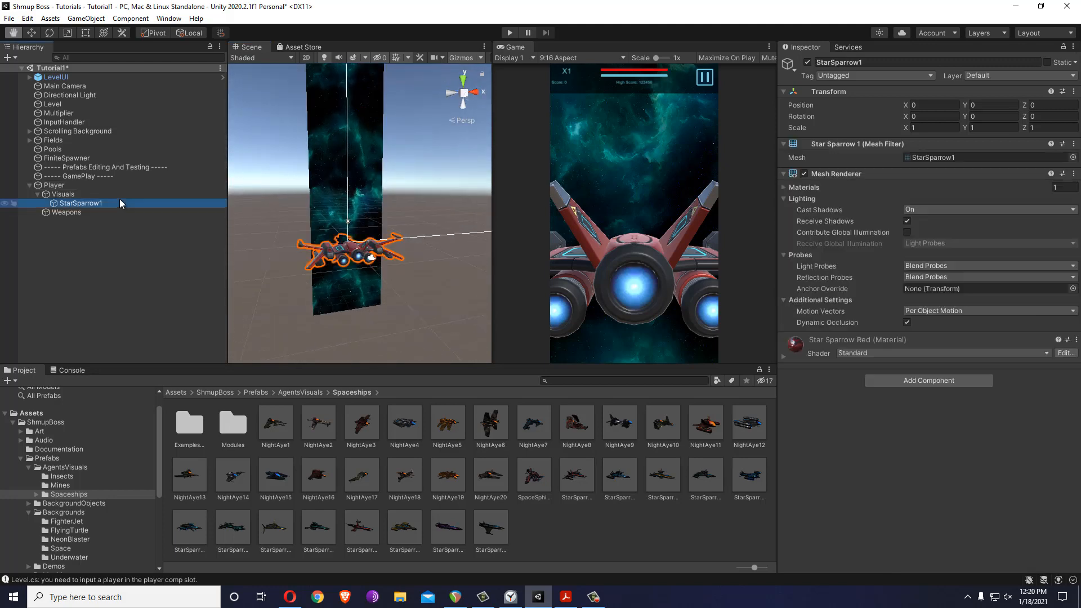
{"action": "type", "text": "-90"}
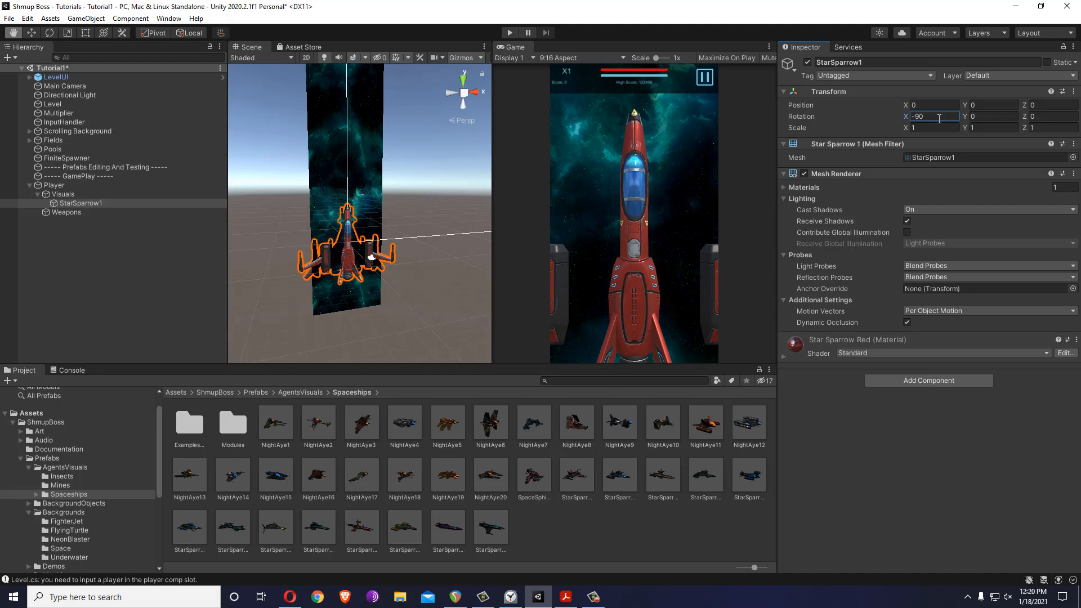
{"action": "mouse_move", "coordinate": [297, 186]}
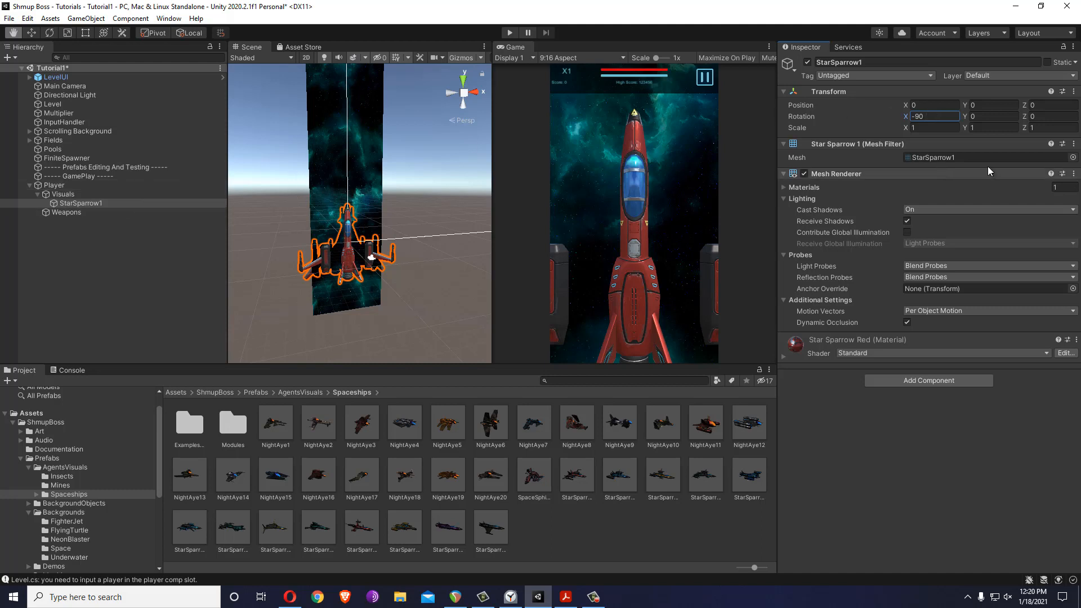
{"action": "type", "text": "0.1"}
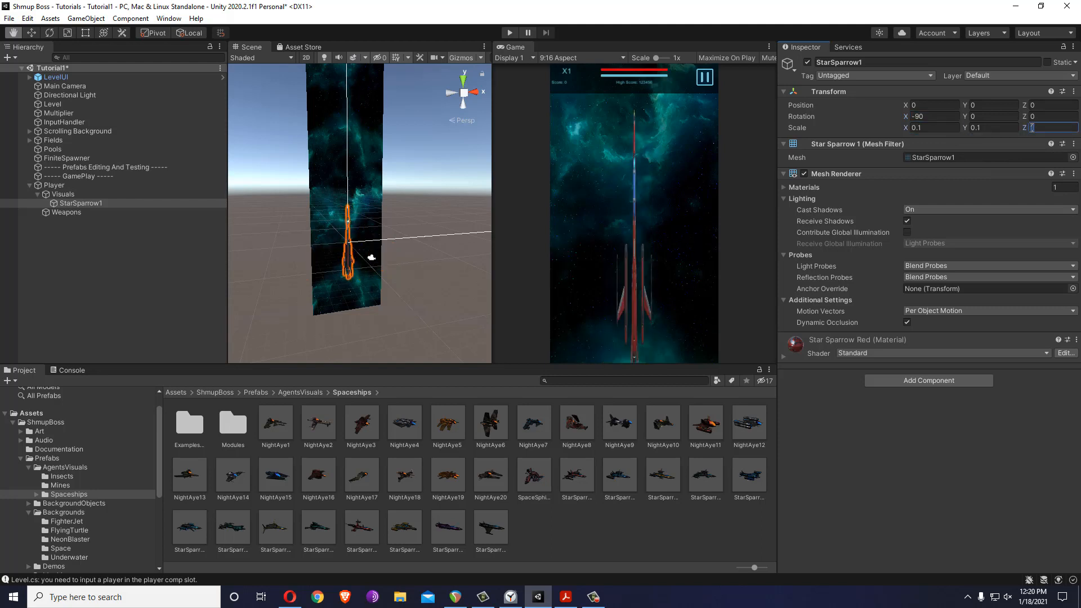
{"action": "left_click", "coordinate": [55, 185]}
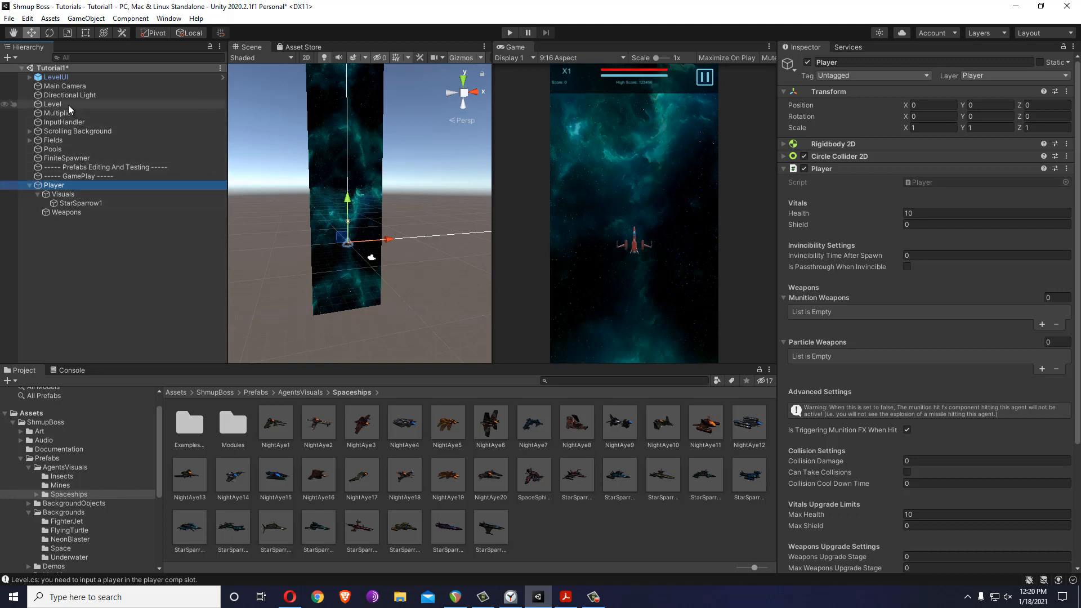
- Create a Tutorials folder in Prefabs and move it into Demos
{"action": "left_click", "coordinate": [51, 104]}
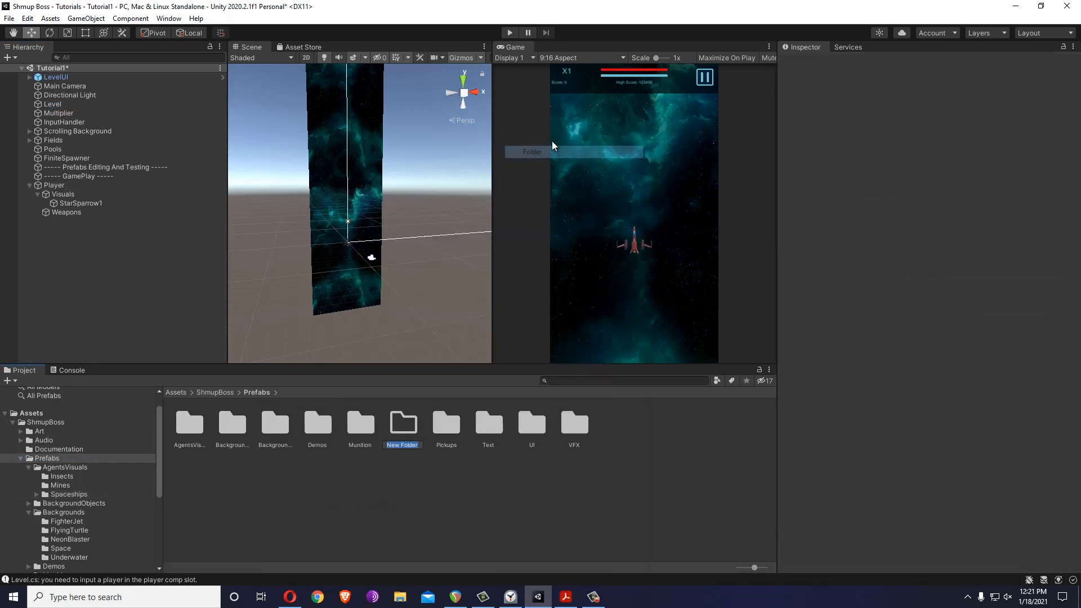
{"action": "type", "text": "Tutorial"}
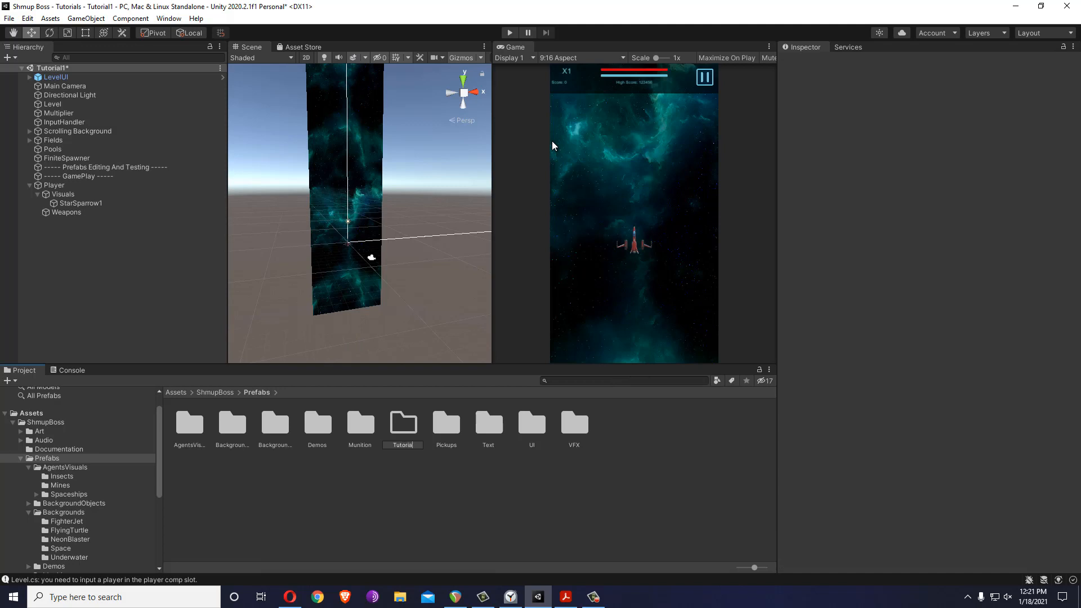
{"action": "left_click", "coordinate": [488, 422]}
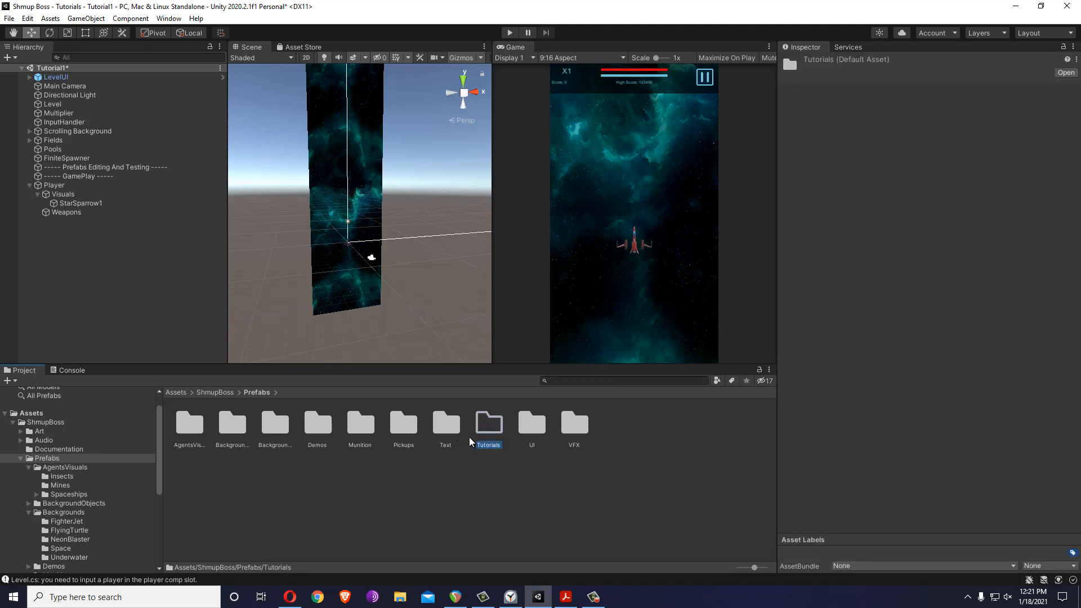
{"action": "left_click", "coordinate": [317, 422]}
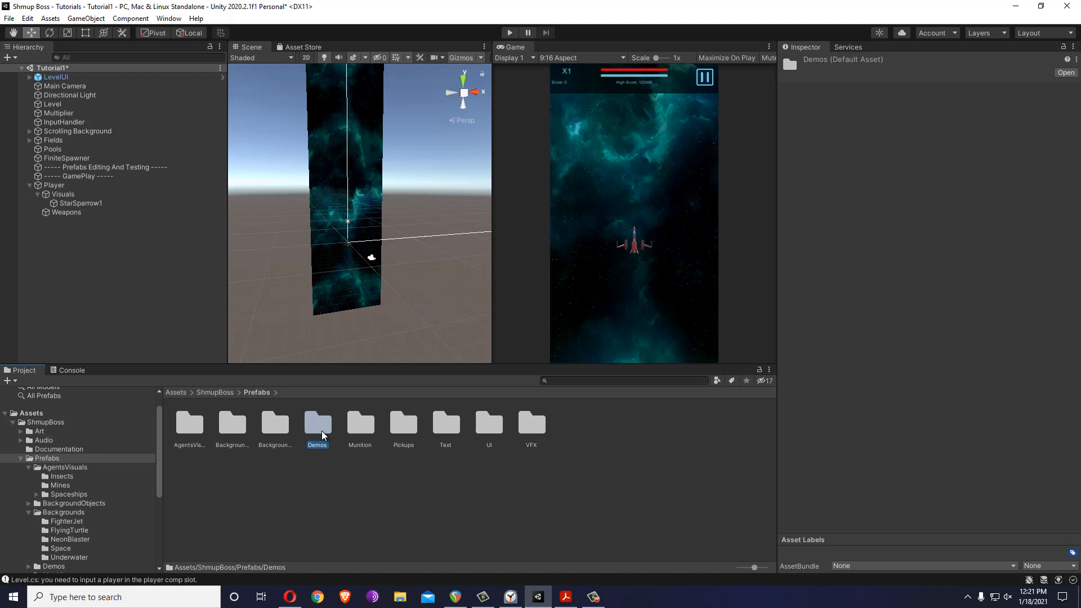
{"action": "double_click", "coordinate": [318, 423]}
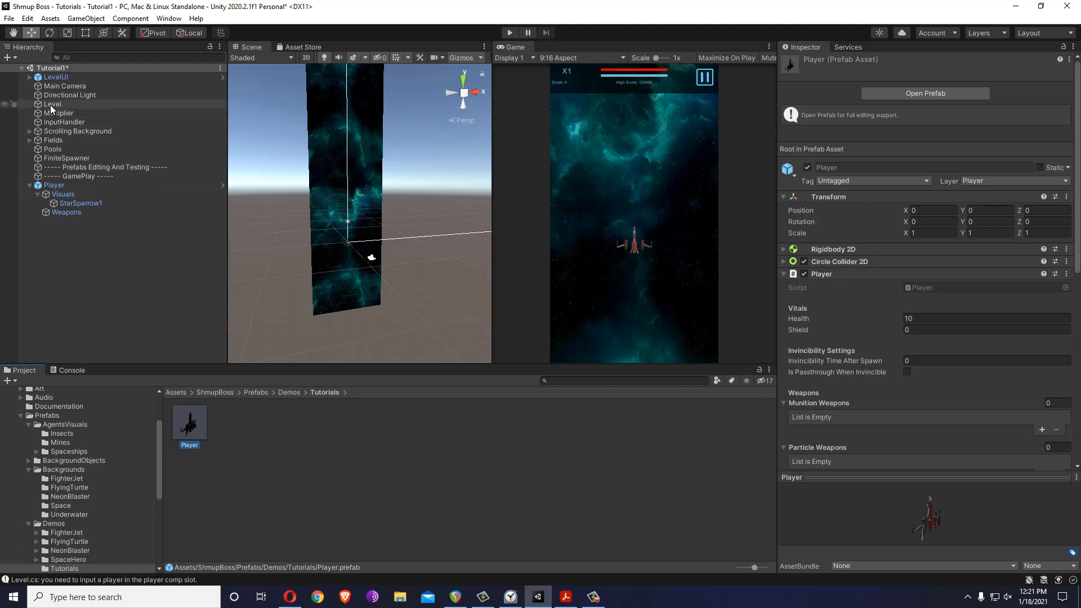
- Make Player a prefab there and check Level's Player Comp references Player
{"action": "left_click", "coordinate": [50, 104]}
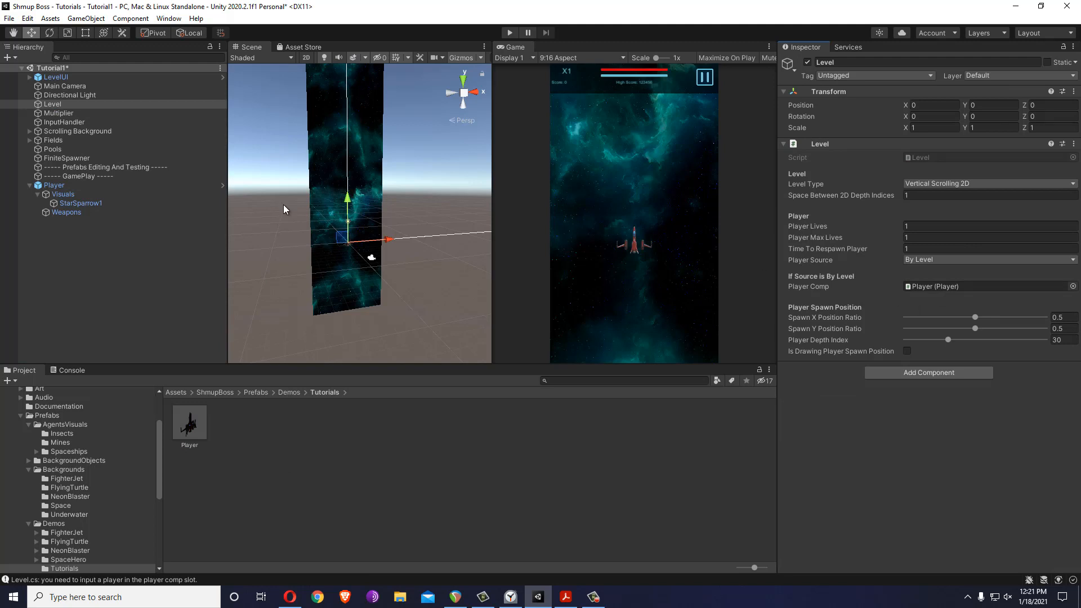
{"action": "left_click", "coordinate": [54, 184]}
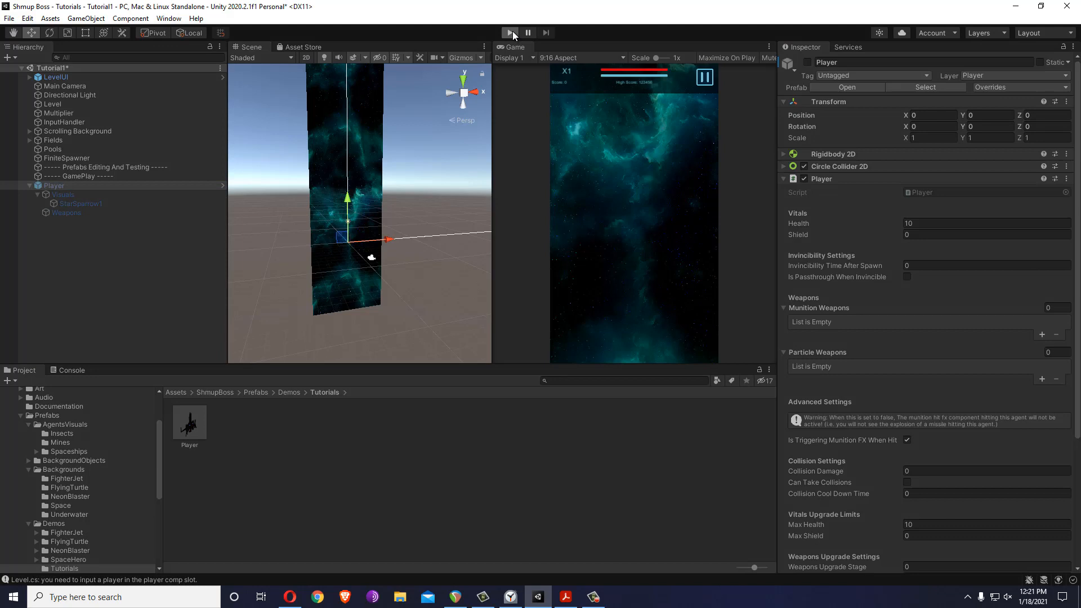
- Test-play, then set the Player prefab's Player Mover Speed and Max Speed to 10
{"action": "left_click", "coordinate": [509, 32]}
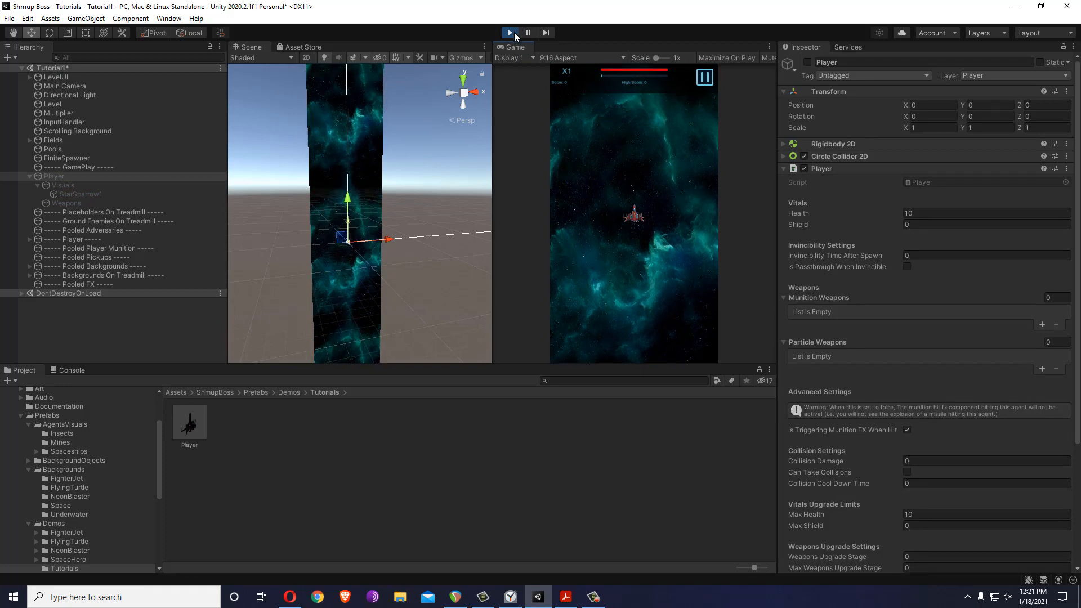
{"action": "left_click", "coordinate": [189, 423]}
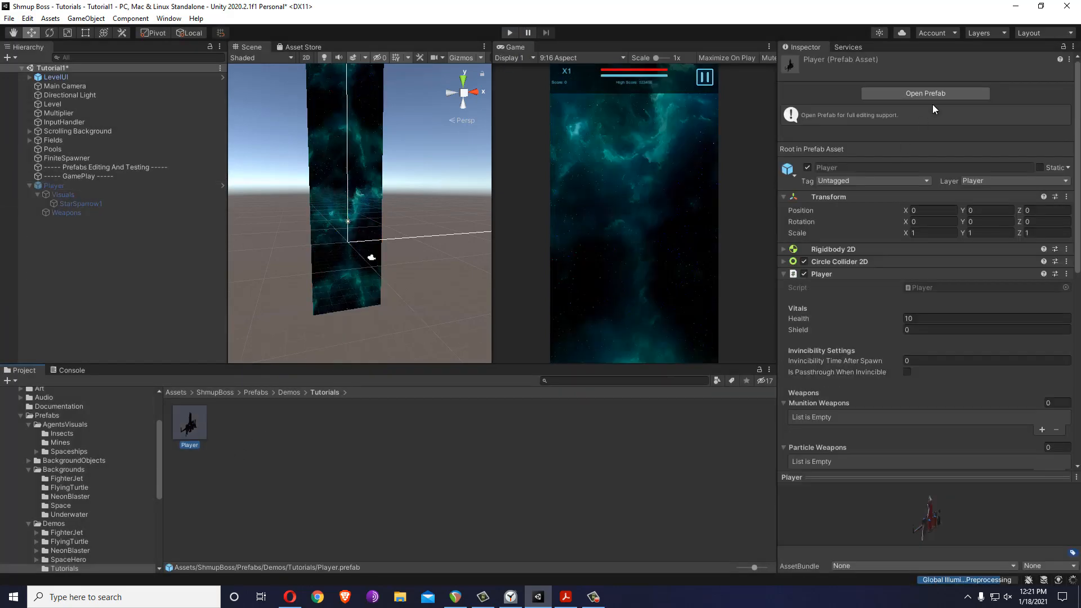
{"action": "scroll", "scroll_direction": "down", "scroll_amount": 3}
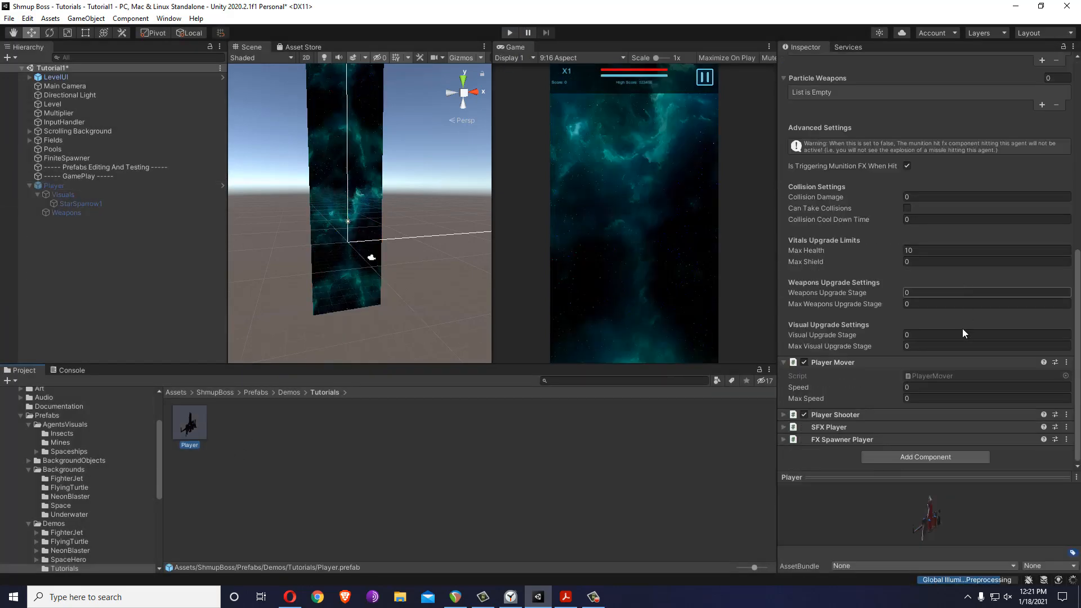
{"action": "type", "text": "10"}
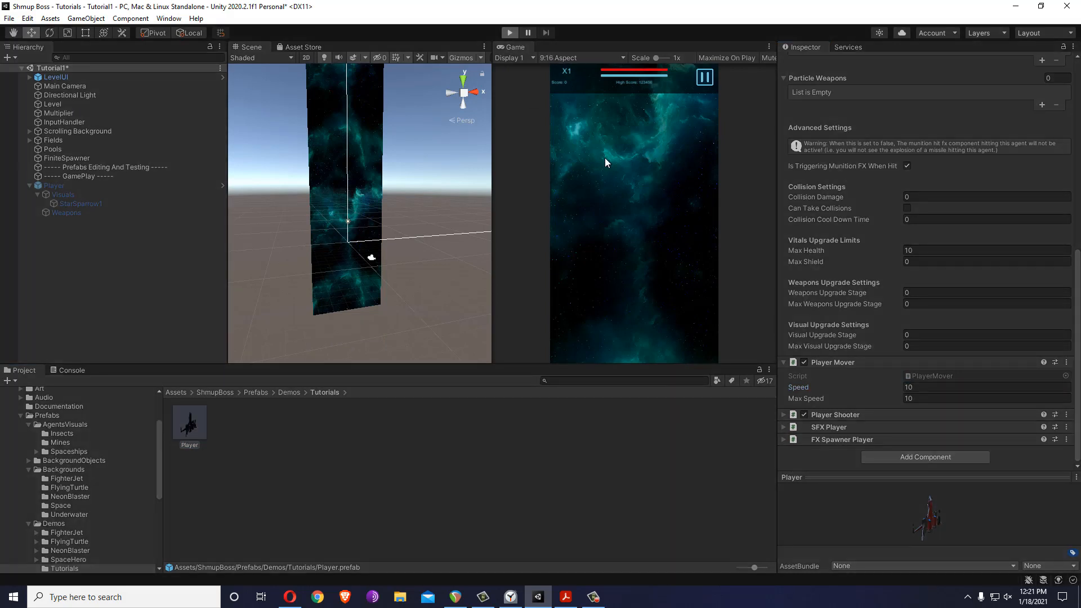
{"action": "left_click", "coordinate": [509, 33]}
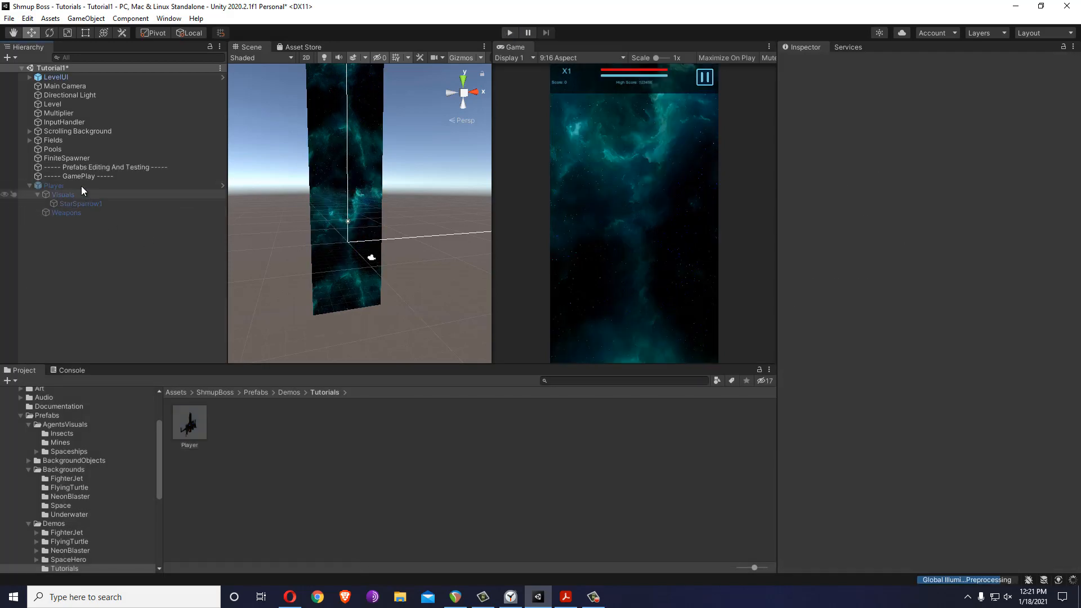
{"action": "left_click", "coordinate": [53, 184]}
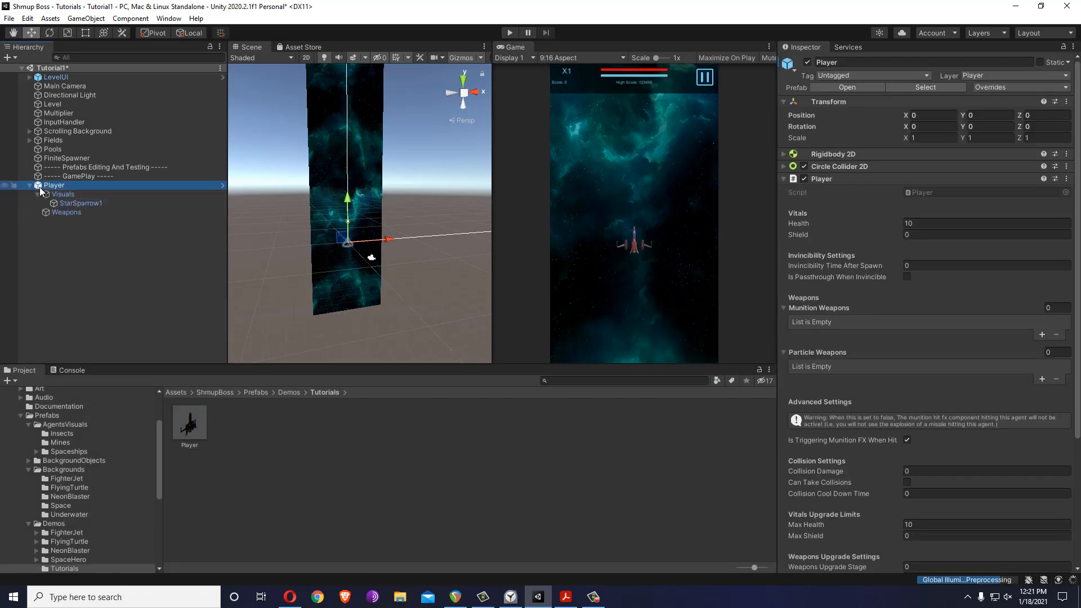
- Check the Level's Player Comp settings and run a first play test of the ship over the scrolling background
{"action": "left_click", "coordinate": [52, 104]}
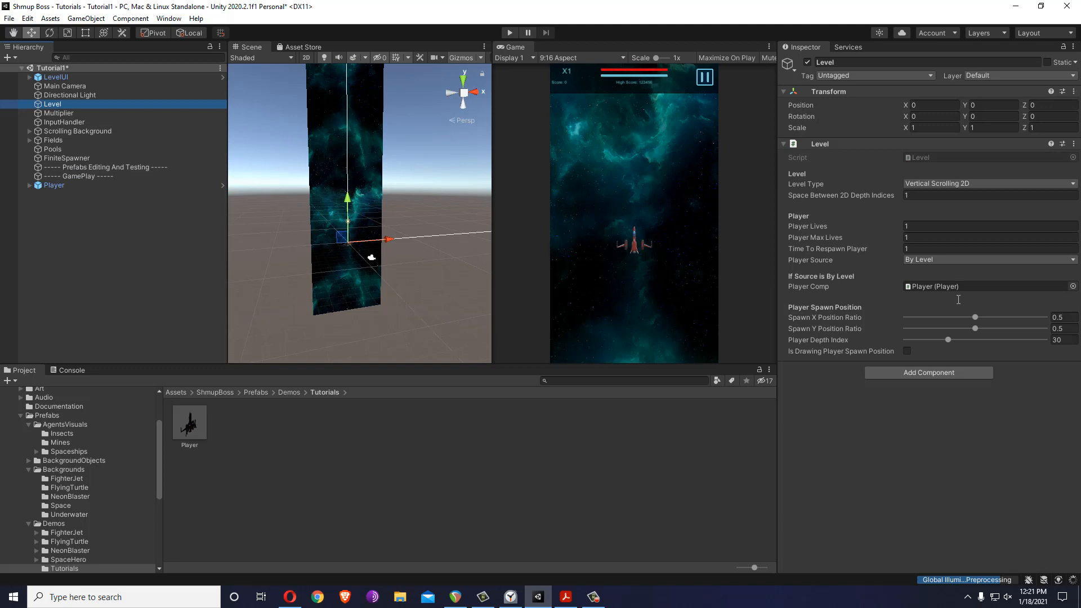
{"action": "left_click", "coordinate": [54, 185]}
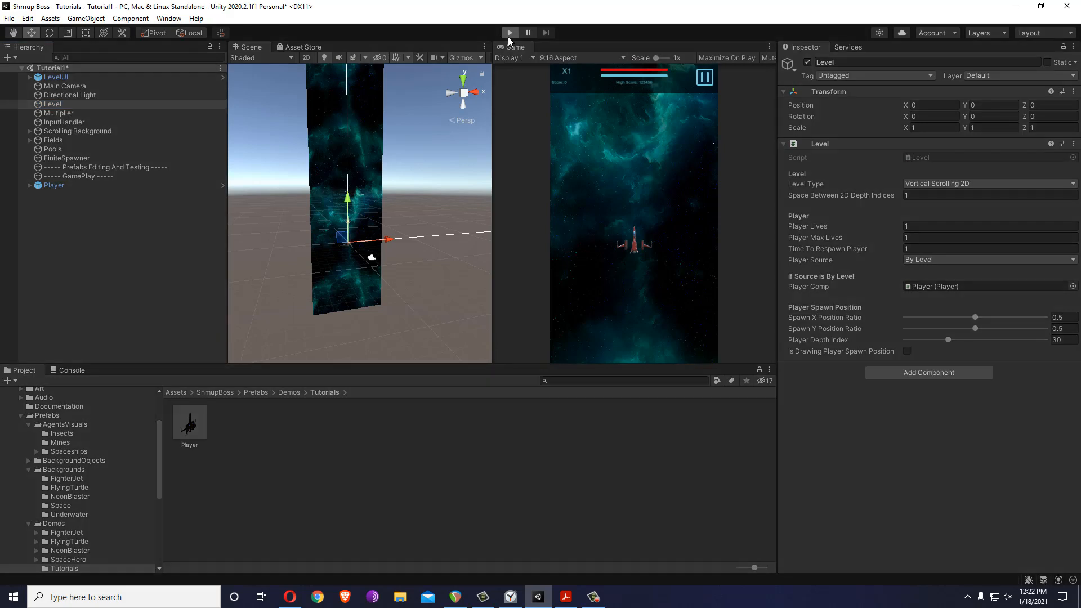
{"action": "left_click", "coordinate": [509, 32]}
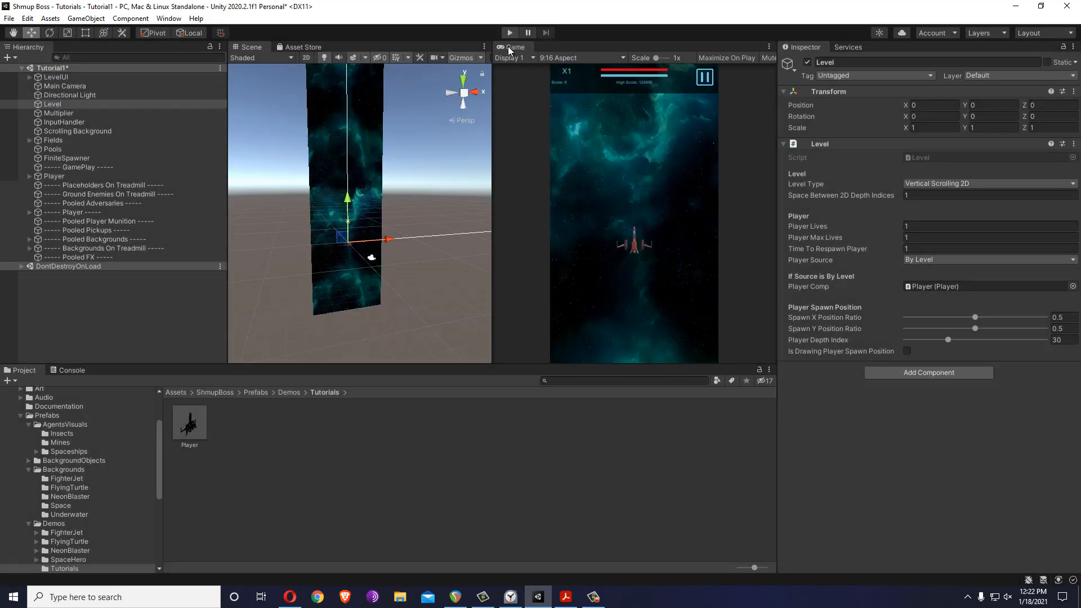
{"action": "left_click", "coordinate": [54, 185]}
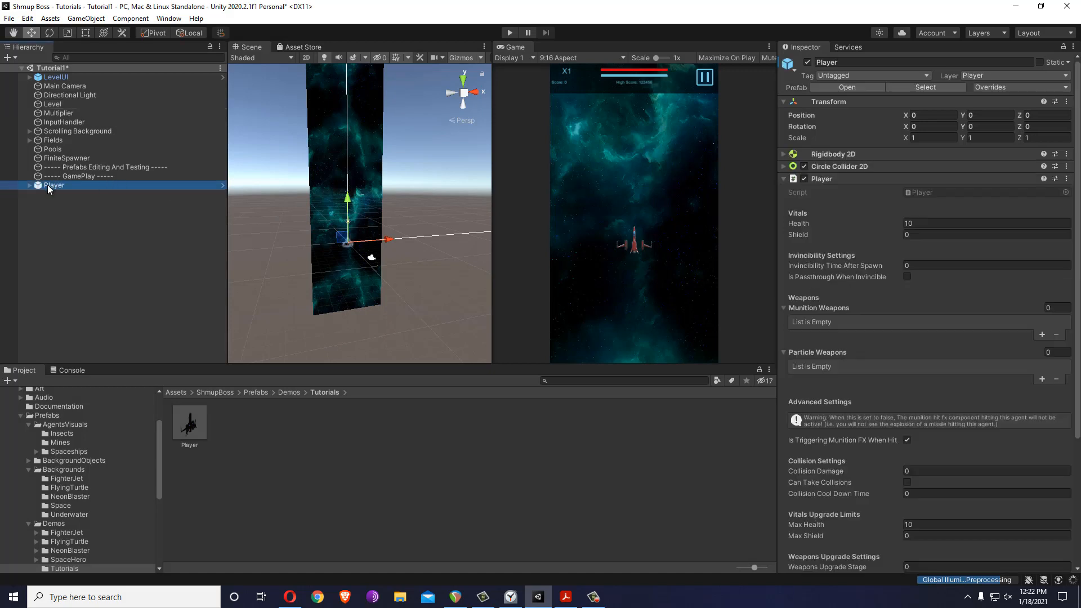
- Select the Player object, play-test again and stop play mode
{"action": "left_click", "coordinate": [106, 166]}
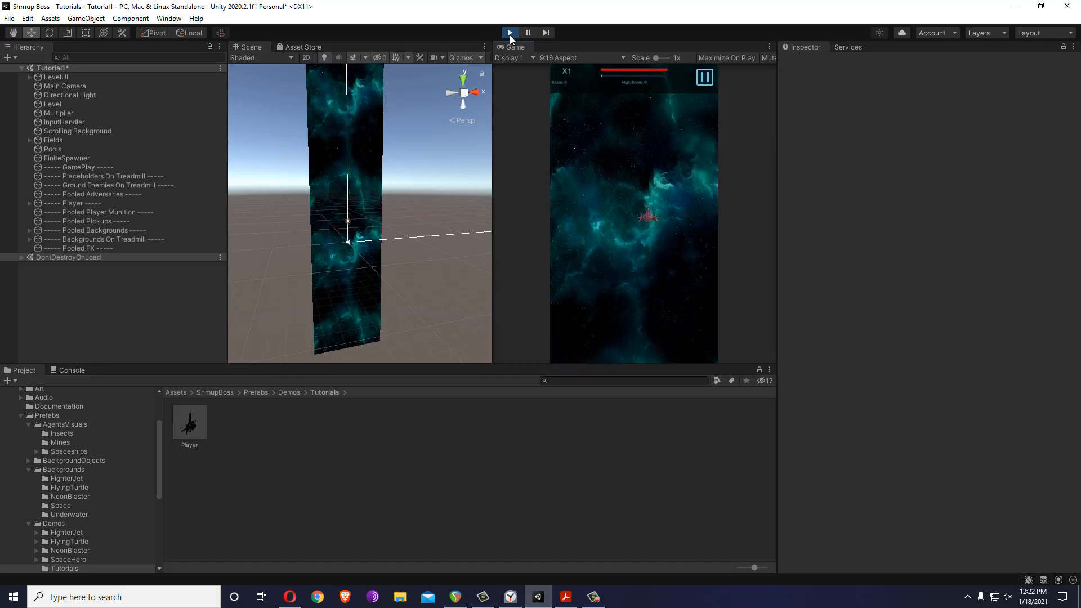
{"action": "left_click", "coordinate": [509, 33]}
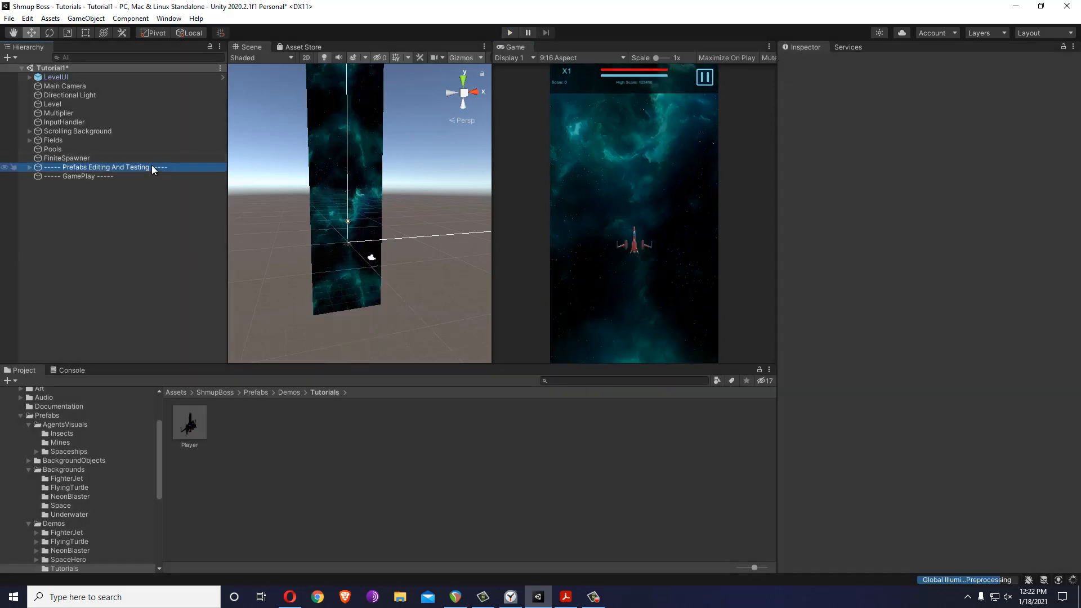
- Expand Prefabs Editing And Testing and inspect the Player object now sitting under it
{"action": "left_click", "coordinate": [100, 167]}
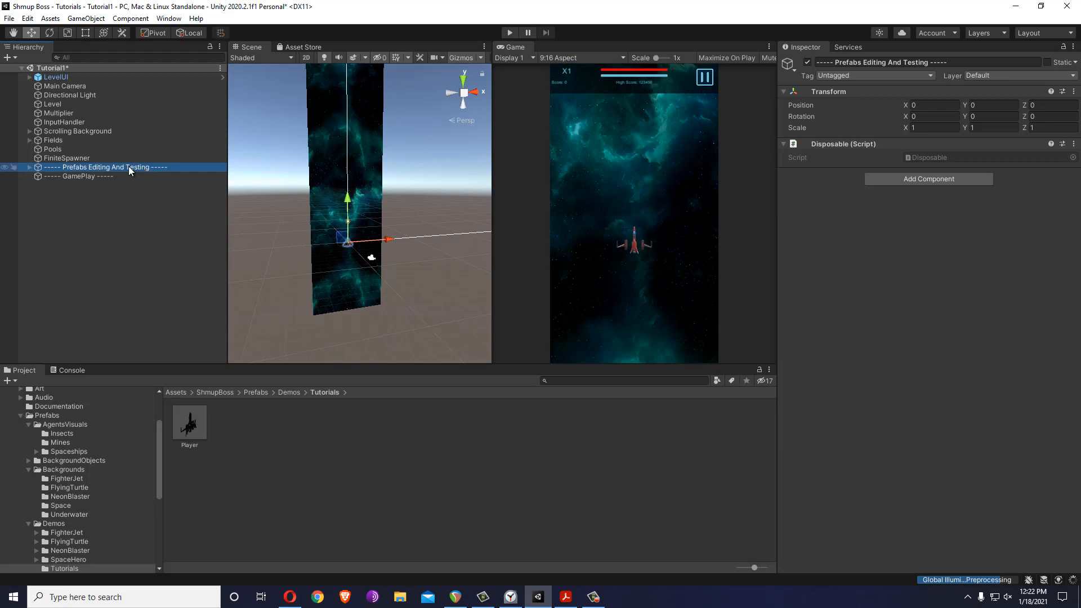
{"action": "left_click", "coordinate": [29, 167]}
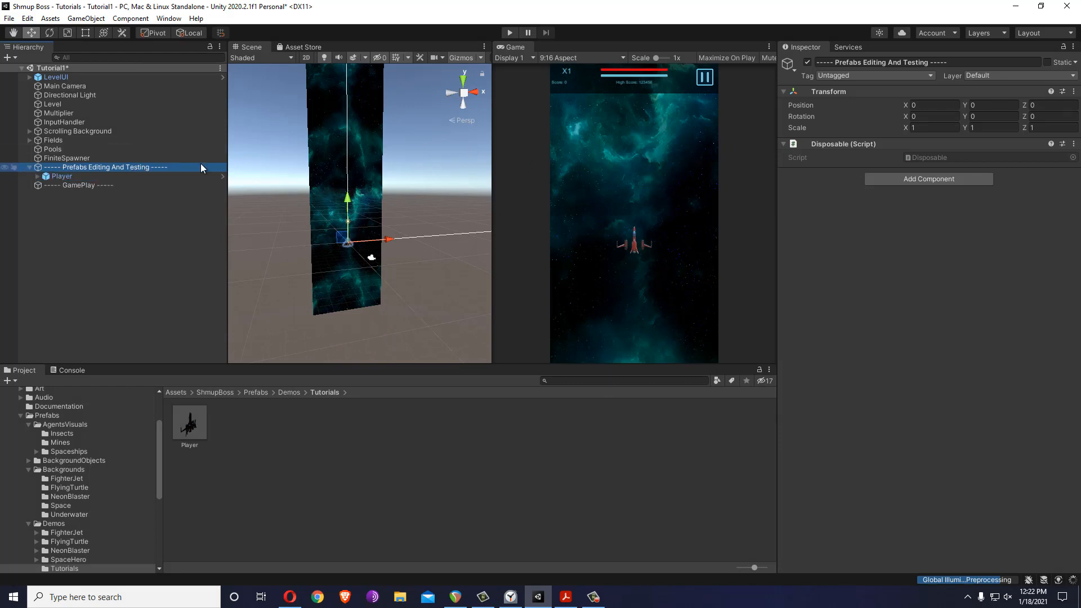
{"action": "left_click", "coordinate": [62, 175]}
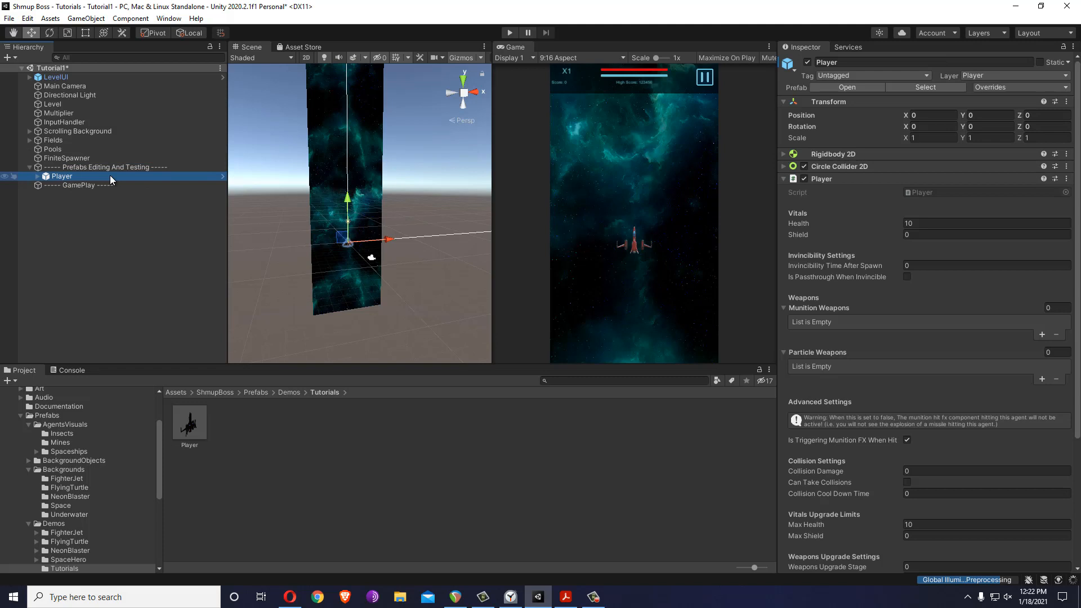
{"action": "left_click", "coordinate": [990, 87]}
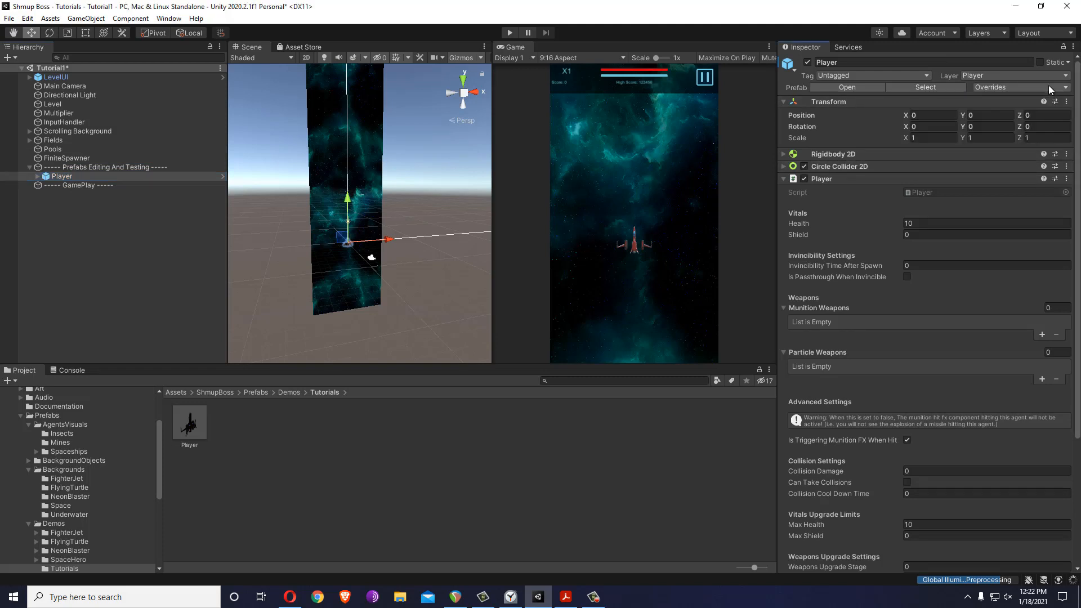
- Confirm Level's Player Depth Index is 30 and expand the Fields group to list its fields
{"action": "left_click", "coordinate": [52, 104]}
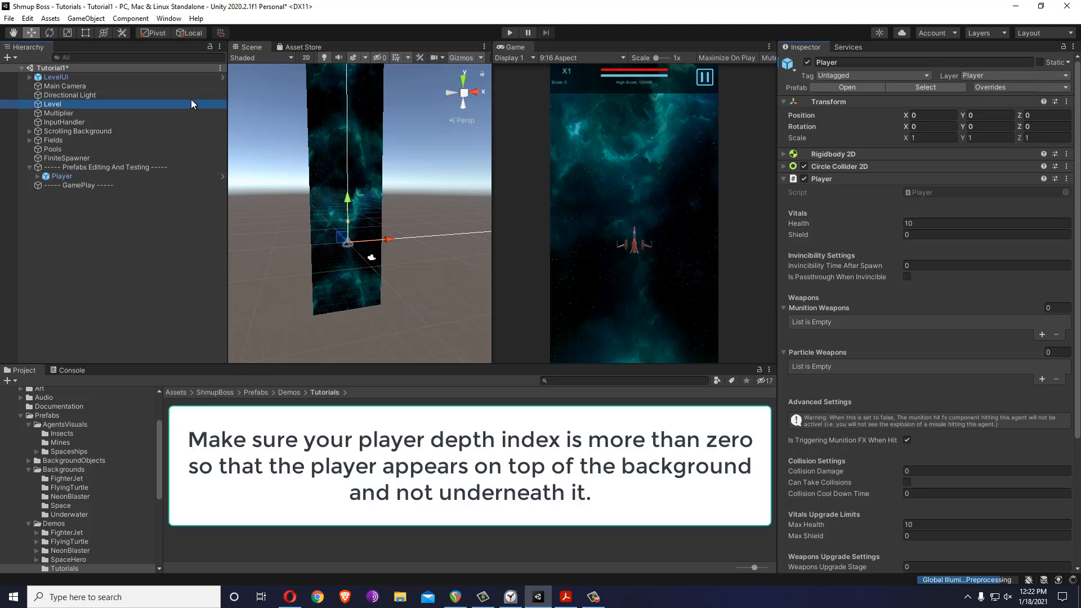
{"action": "left_click", "coordinate": [52, 104]}
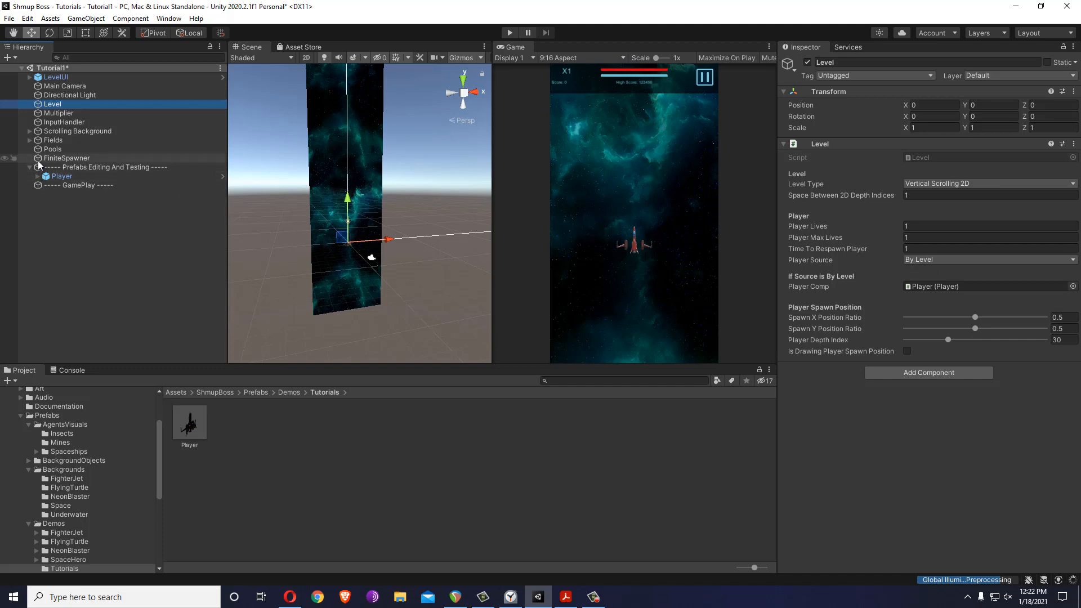
{"action": "left_click", "coordinate": [29, 139]}
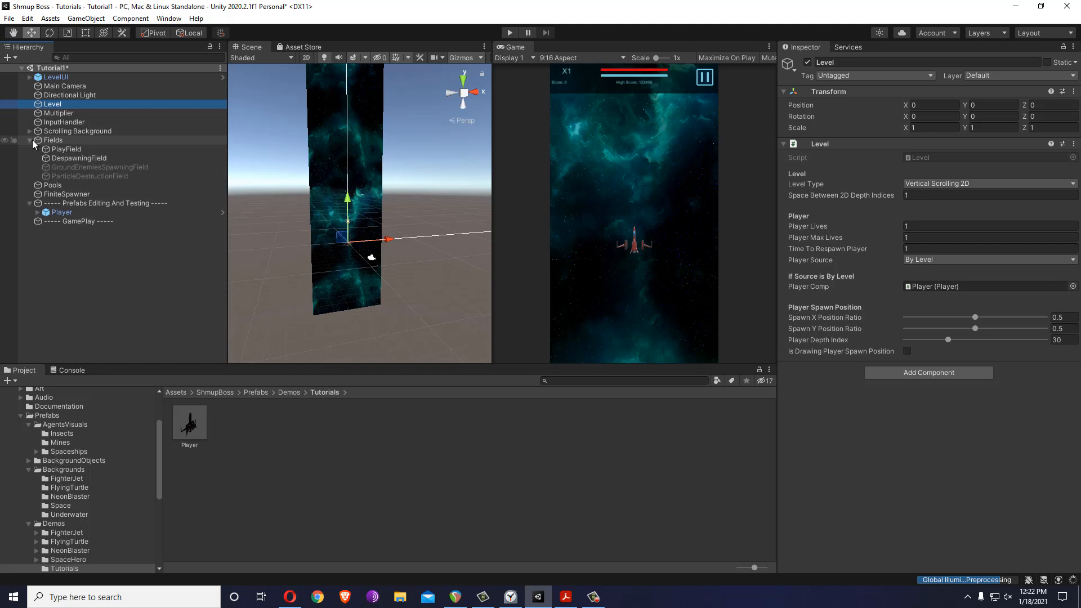
- Enable Is Drawing Field on PlayField so its outline shows in the scene
{"action": "left_click", "coordinate": [67, 148]}
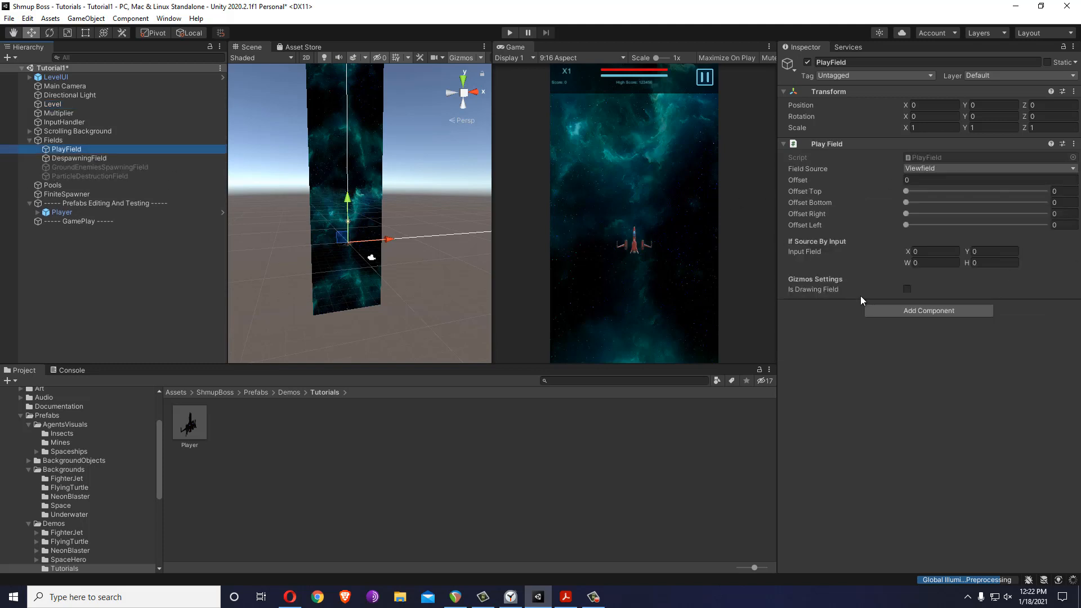
{"action": "left_click", "coordinate": [907, 289]}
{"action": "type", "text": "-1.05"}
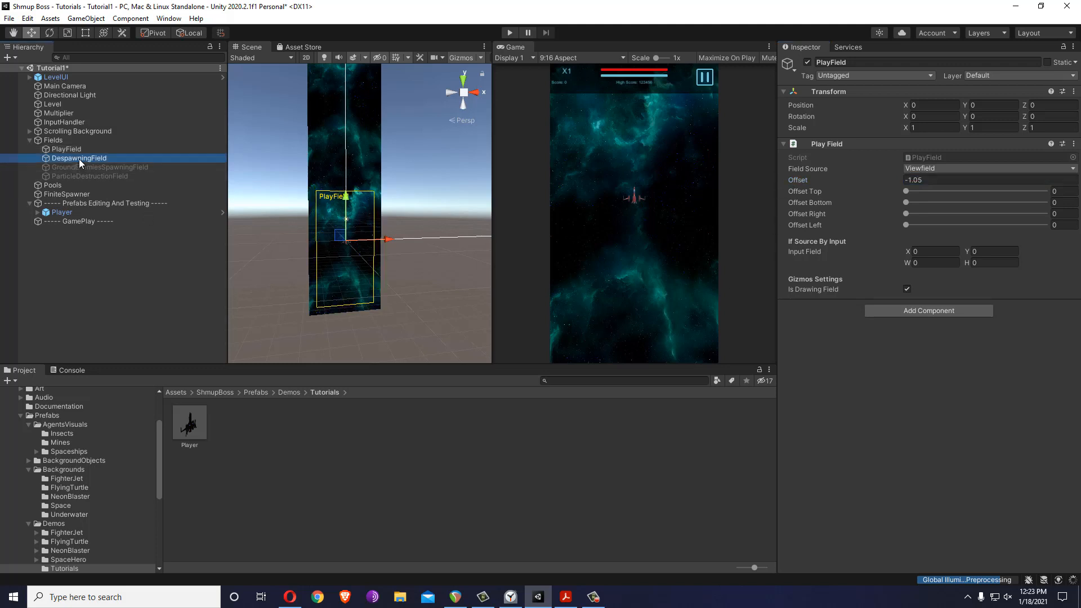
- Set DespawningField's offset to 0.88 and start a play test of the fields
{"action": "left_click", "coordinate": [79, 157]}
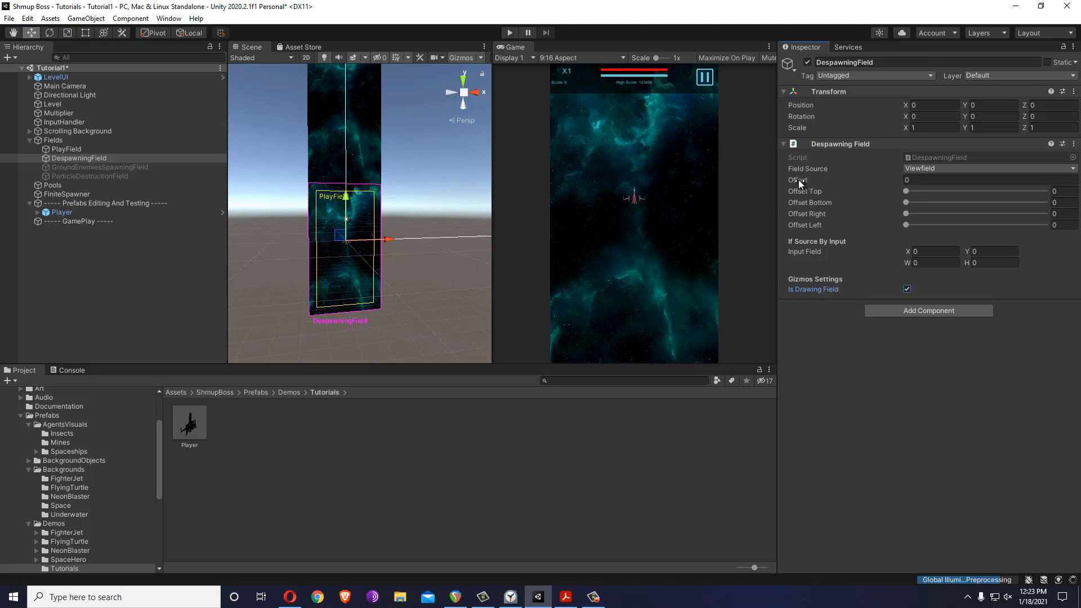
{"action": "type", "text": "0.88"}
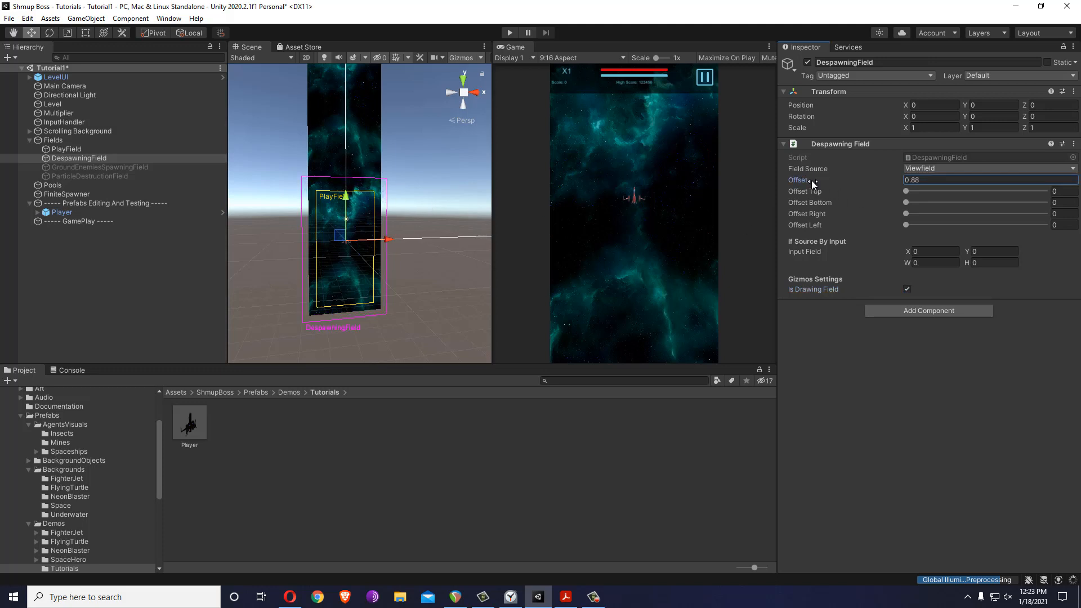
{"action": "left_click", "coordinate": [509, 33]}
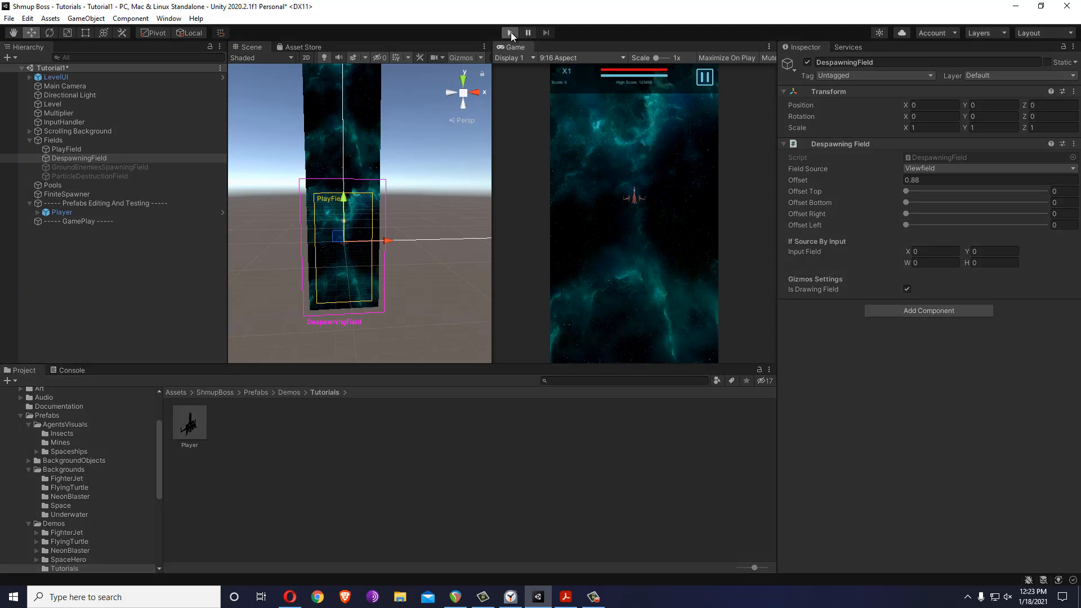
{"action": "left_click", "coordinate": [509, 32]}
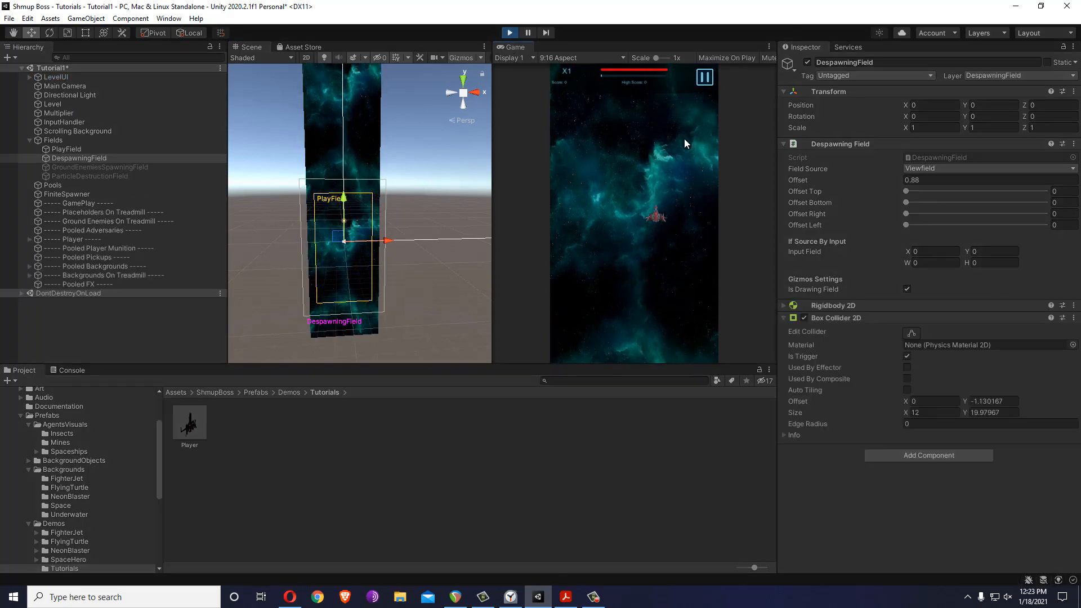
- Stop the game and try PlayField's Offset Top slider, returning it to 0
{"action": "left_click", "coordinate": [509, 33]}
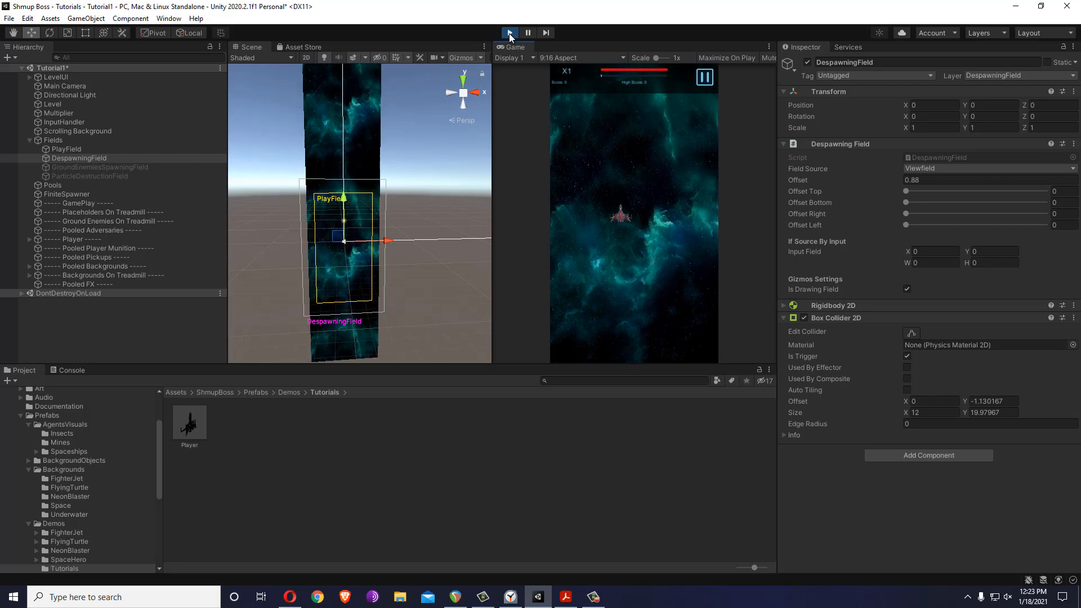
{"action": "left_click", "coordinate": [65, 148]}
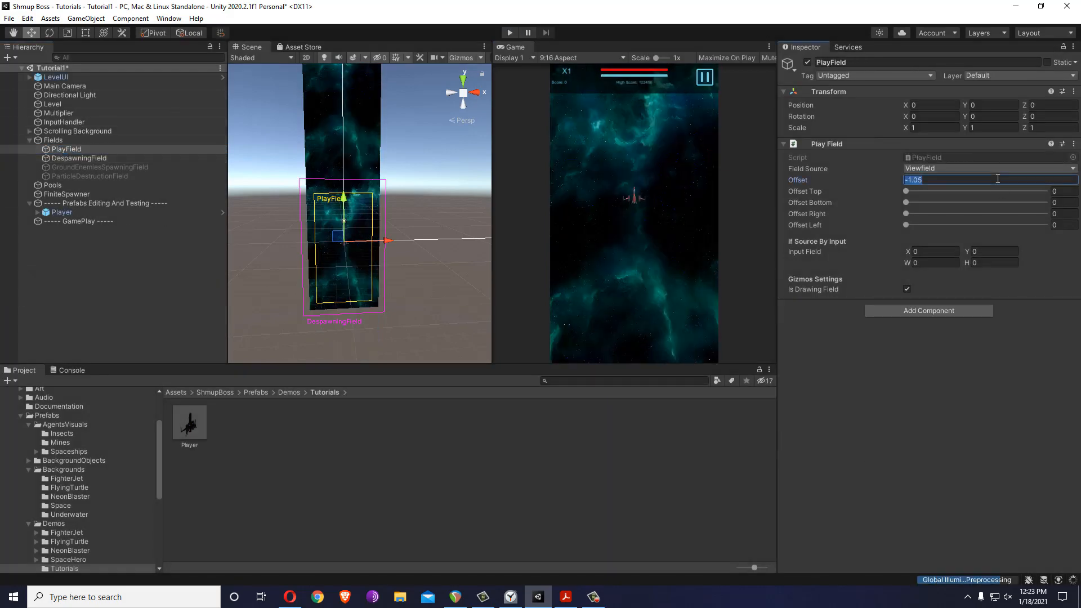
{"action": "left_click_drag", "start_coordinate": [907, 202], "coordinate": [956, 191]}
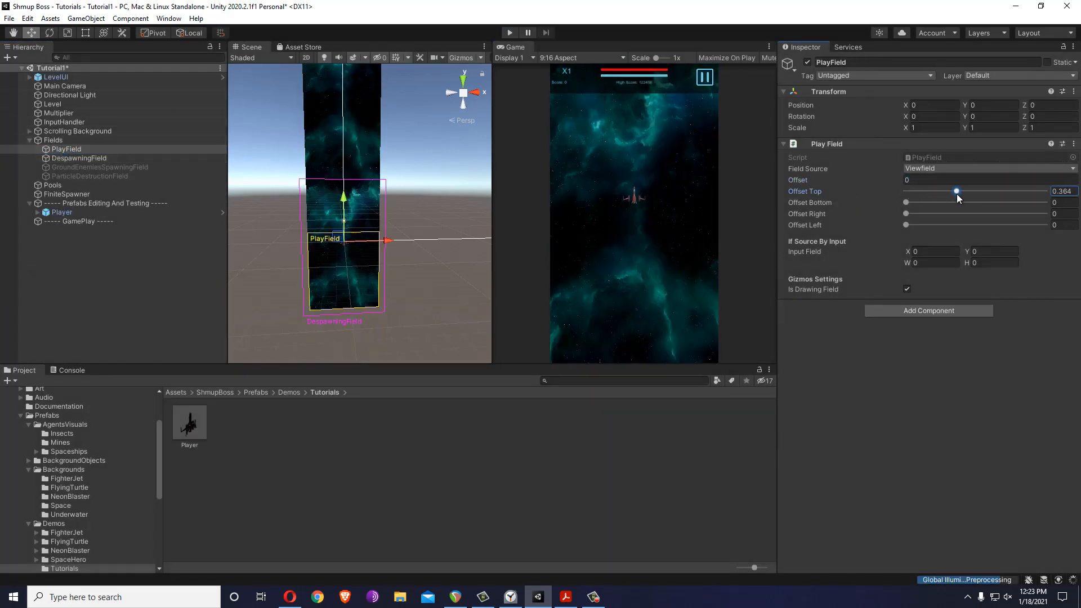
{"action": "left_click_drag", "start_coordinate": [956, 192], "coordinate": [905, 191]}
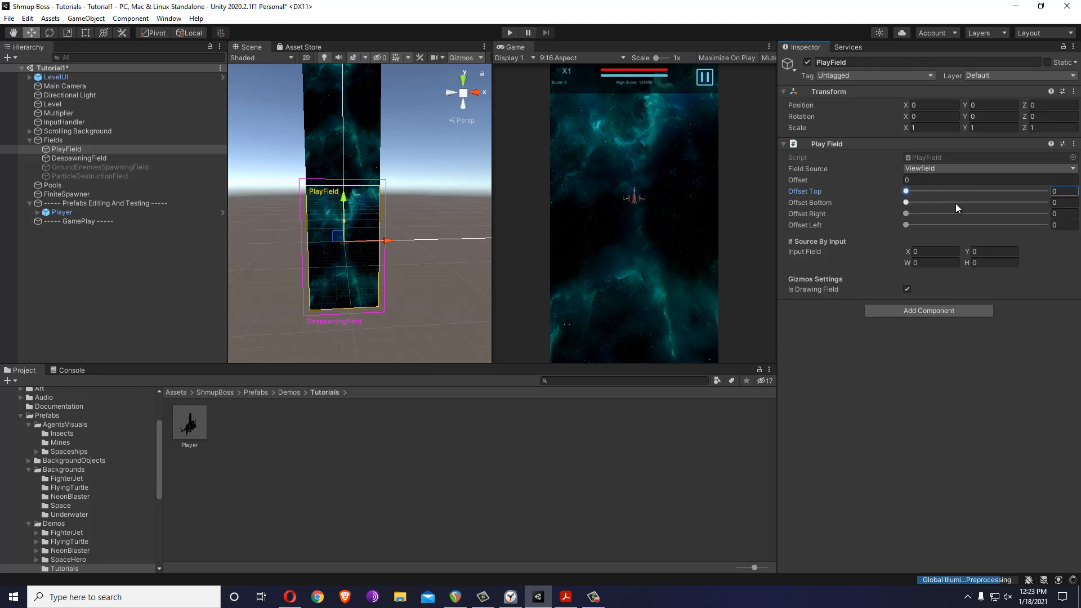
- Switch PlayField's Field Source through Background Dimensions and Input, entering a 5.22 by 6.85 input field
{"action": "left_click", "coordinate": [986, 168]}
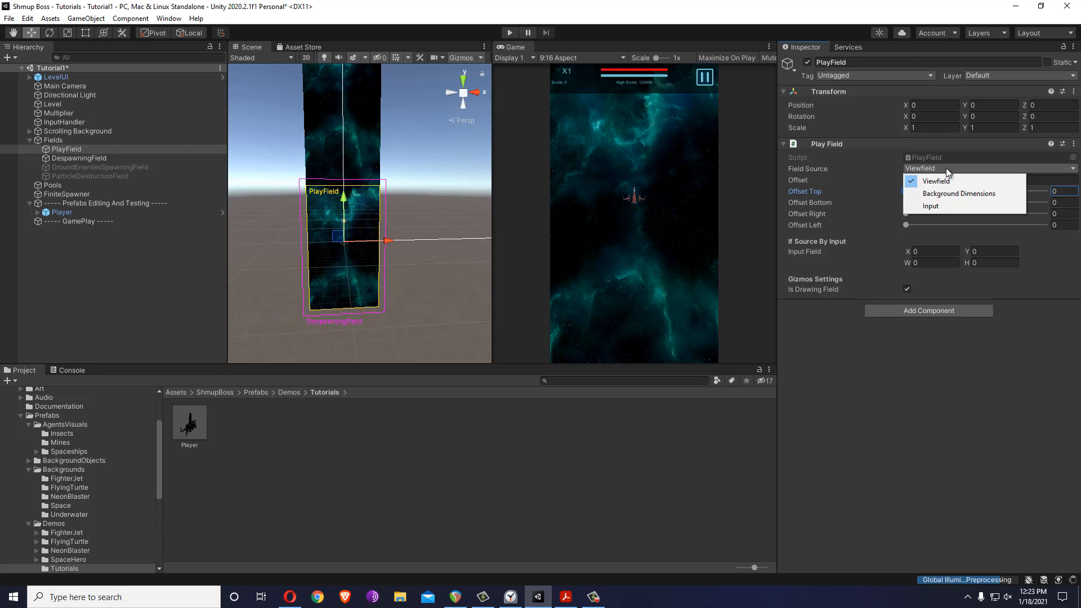
{"action": "mouse_move", "coordinate": [948, 176]}
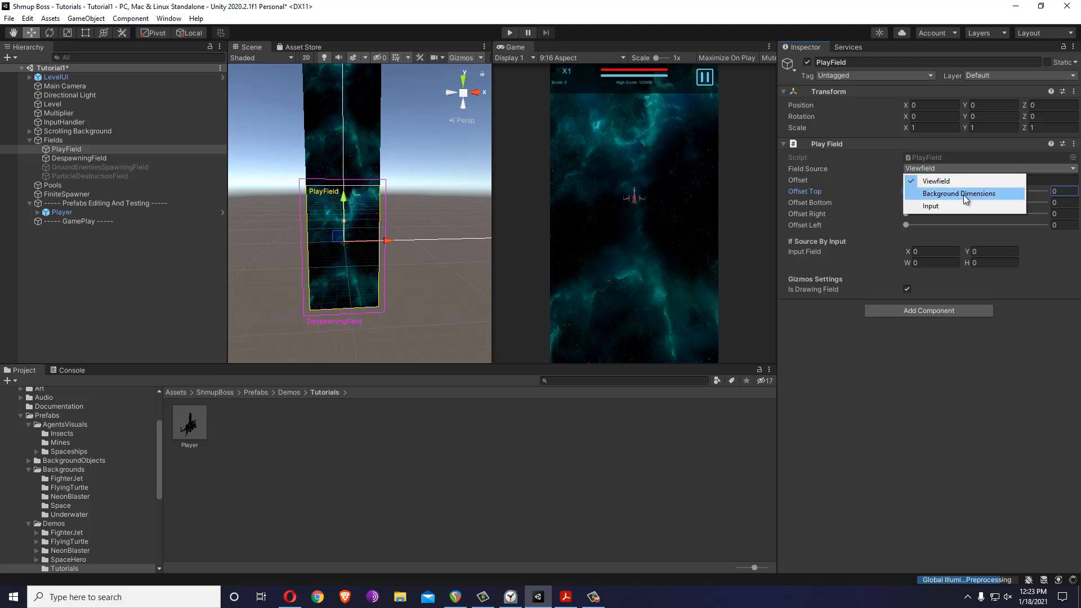
{"action": "left_click", "coordinate": [959, 193]}
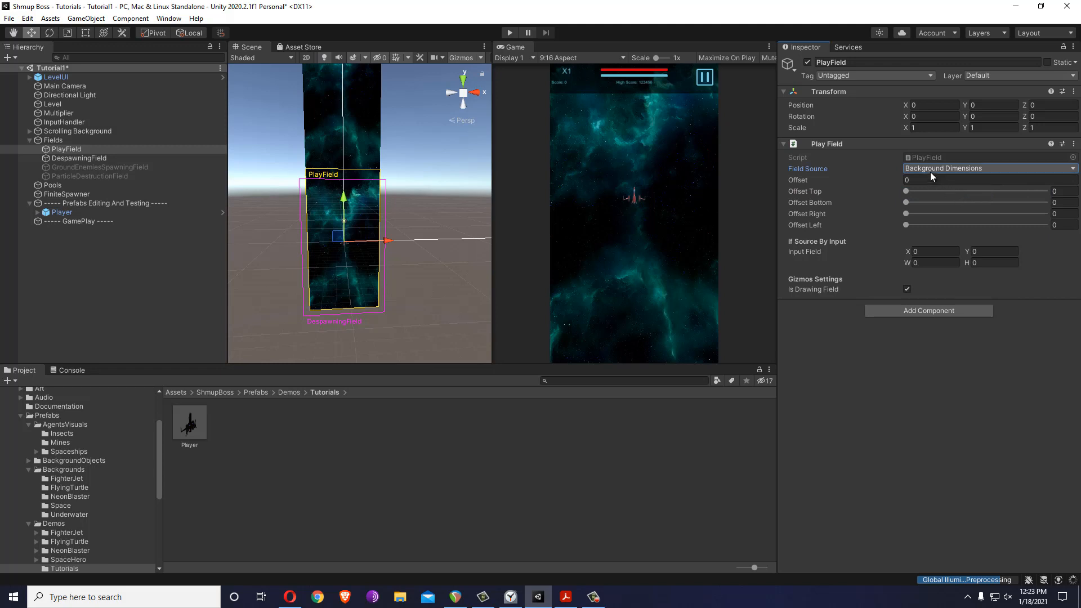
{"action": "left_click", "coordinate": [989, 167]}
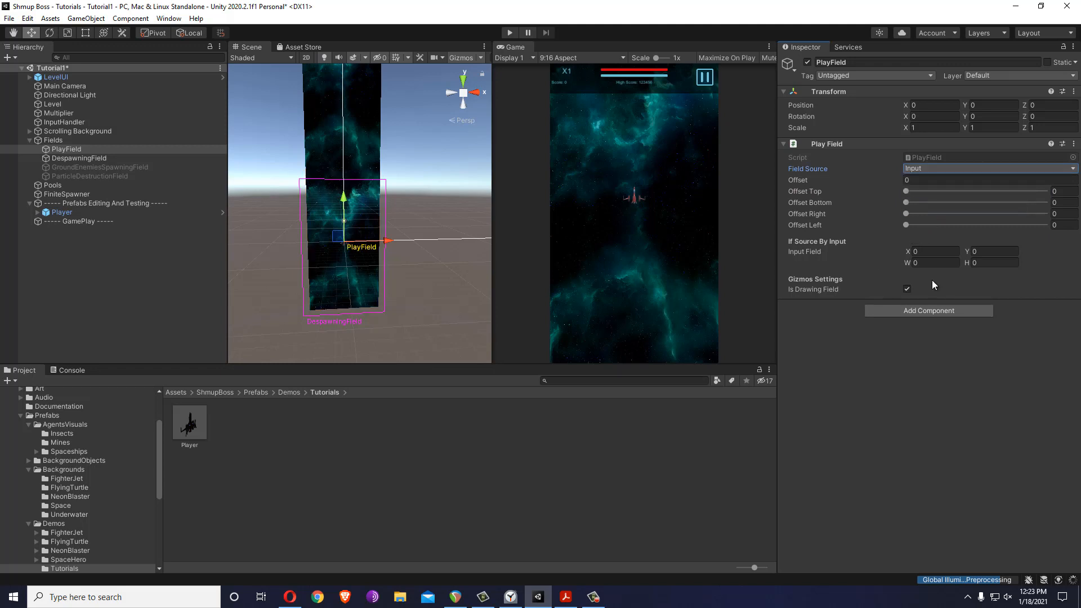
{"action": "type", "text": "5.22"}
{"action": "left_click", "coordinate": [991, 262]}
{"action": "type", "text": "6.85"}
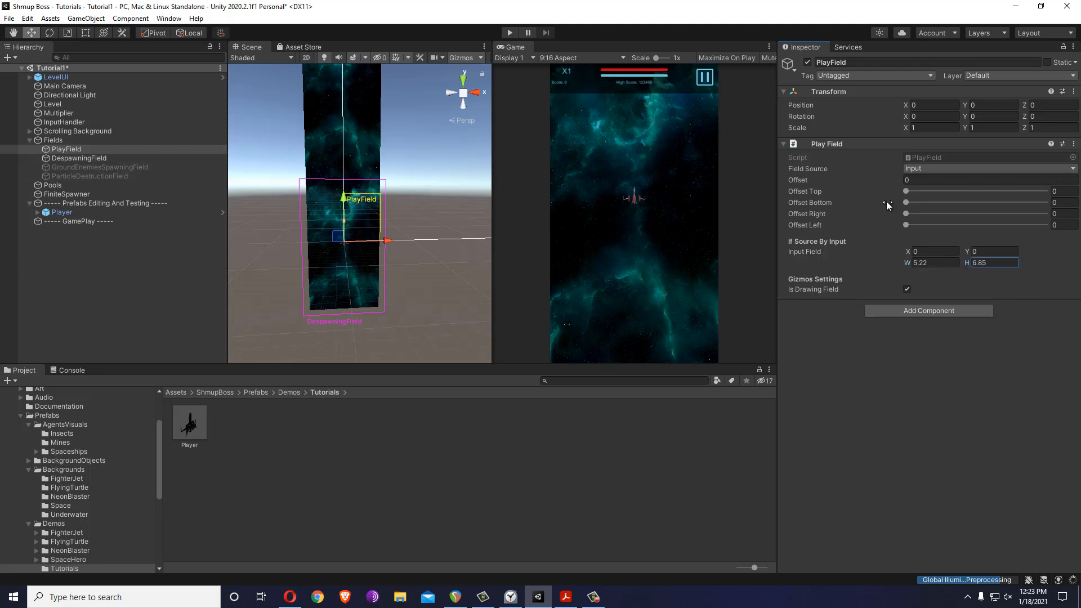
{"action": "left_click", "coordinate": [990, 168]}
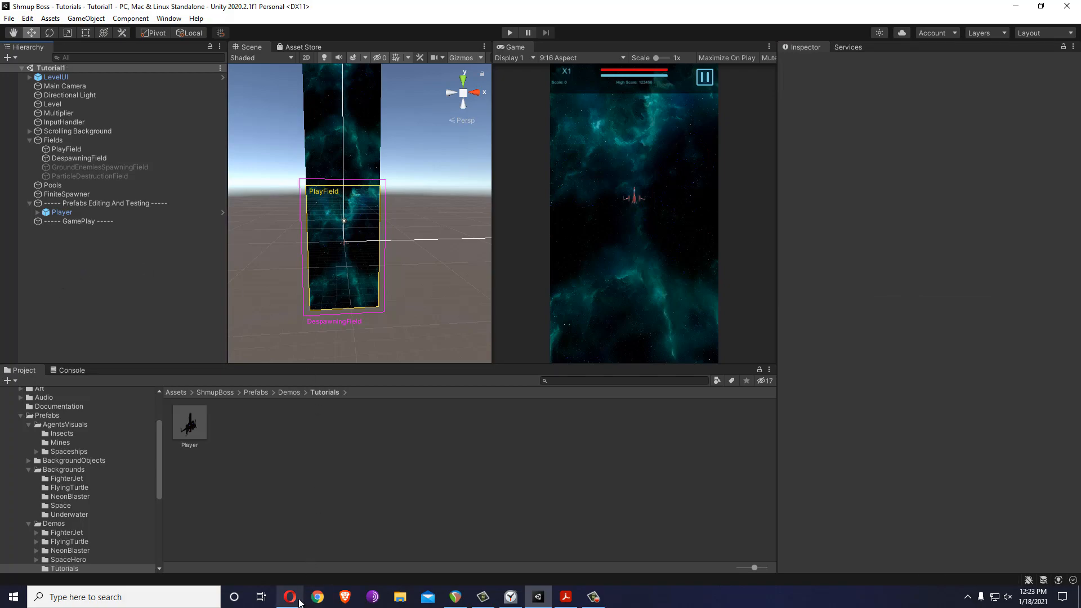
- Review the draw.io Core Elements list, inspect Unity's Pools components, then bring up the Shmup Boss manual
{"action": "left_click", "coordinate": [289, 596]}
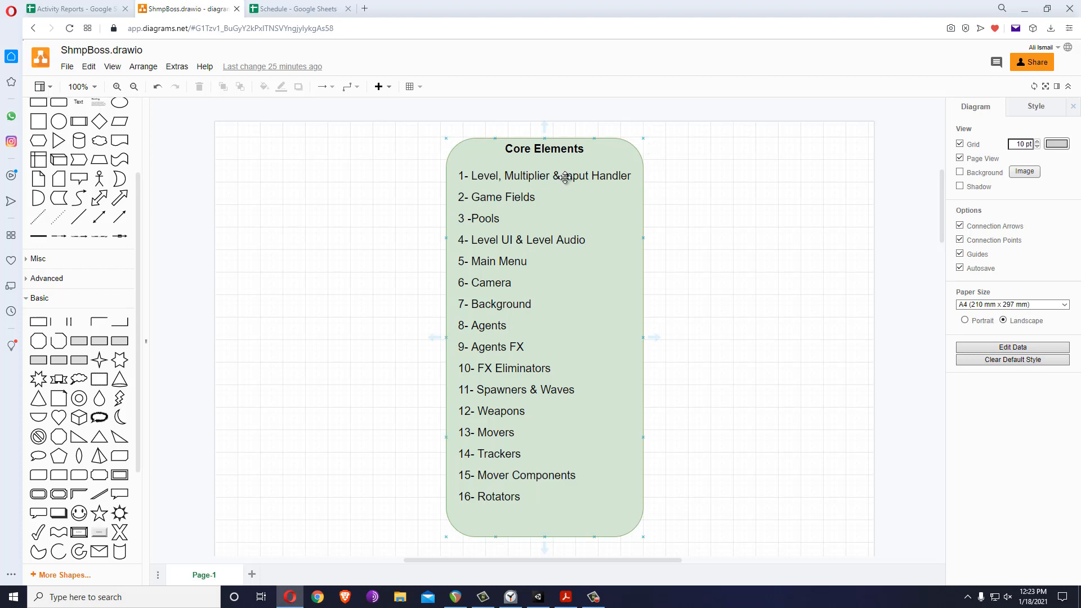
{"action": "mouse_move", "coordinate": [620, 180]}
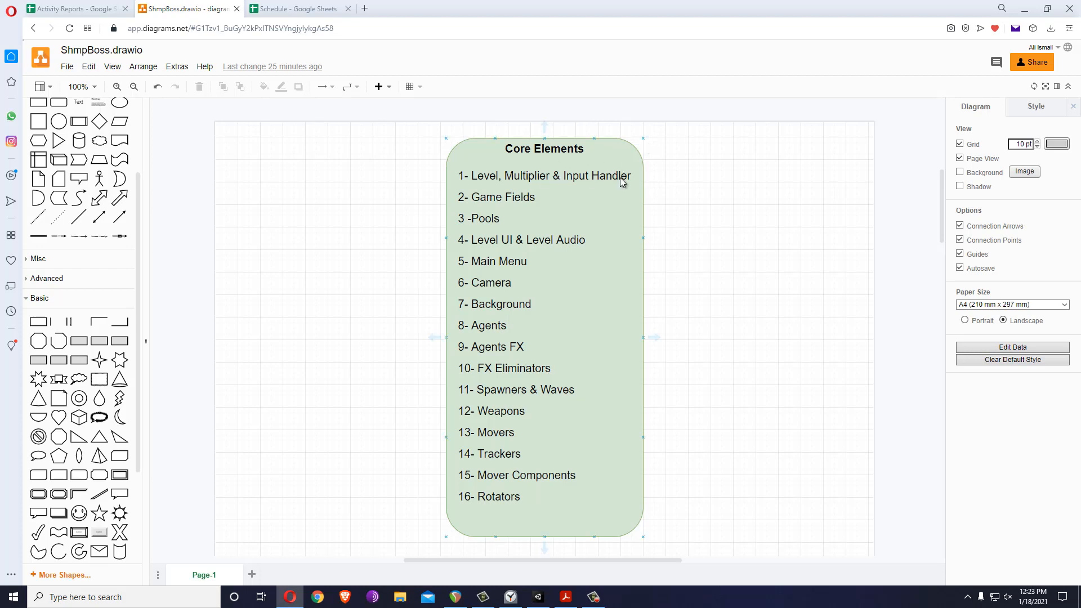
{"action": "left_click", "coordinate": [537, 597]}
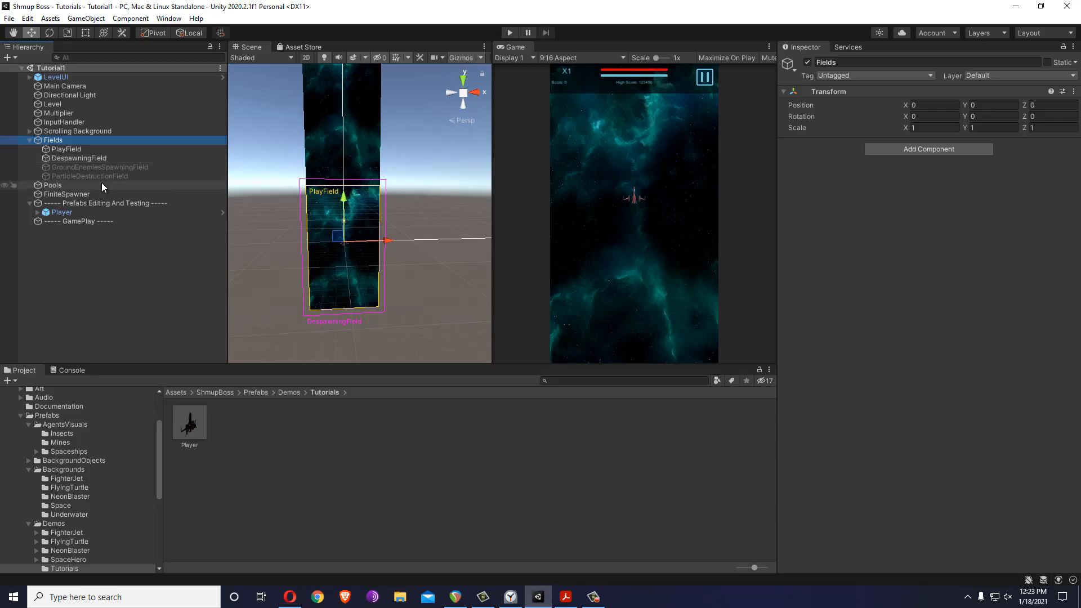
{"action": "left_click", "coordinate": [53, 185]}
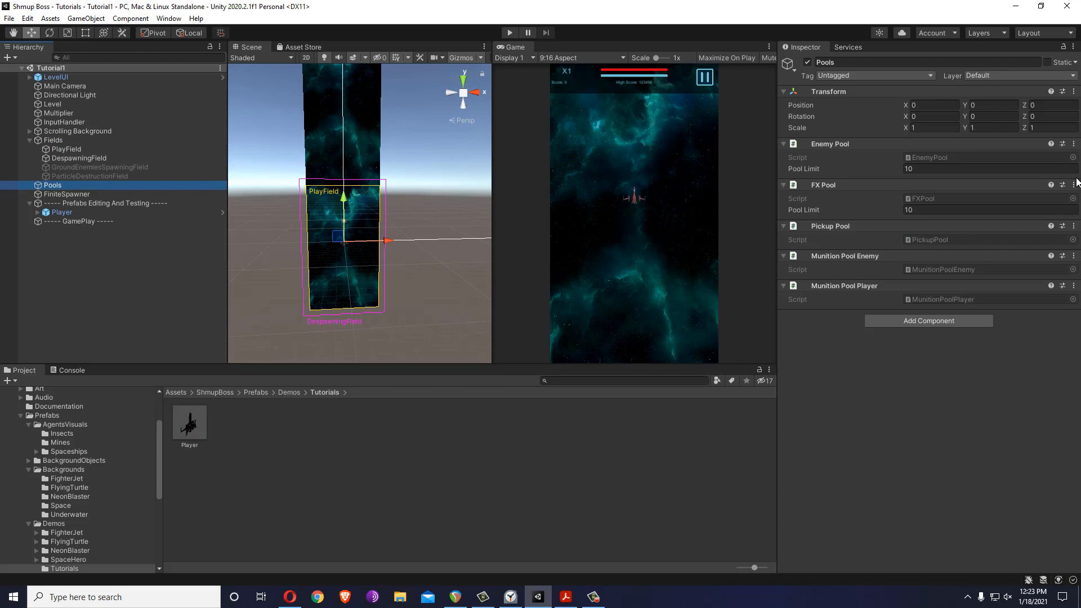
{"action": "mouse_move", "coordinate": [557, 585]}
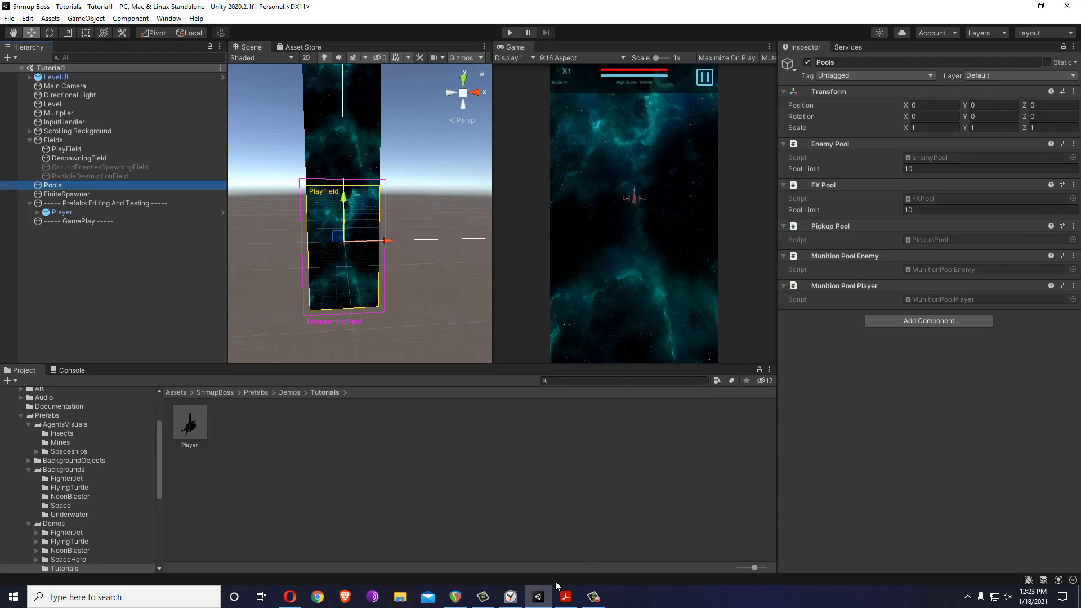
{"action": "left_click", "coordinate": [566, 597]}
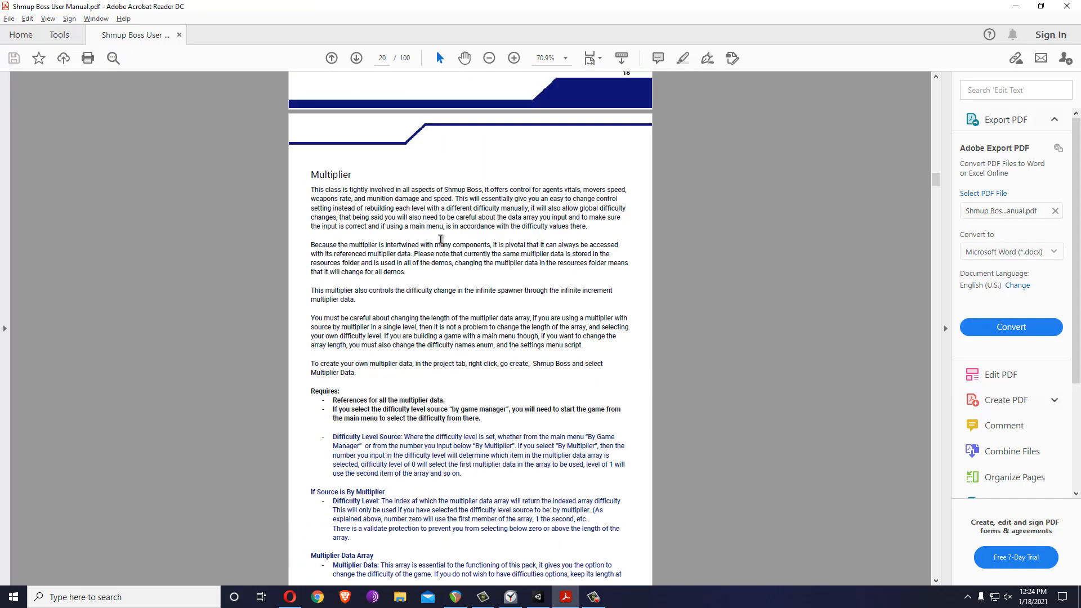
- Glance at the draw.io Core Elements diagram and return to Unity's Pools settings
{"action": "left_click", "coordinate": [316, 597]}
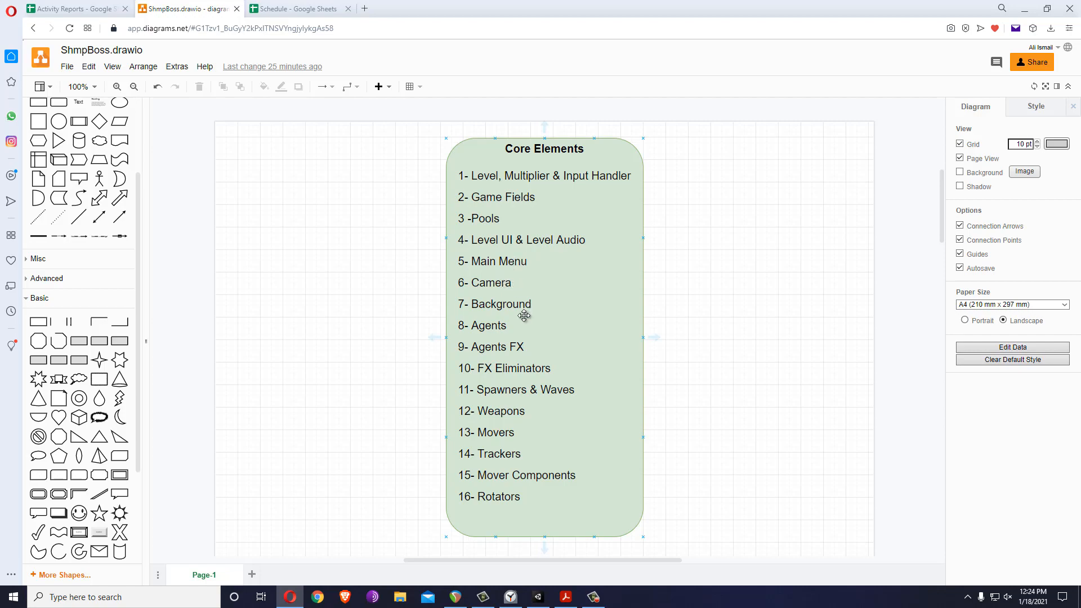
{"action": "left_click", "coordinate": [537, 597]}
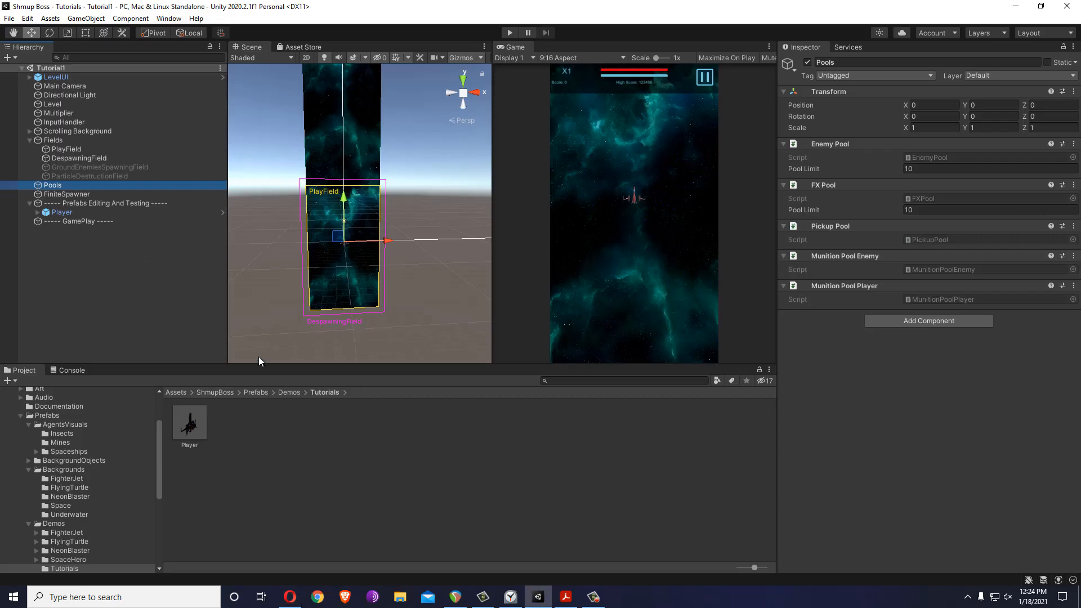